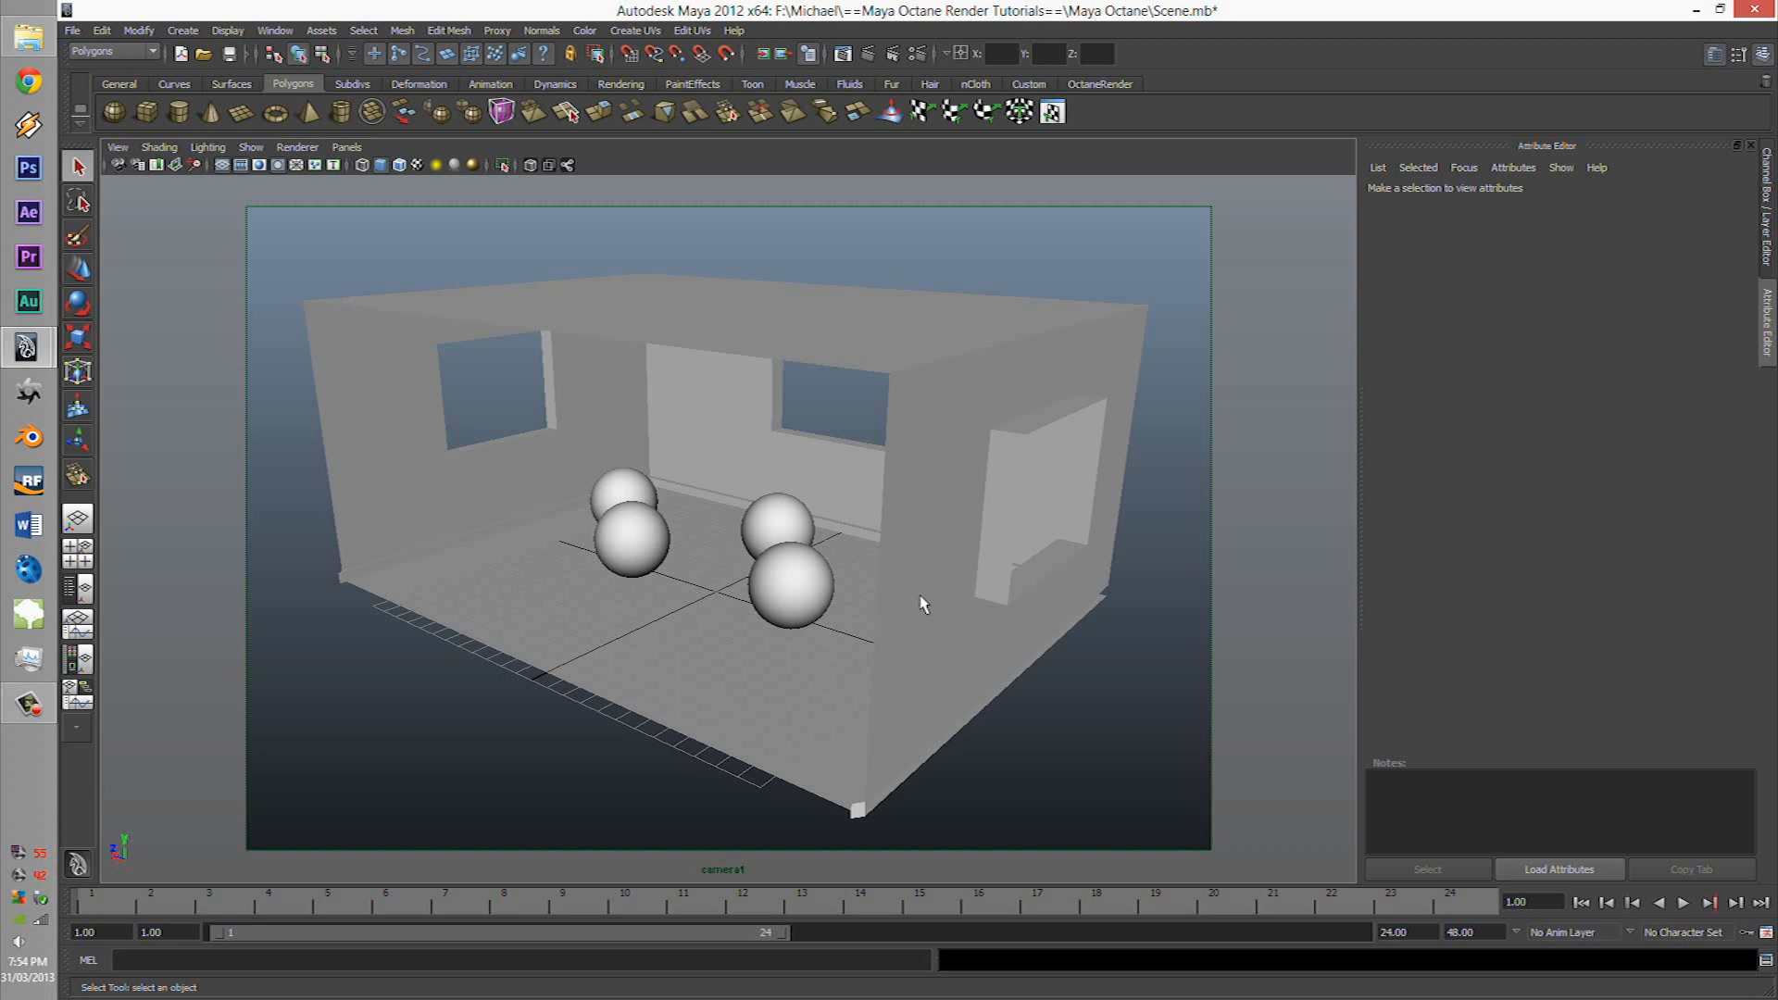
pyautogui.moveTo(907, 683)
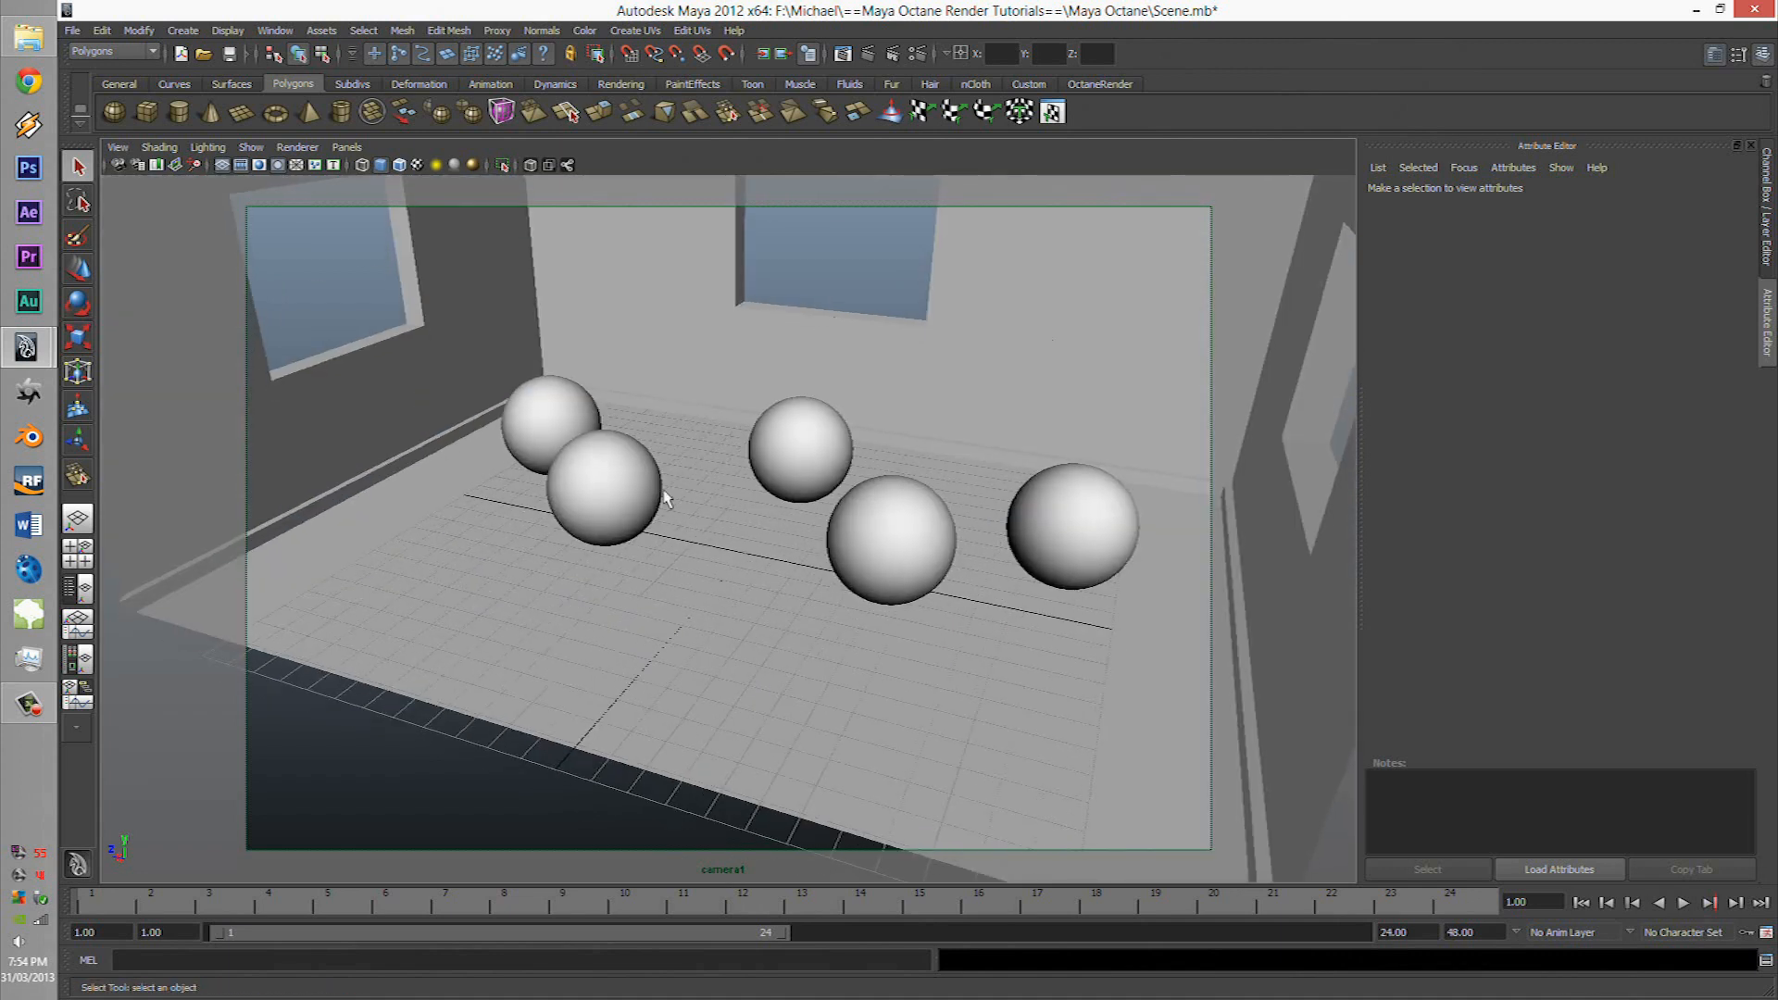
# Select the room floor plane for automatic UV mapping.
pyautogui.click(748, 532)
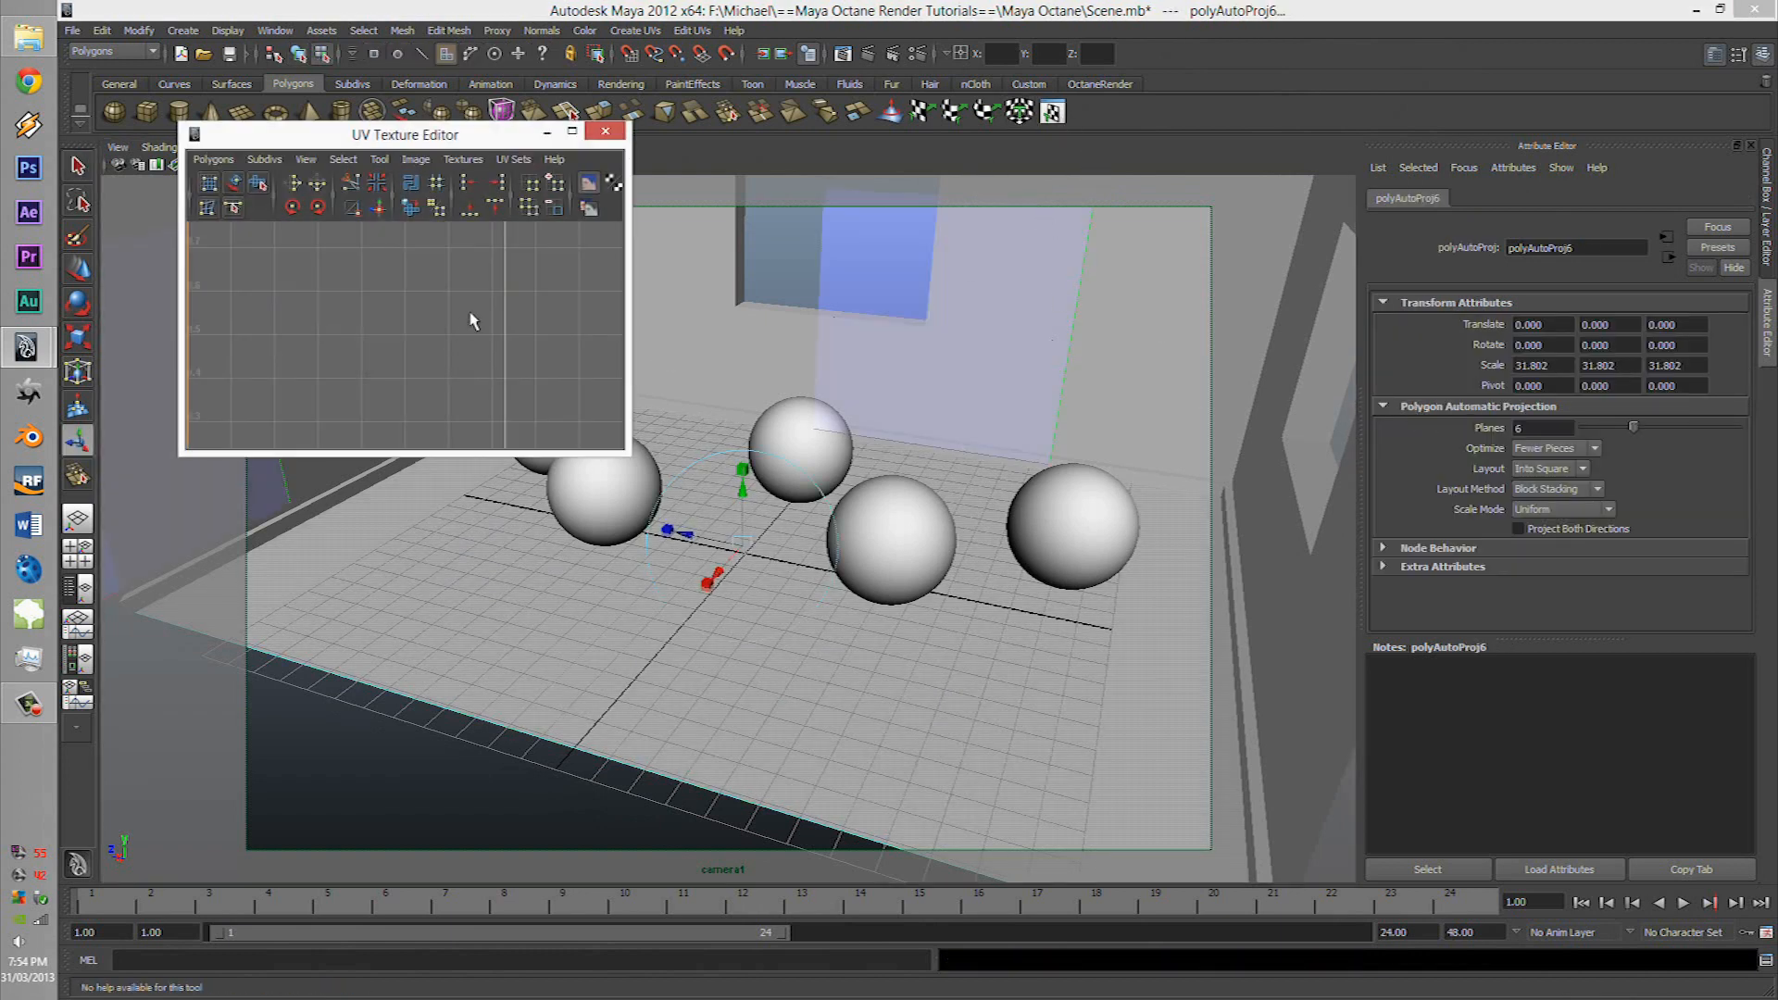
# Toggle the texture image behind the floor UVs, then close the UV Texture Editor.
pyautogui.click(415, 159)
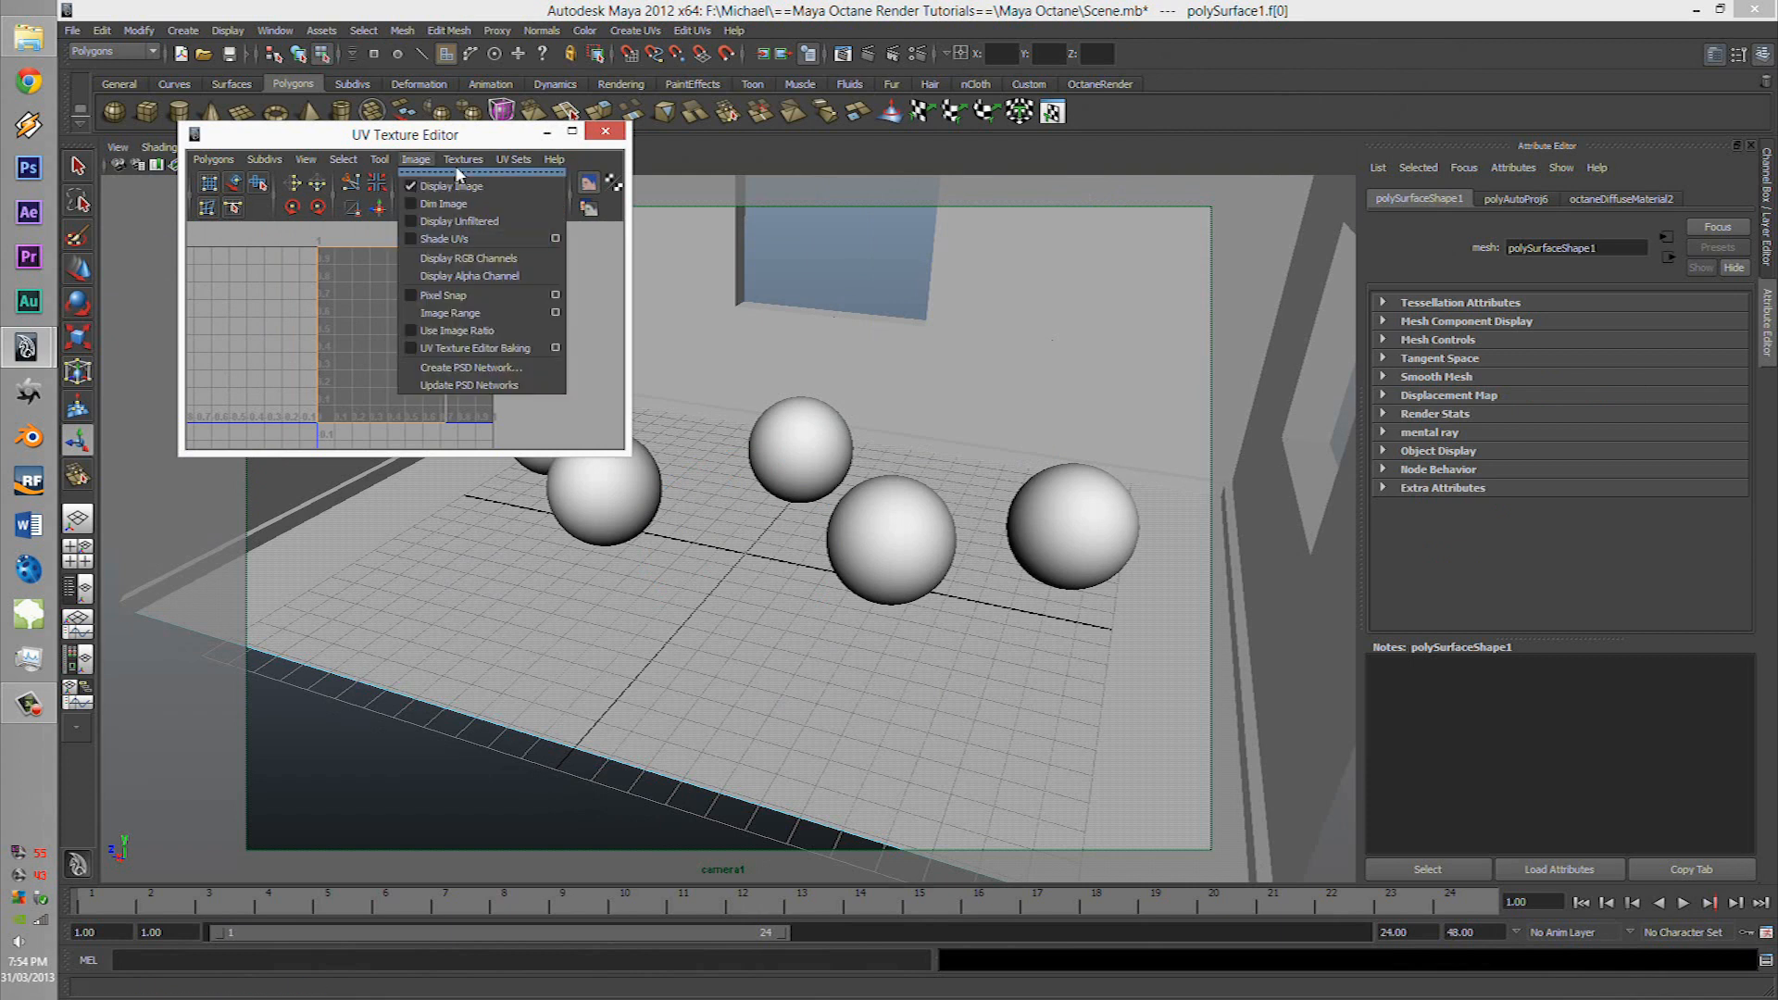
pyautogui.click(448, 185)
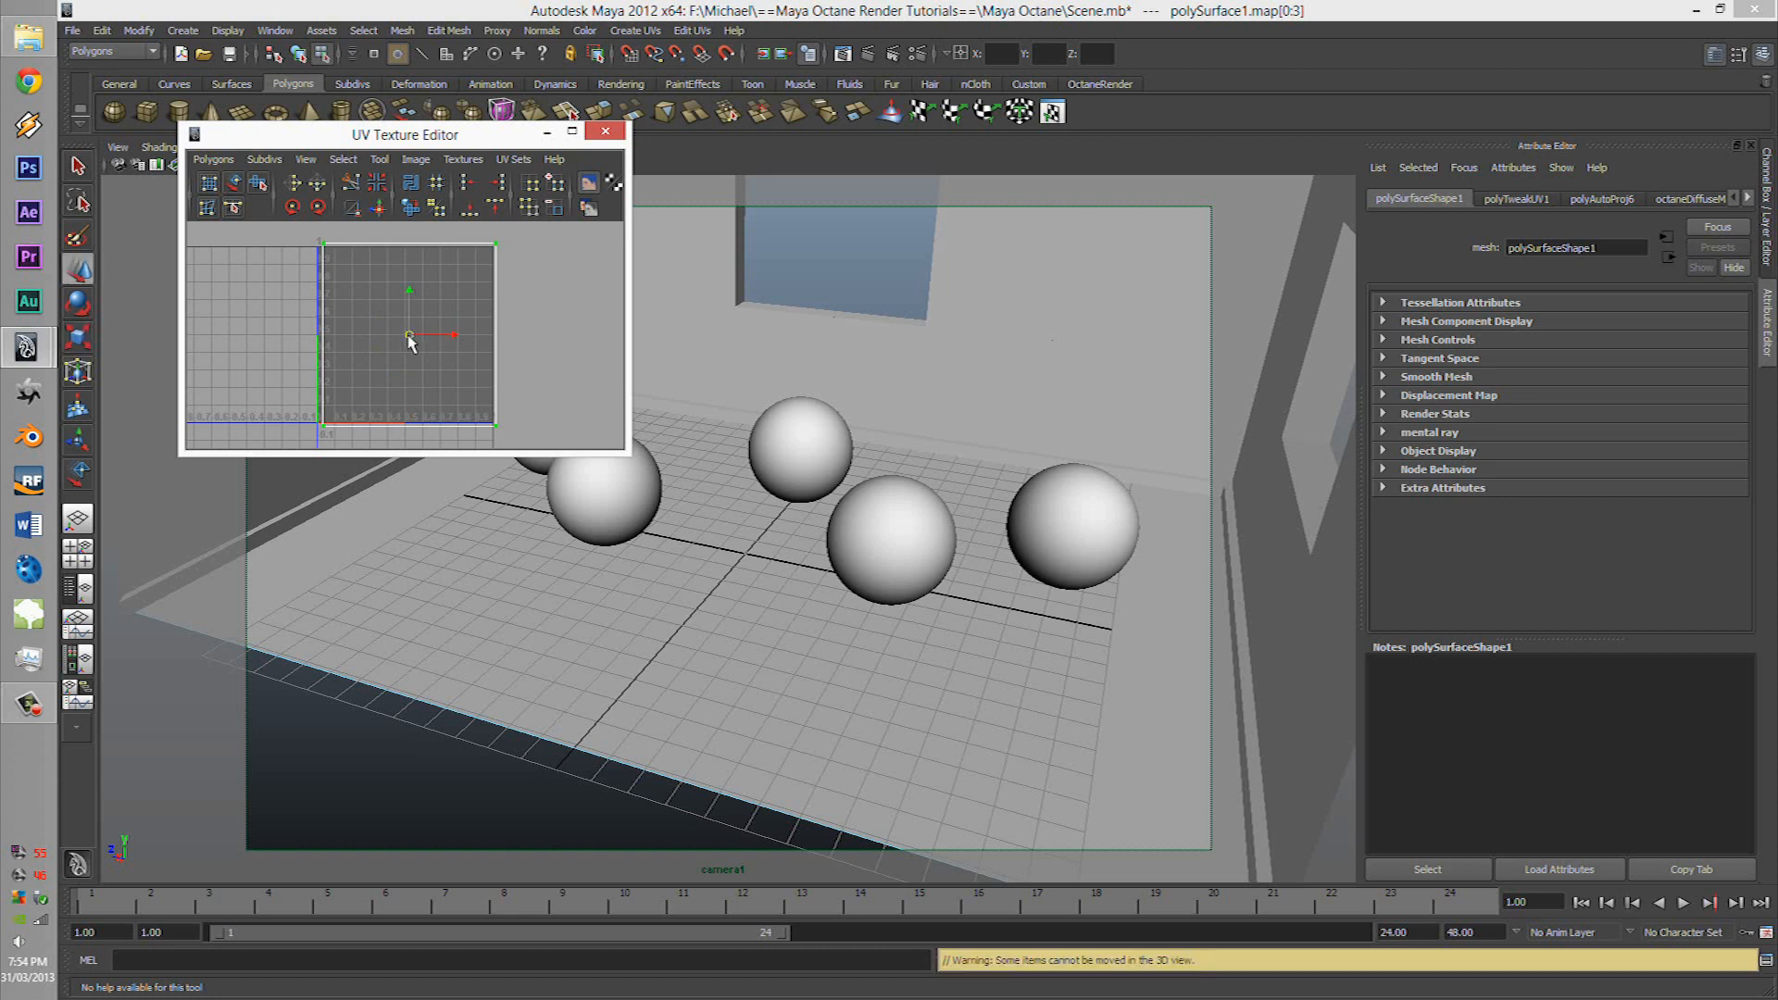
pyautogui.click(604, 132)
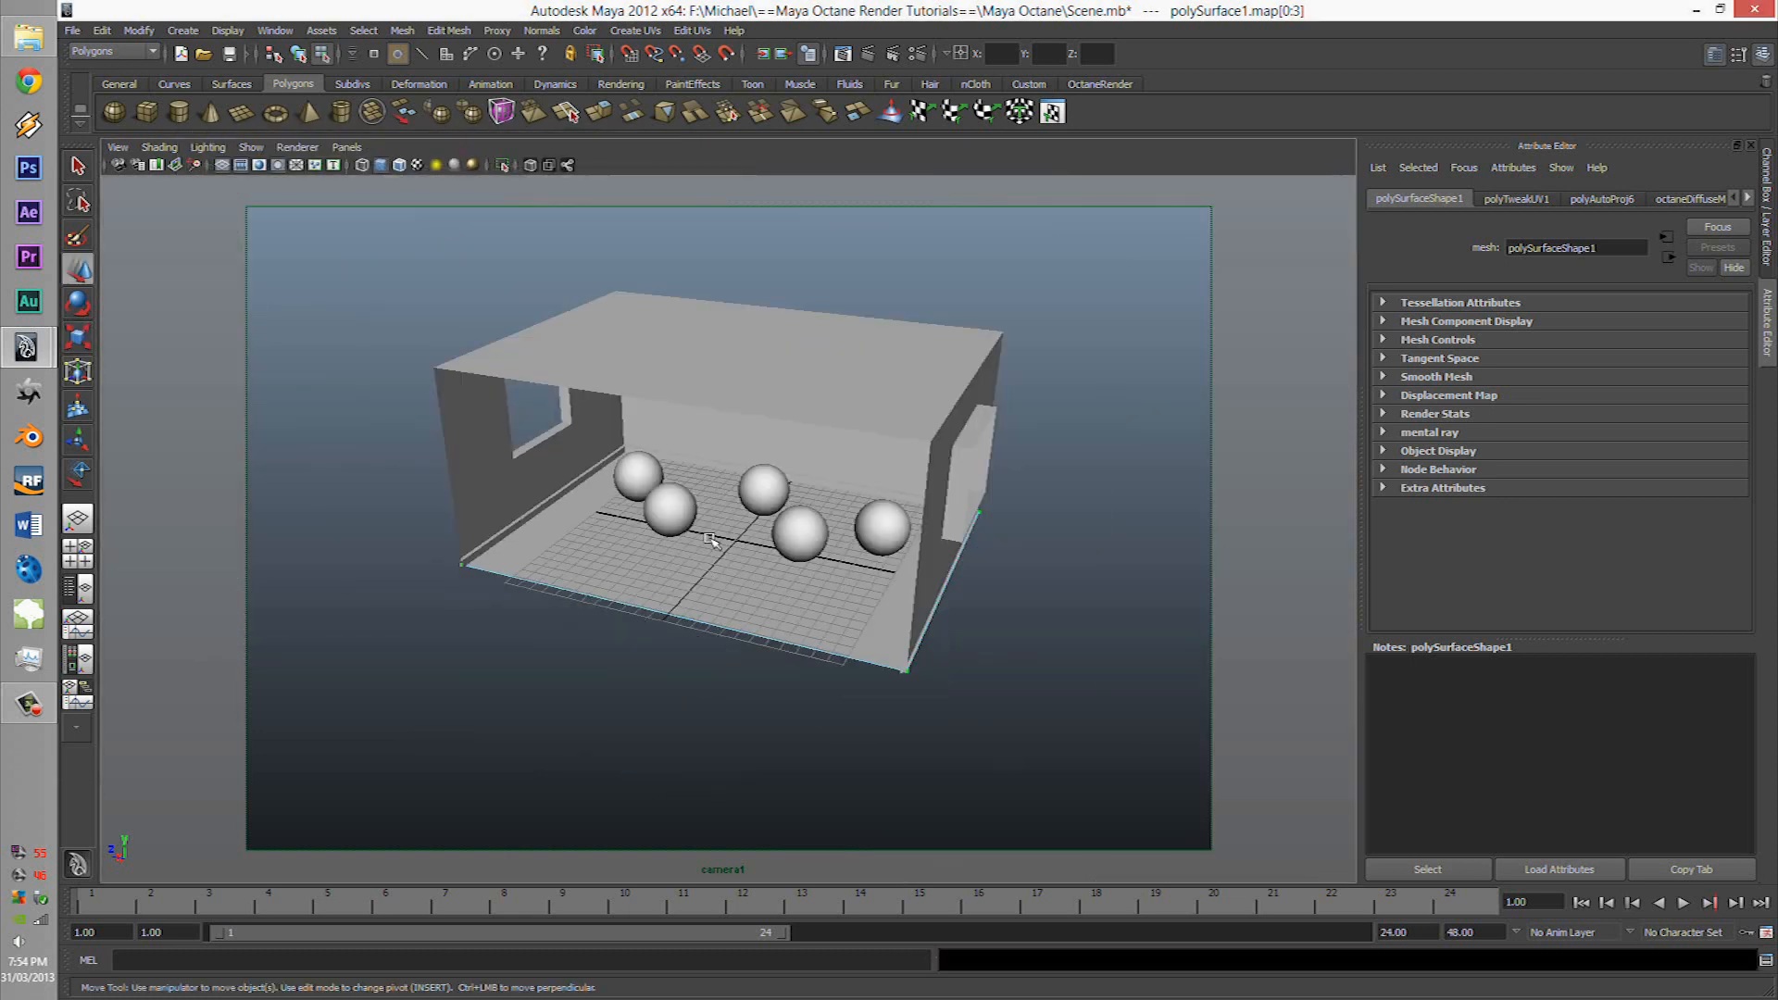
# Assign a new Octane glossy material to the floor and rename it 'floor'.
pyautogui.rightClick(680, 470)
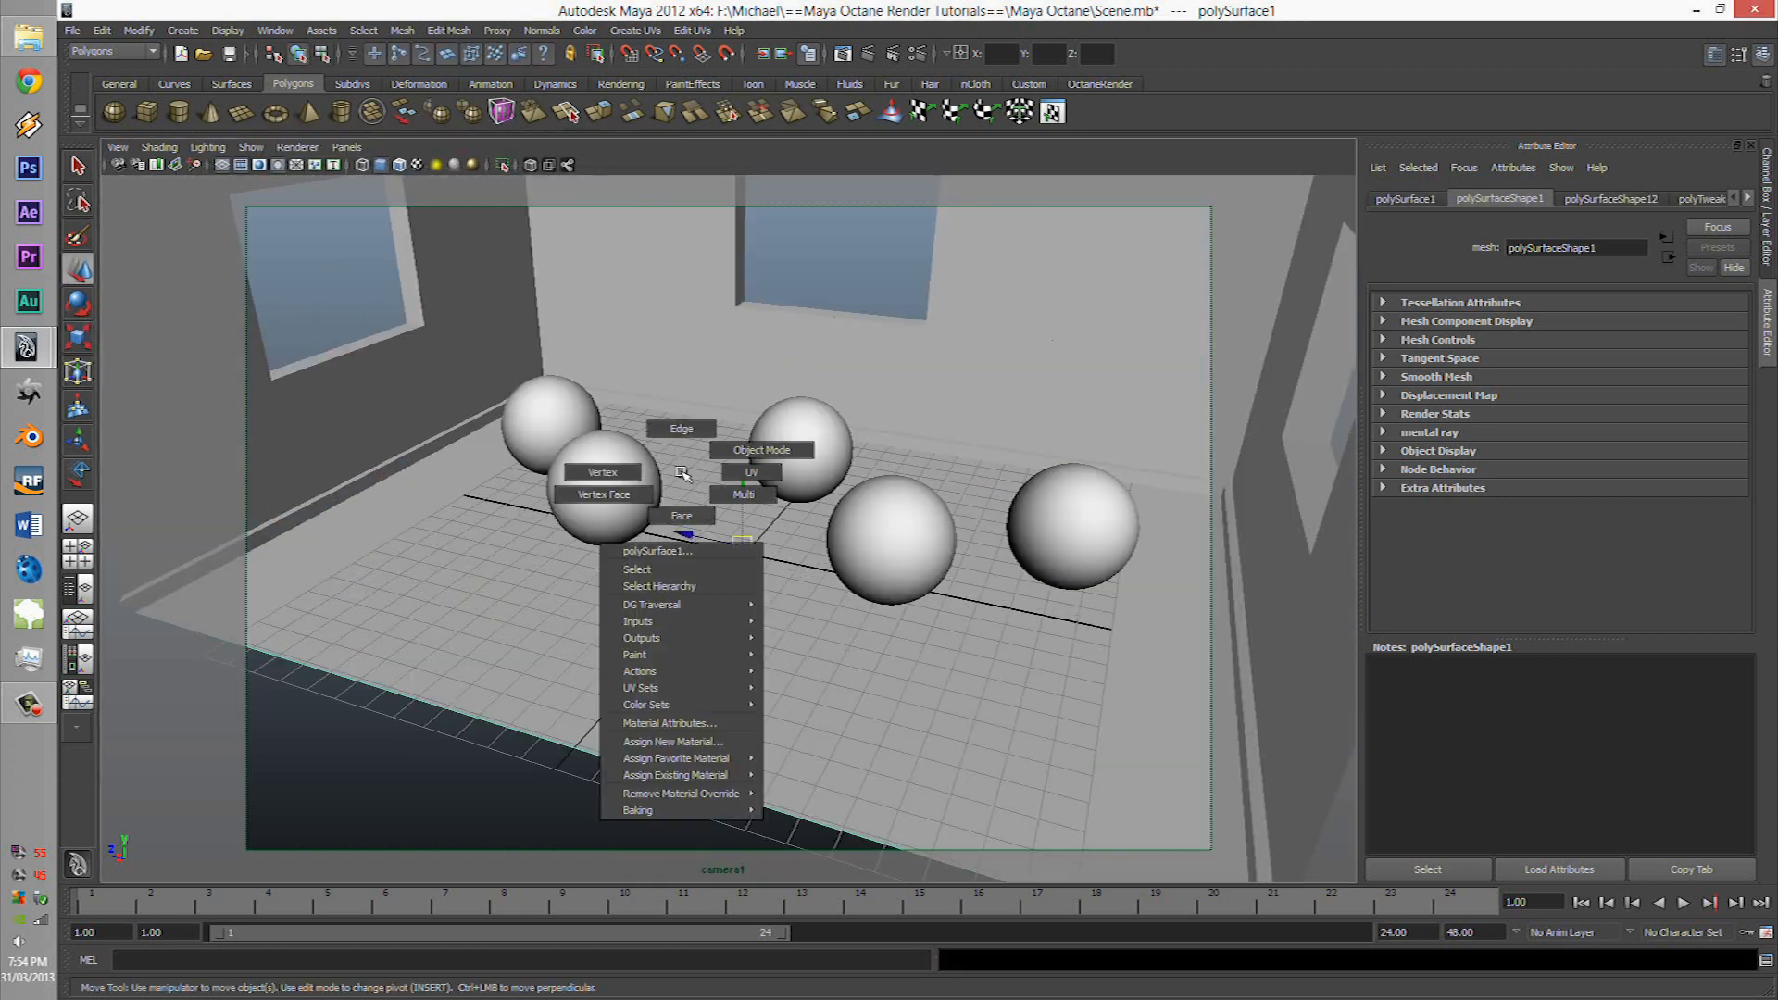
pyautogui.click(673, 741)
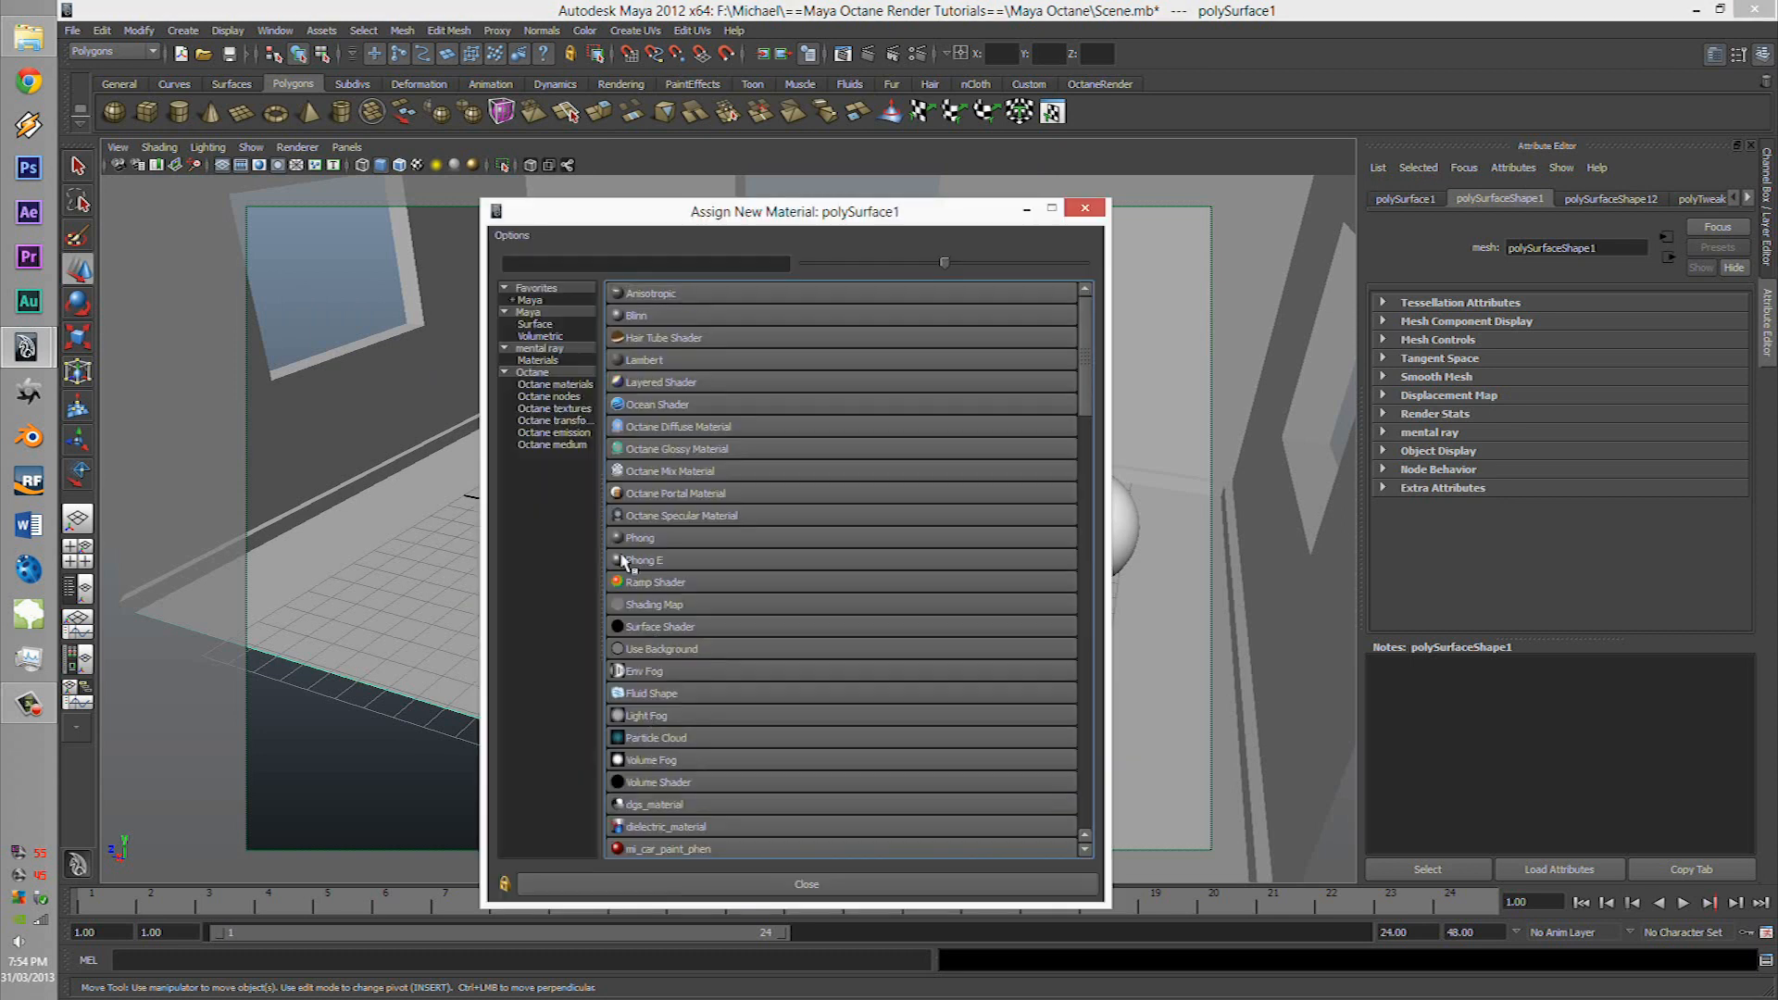
pyautogui.click(554, 383)
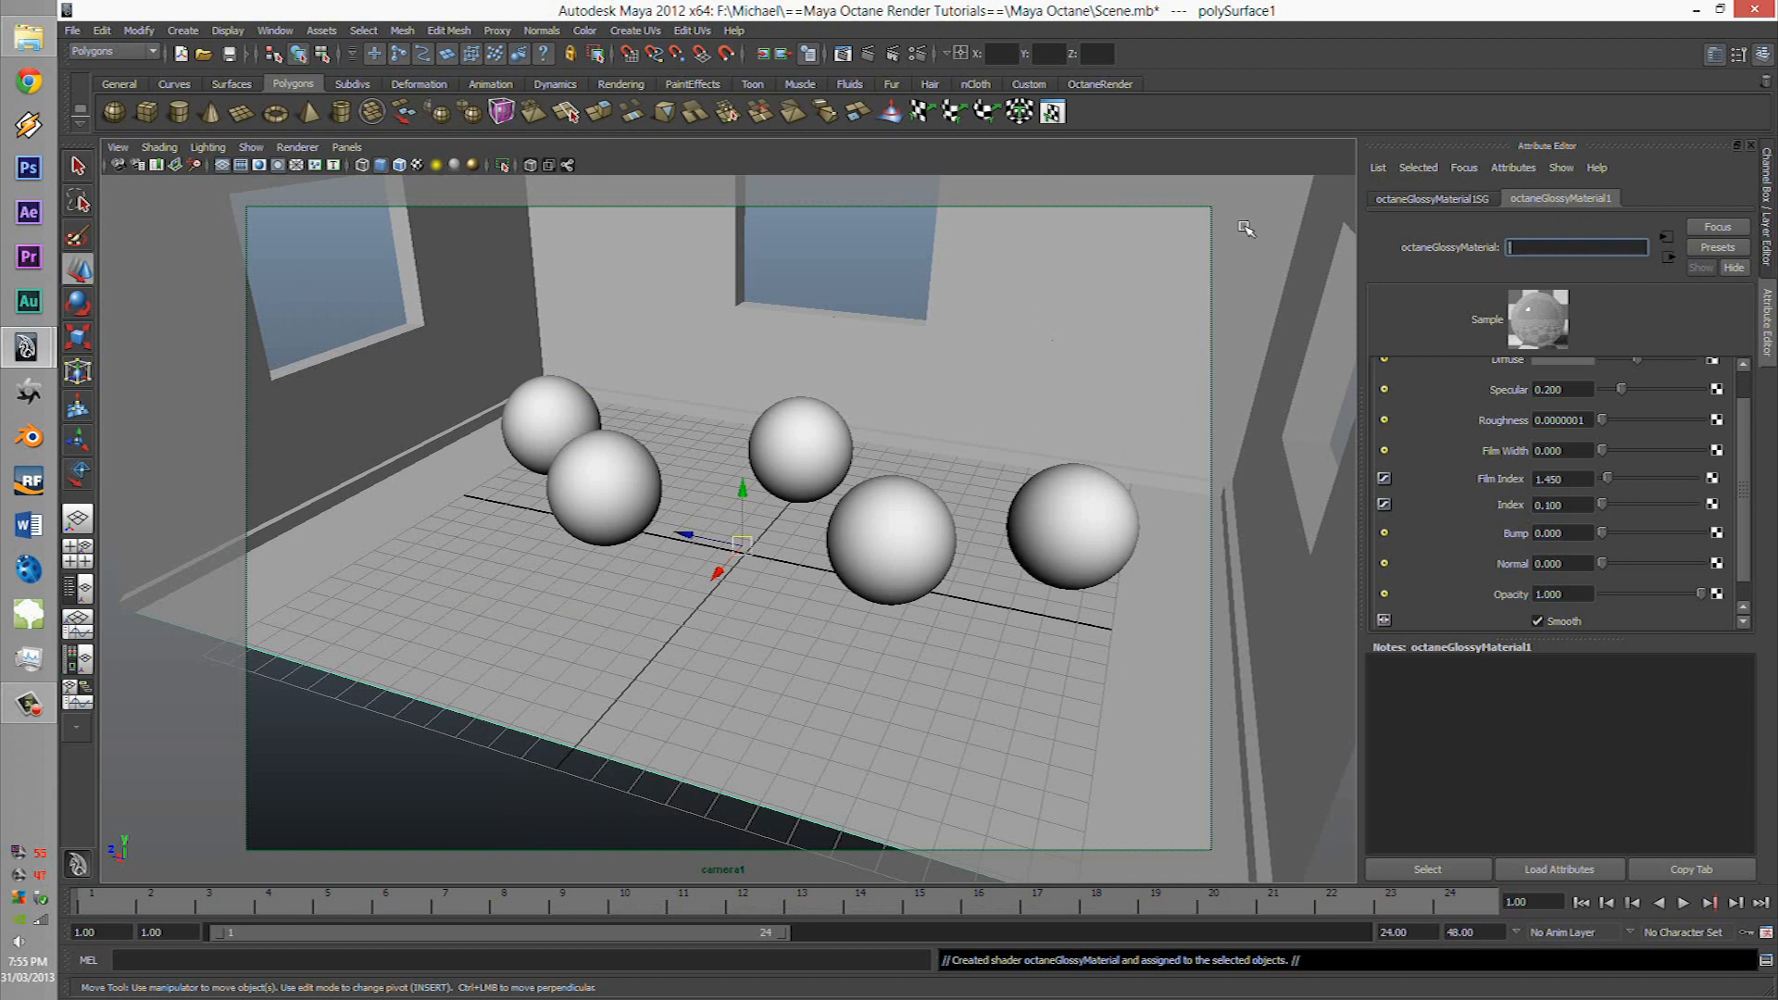
pyautogui.click(1431, 198)
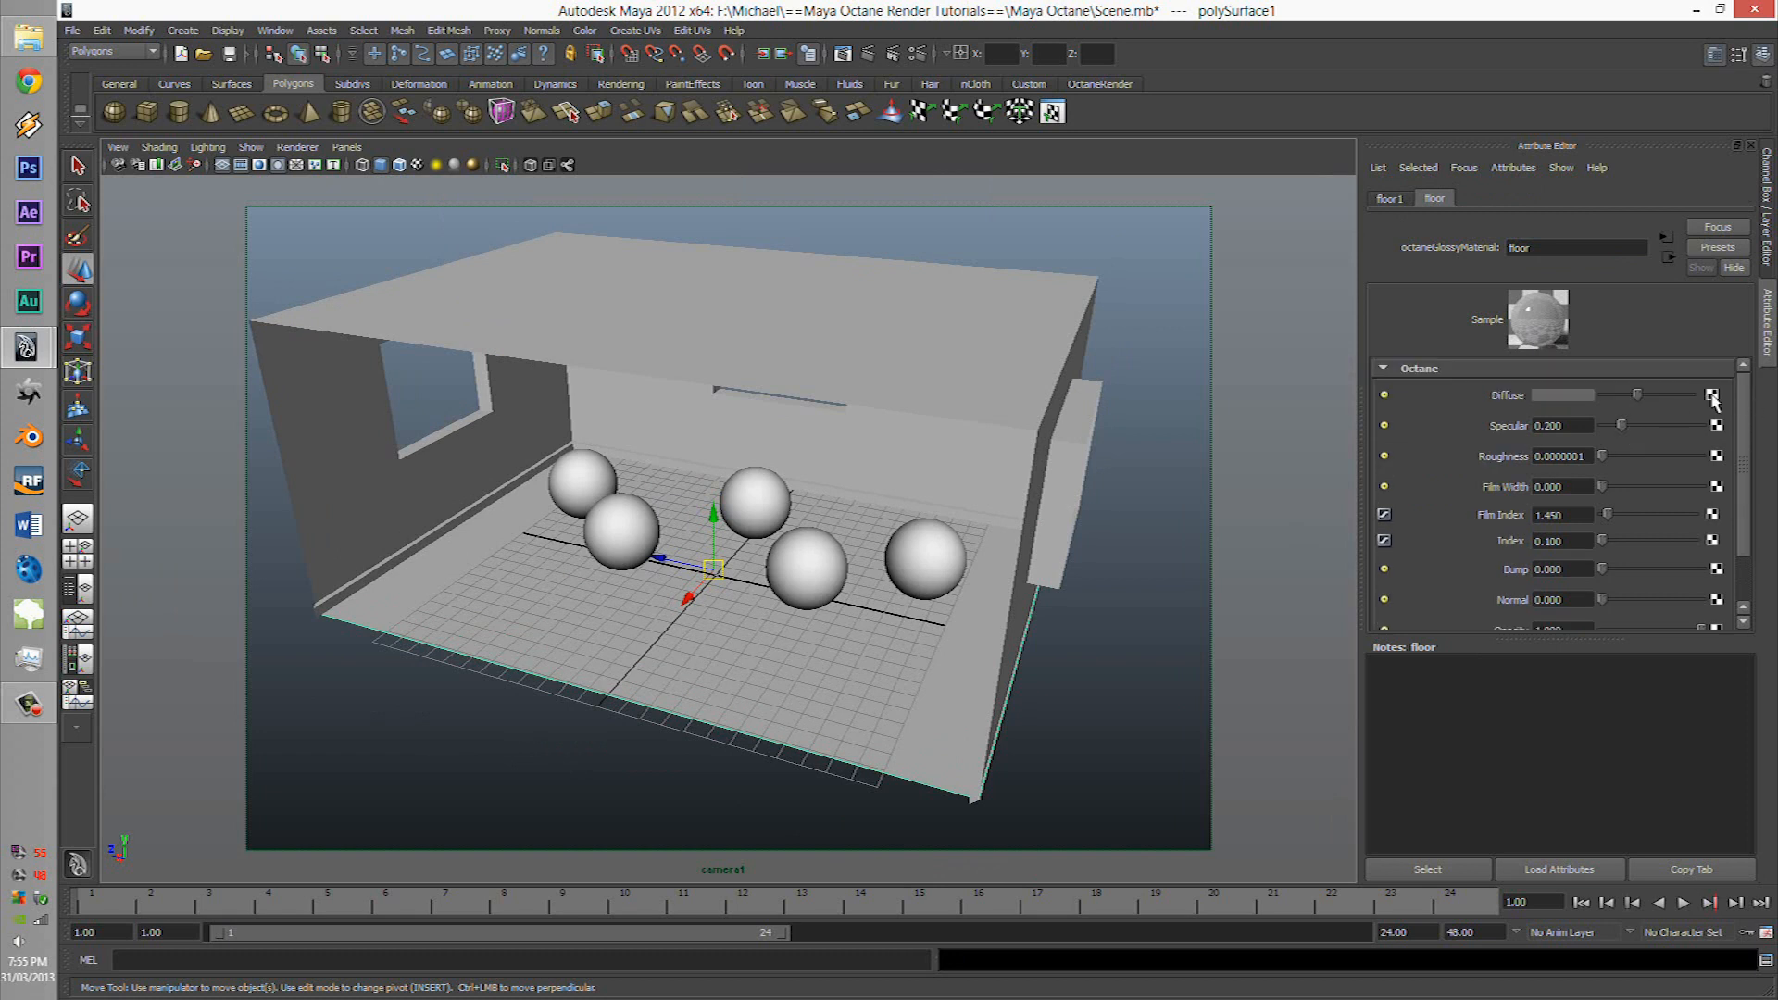
# Map an Octane image texture with the wood-plank image to the floor's Diffuse channel.
pyautogui.click(1713, 394)
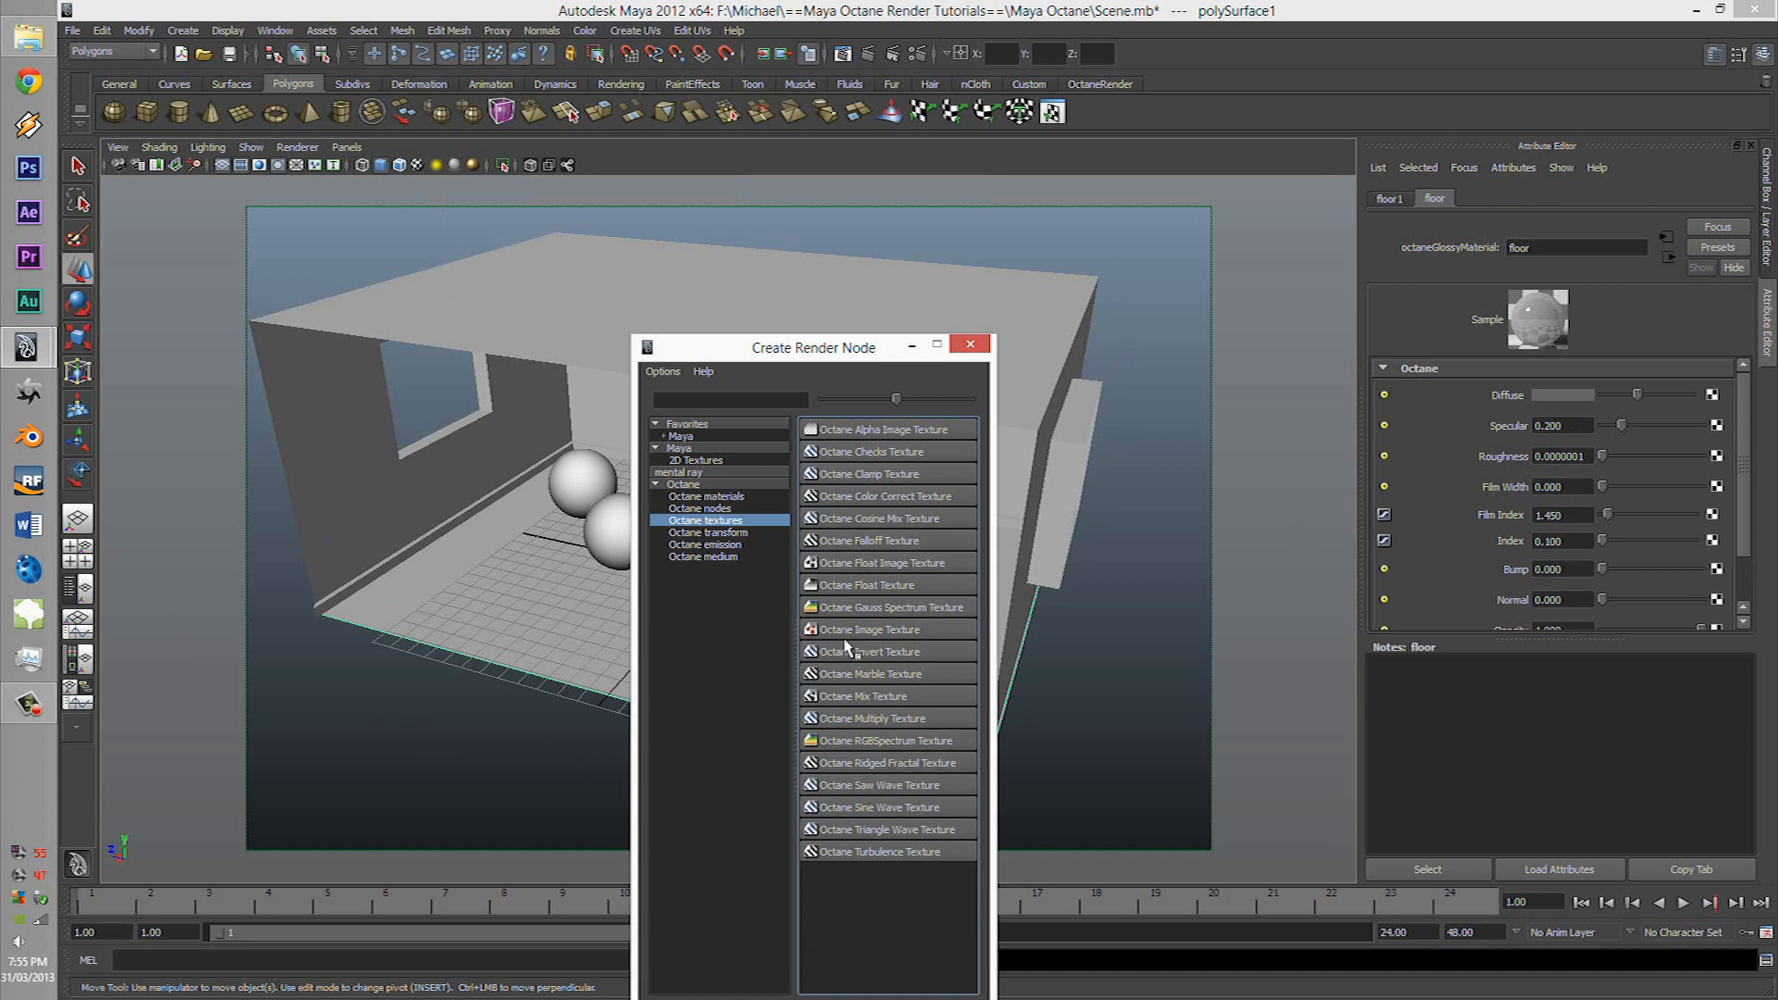
pyautogui.moveTo(824, 641)
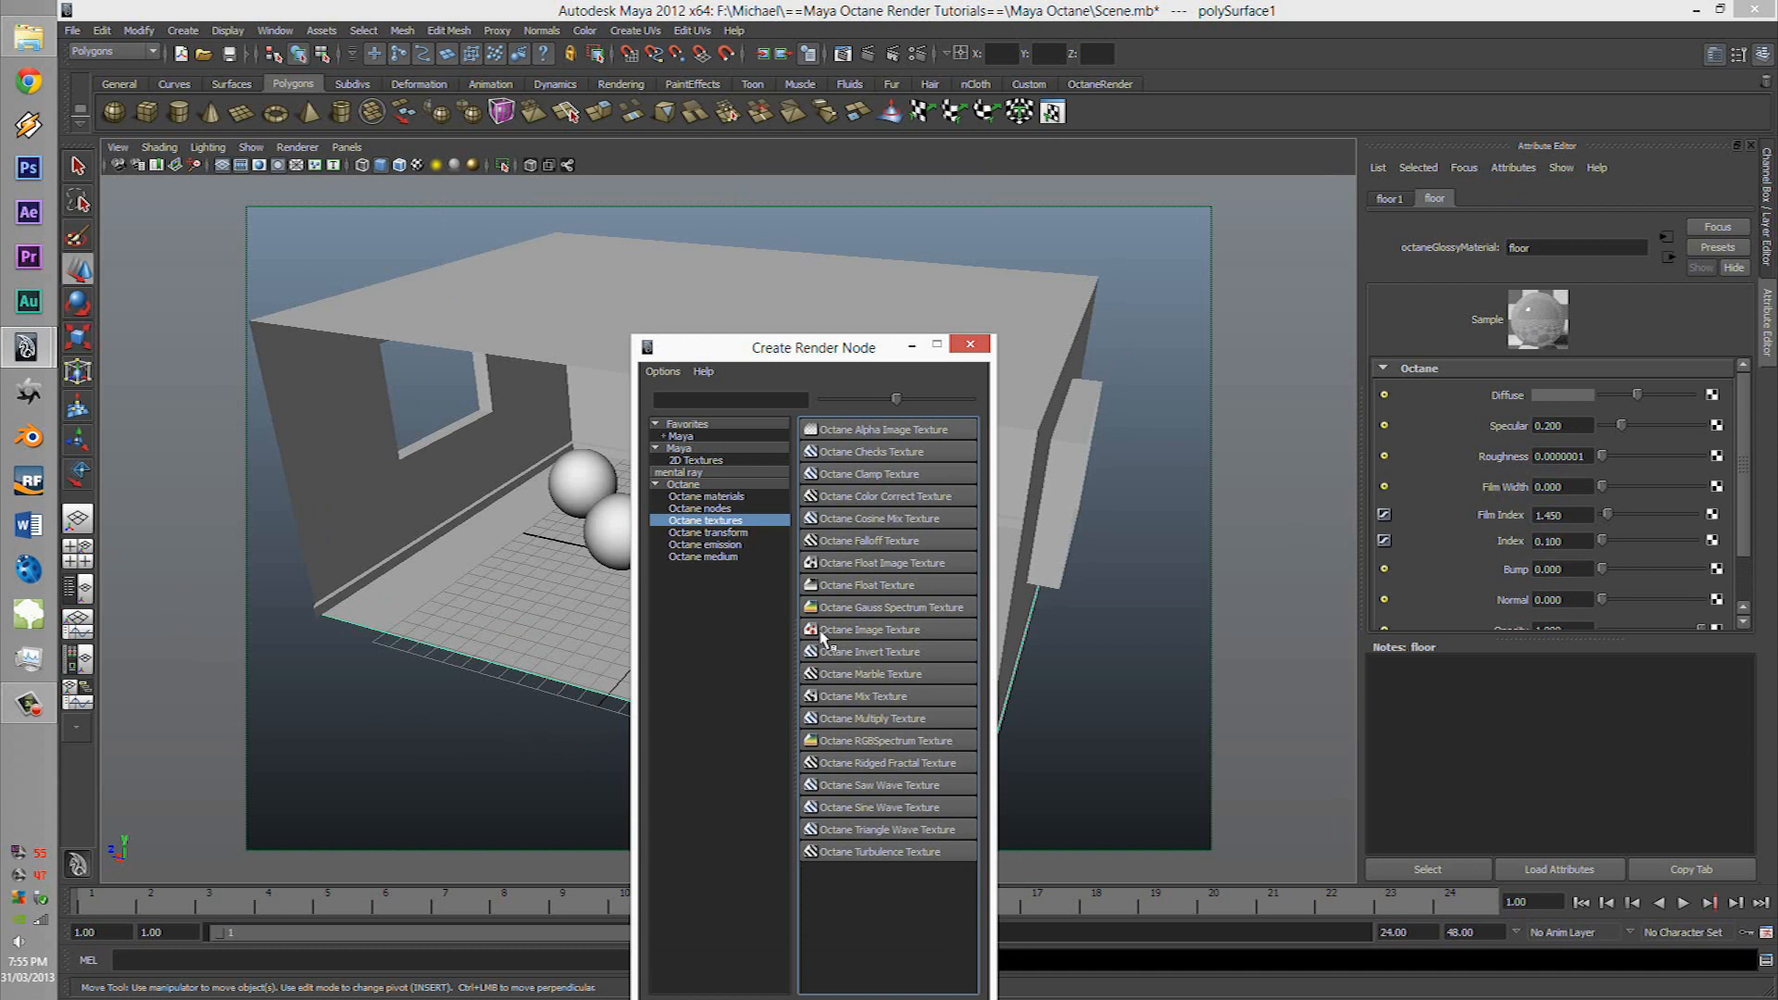
pyautogui.moveTo(893, 613)
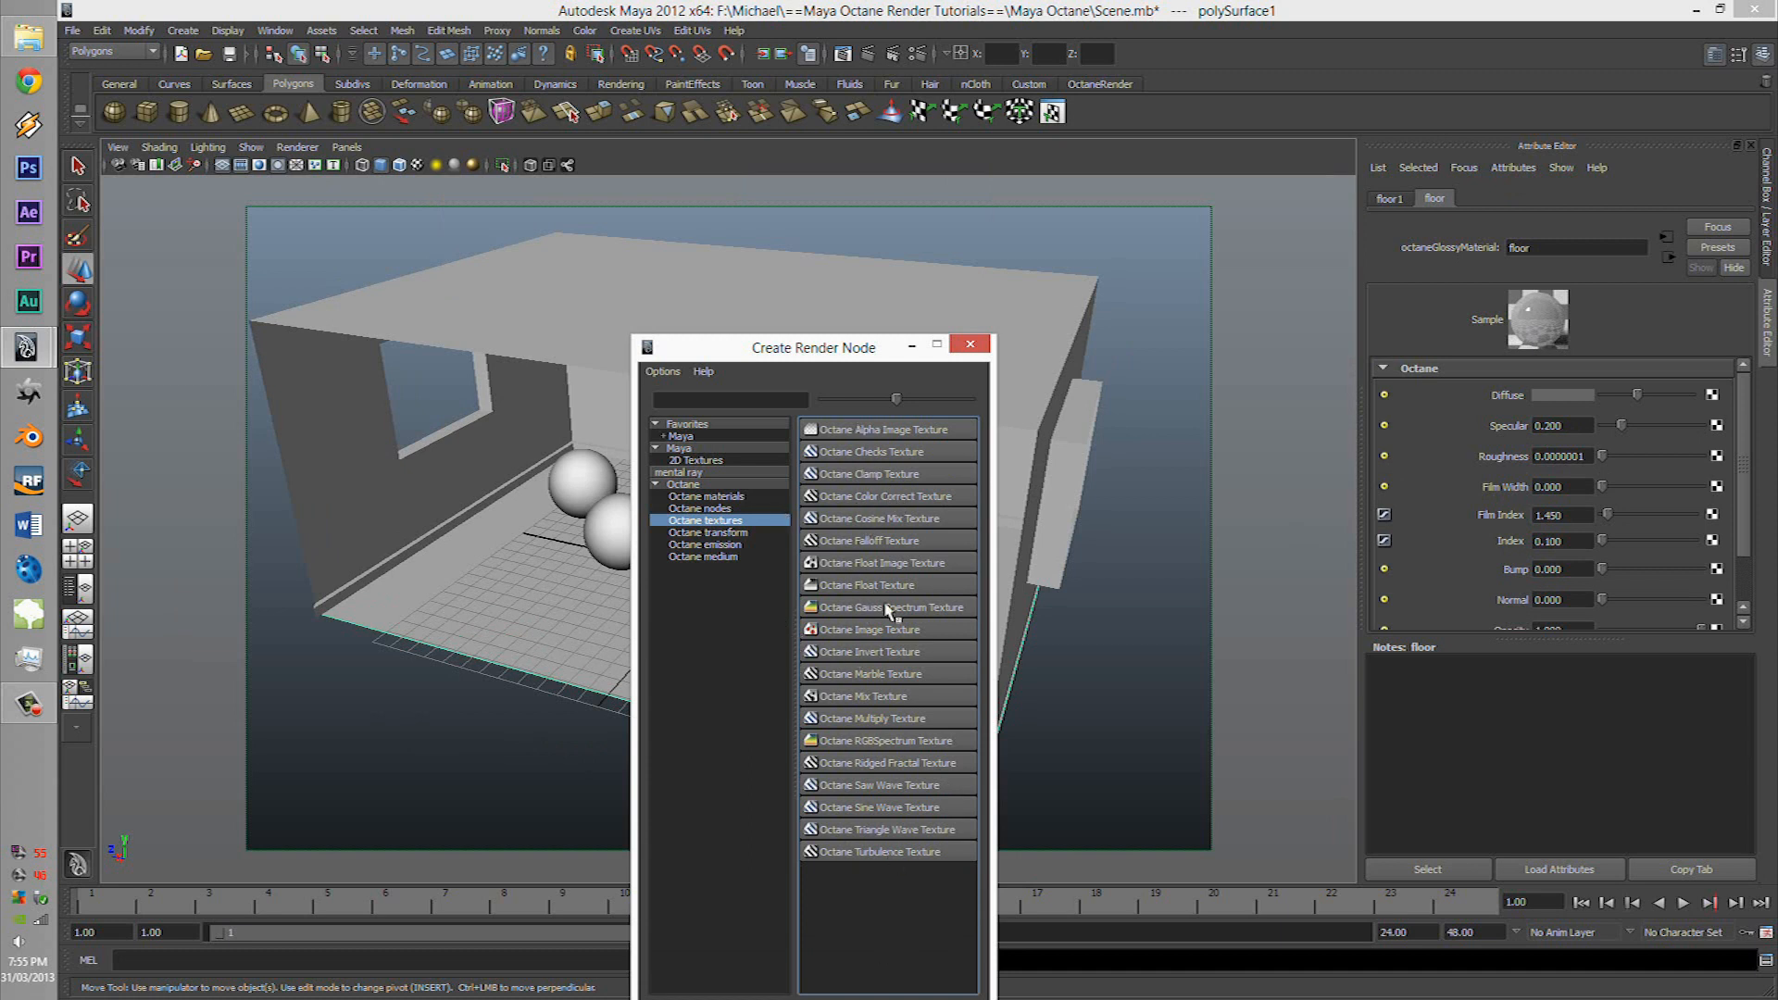
pyautogui.doubleClick(872, 630)
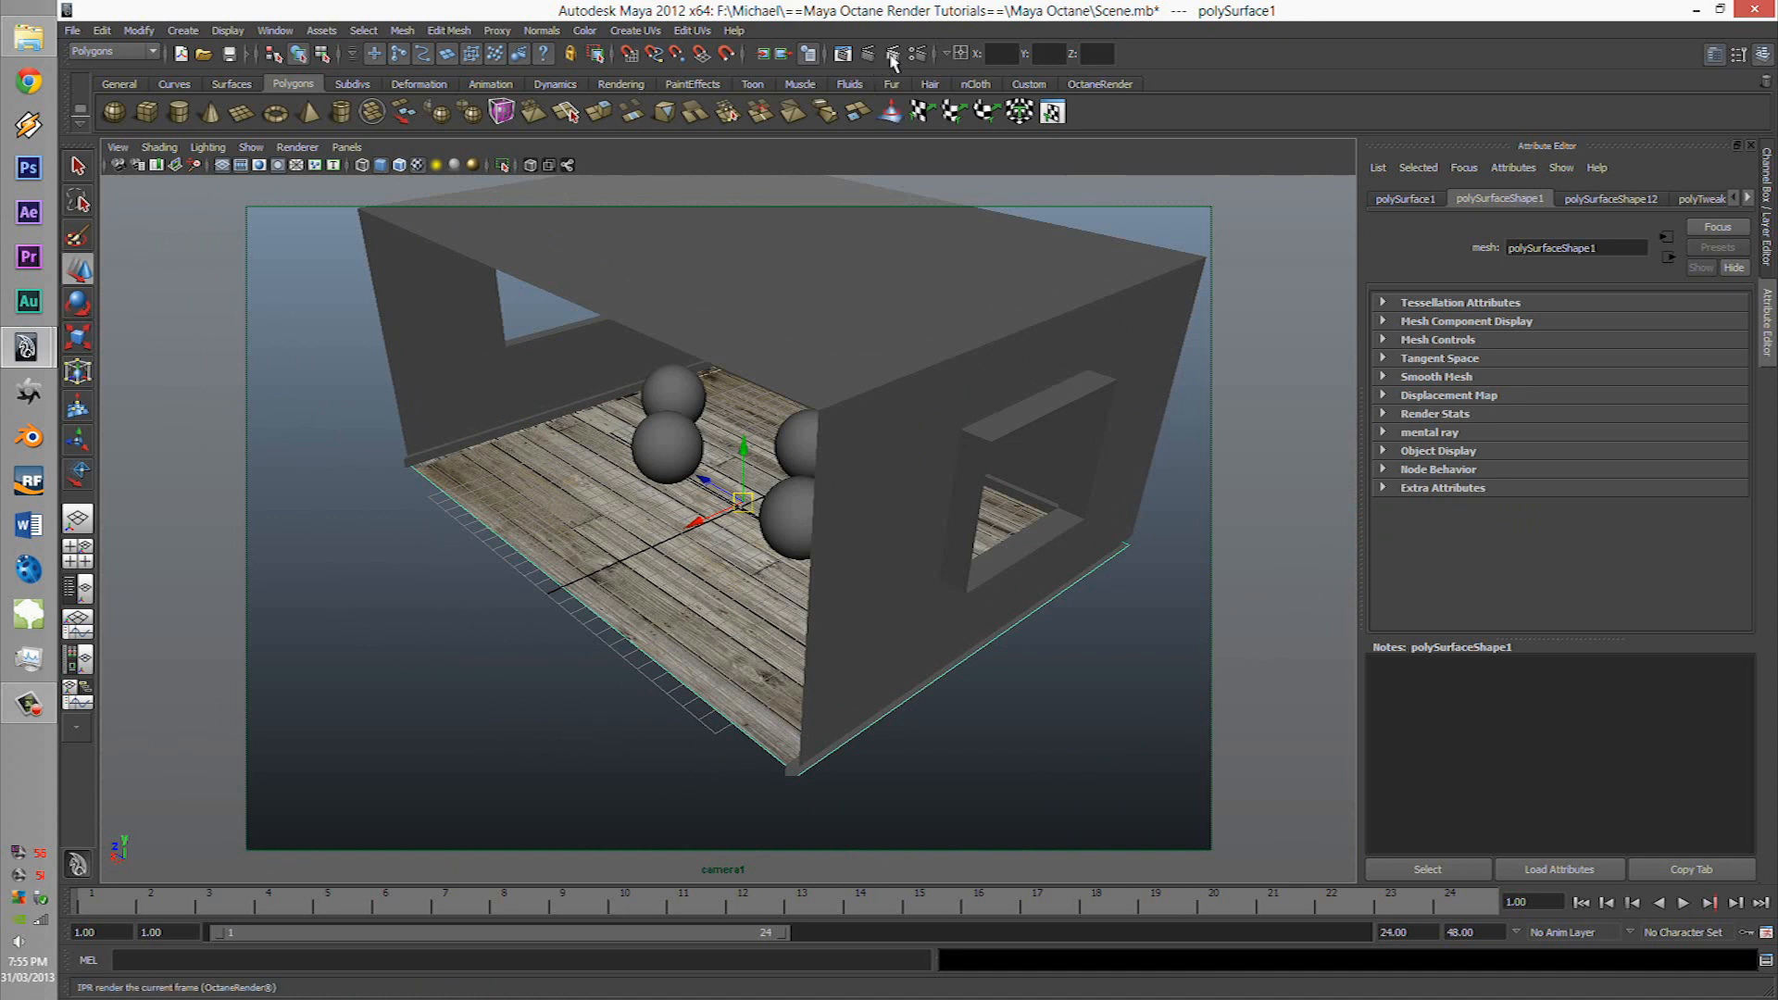
# Start and refresh a live Octane IPR render, moving the Render View aside.
pyautogui.click(891, 54)
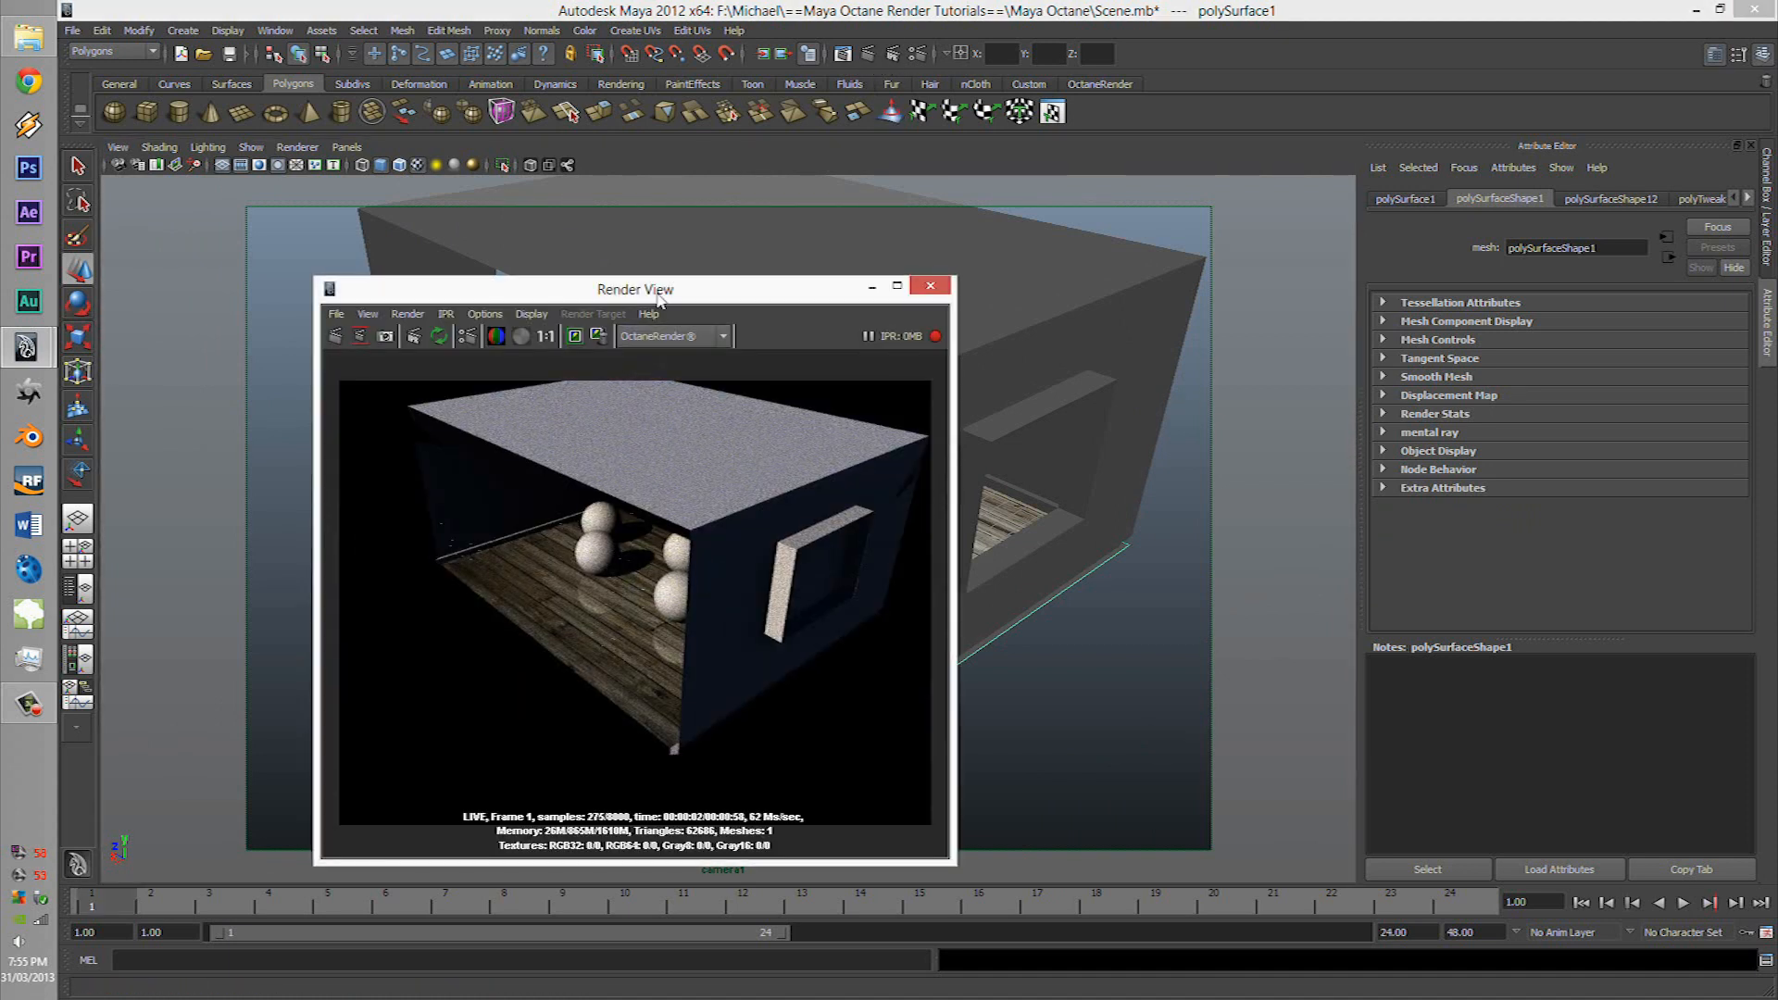
pyautogui.click(469, 335)
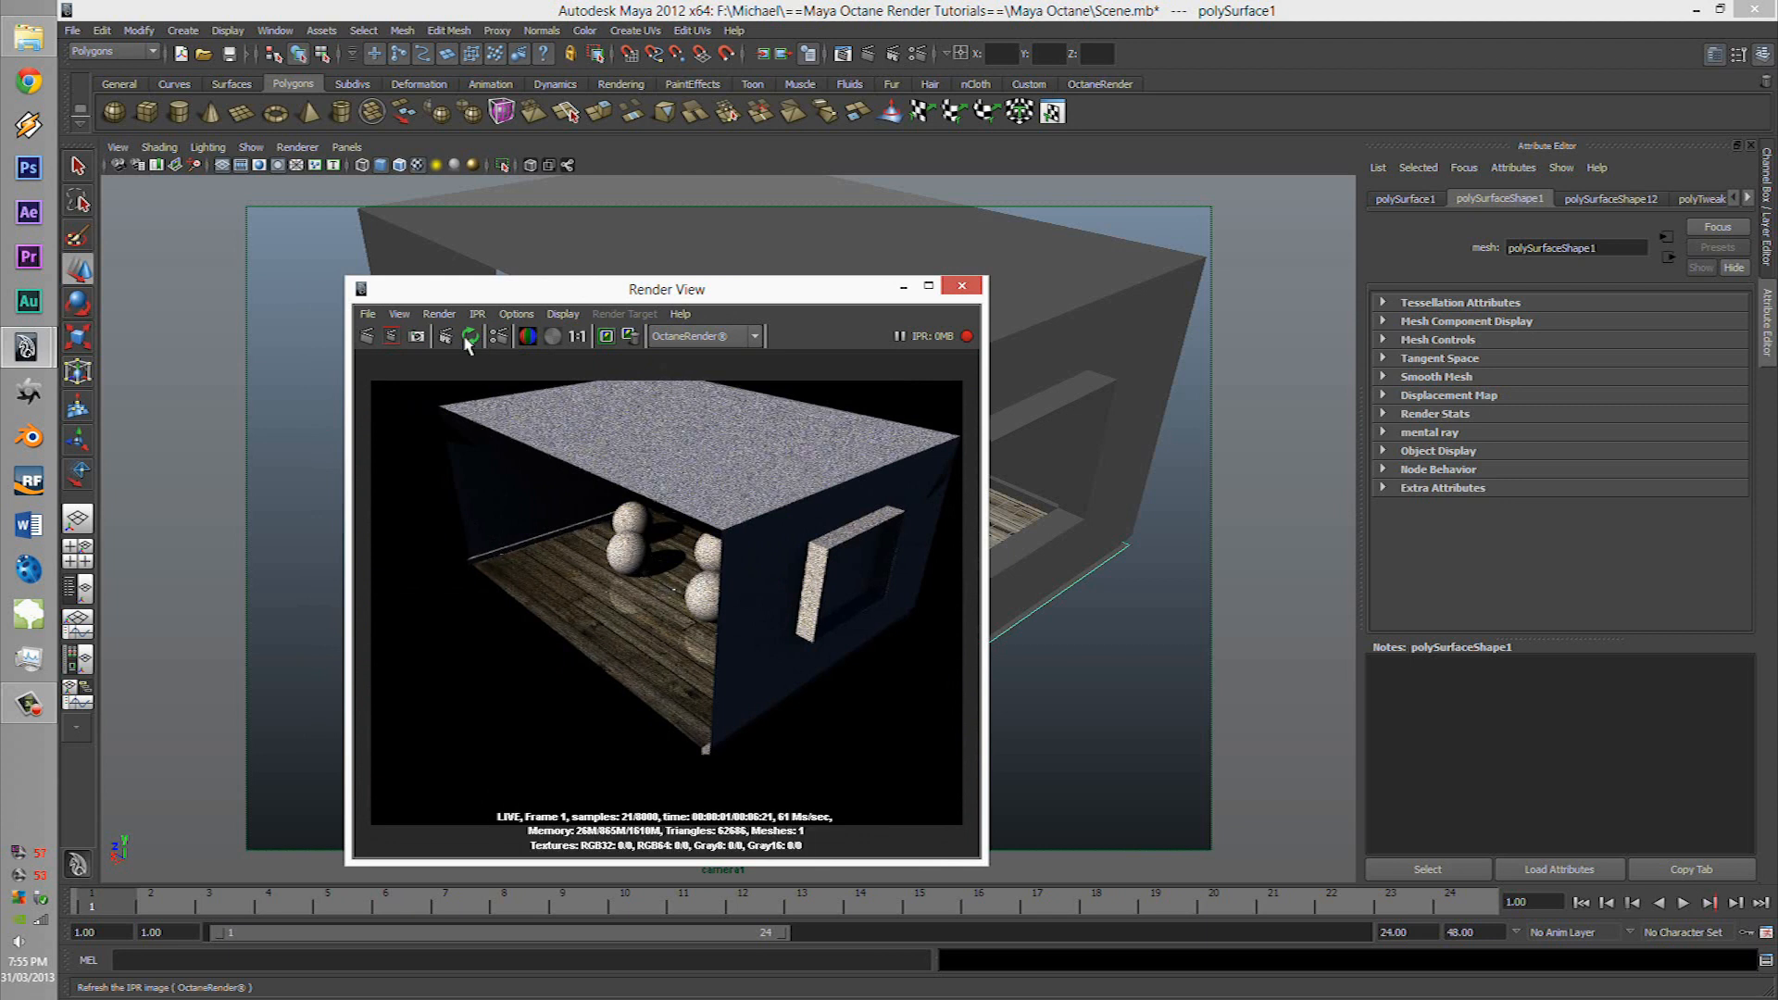
pyautogui.moveTo(668, 289); pyautogui.dragTo(341, 326)
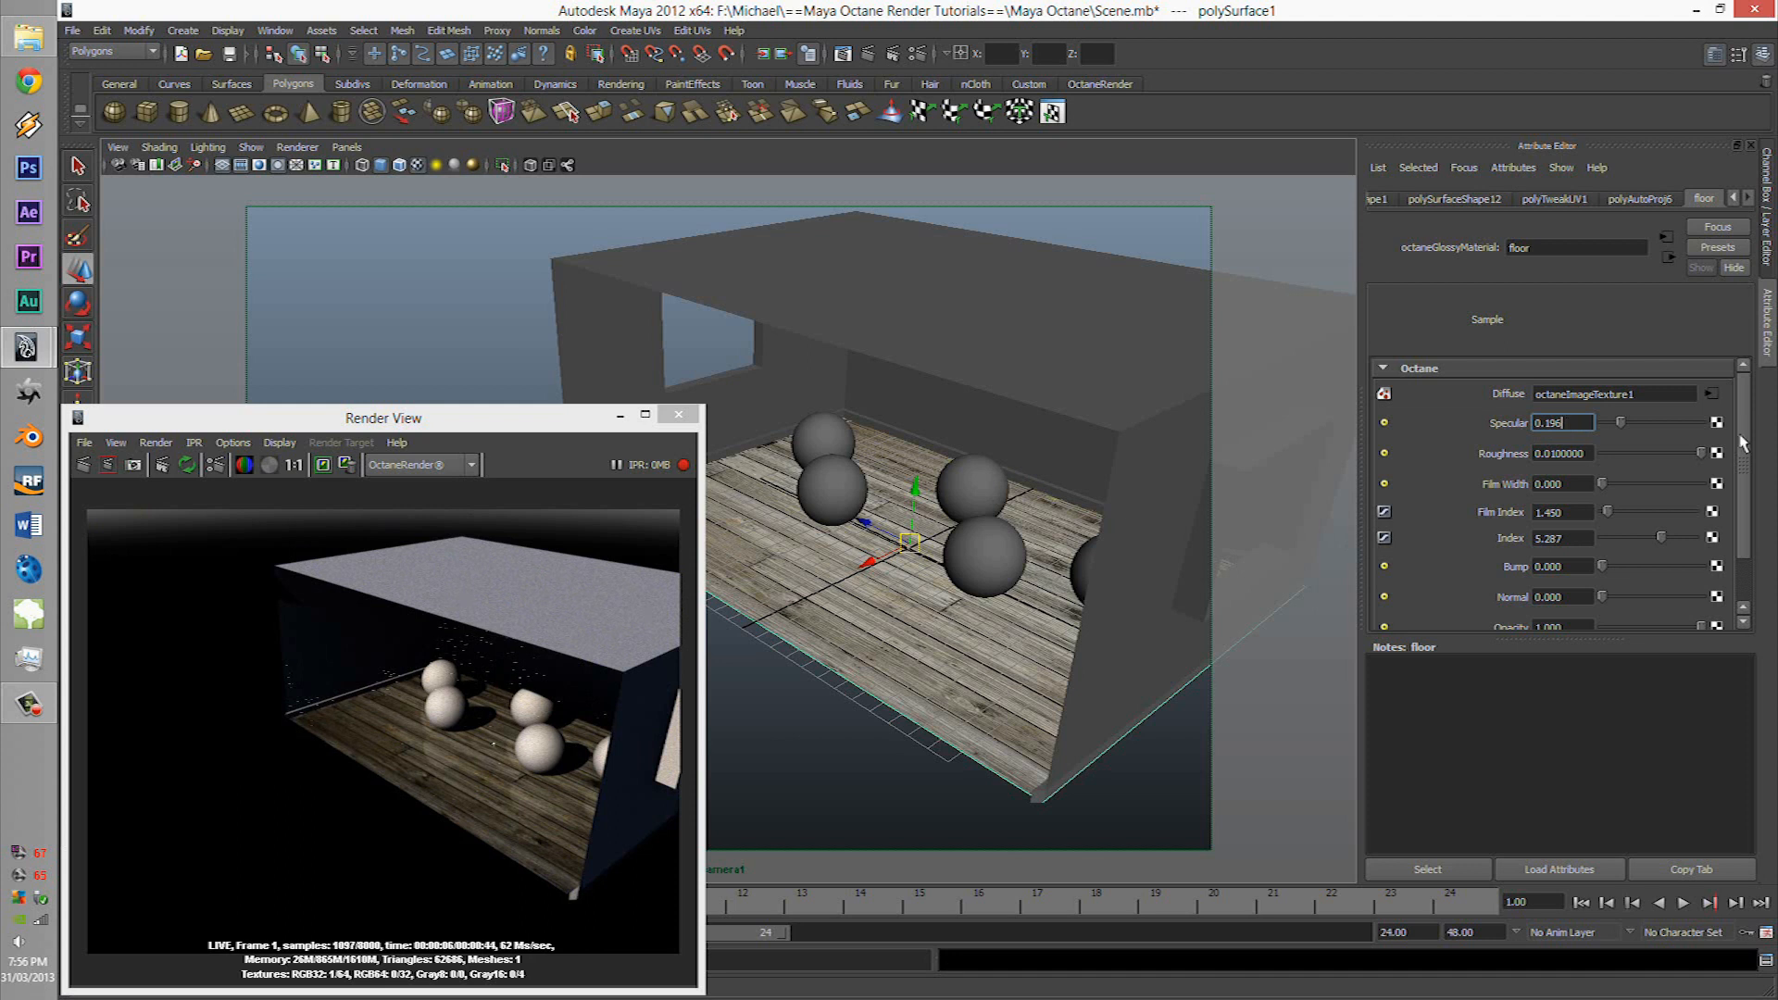
# Map specular.png to Specular and set the wood diffuse texture to power 0.9, gamma 2.754.
pyautogui.click(1709, 392)
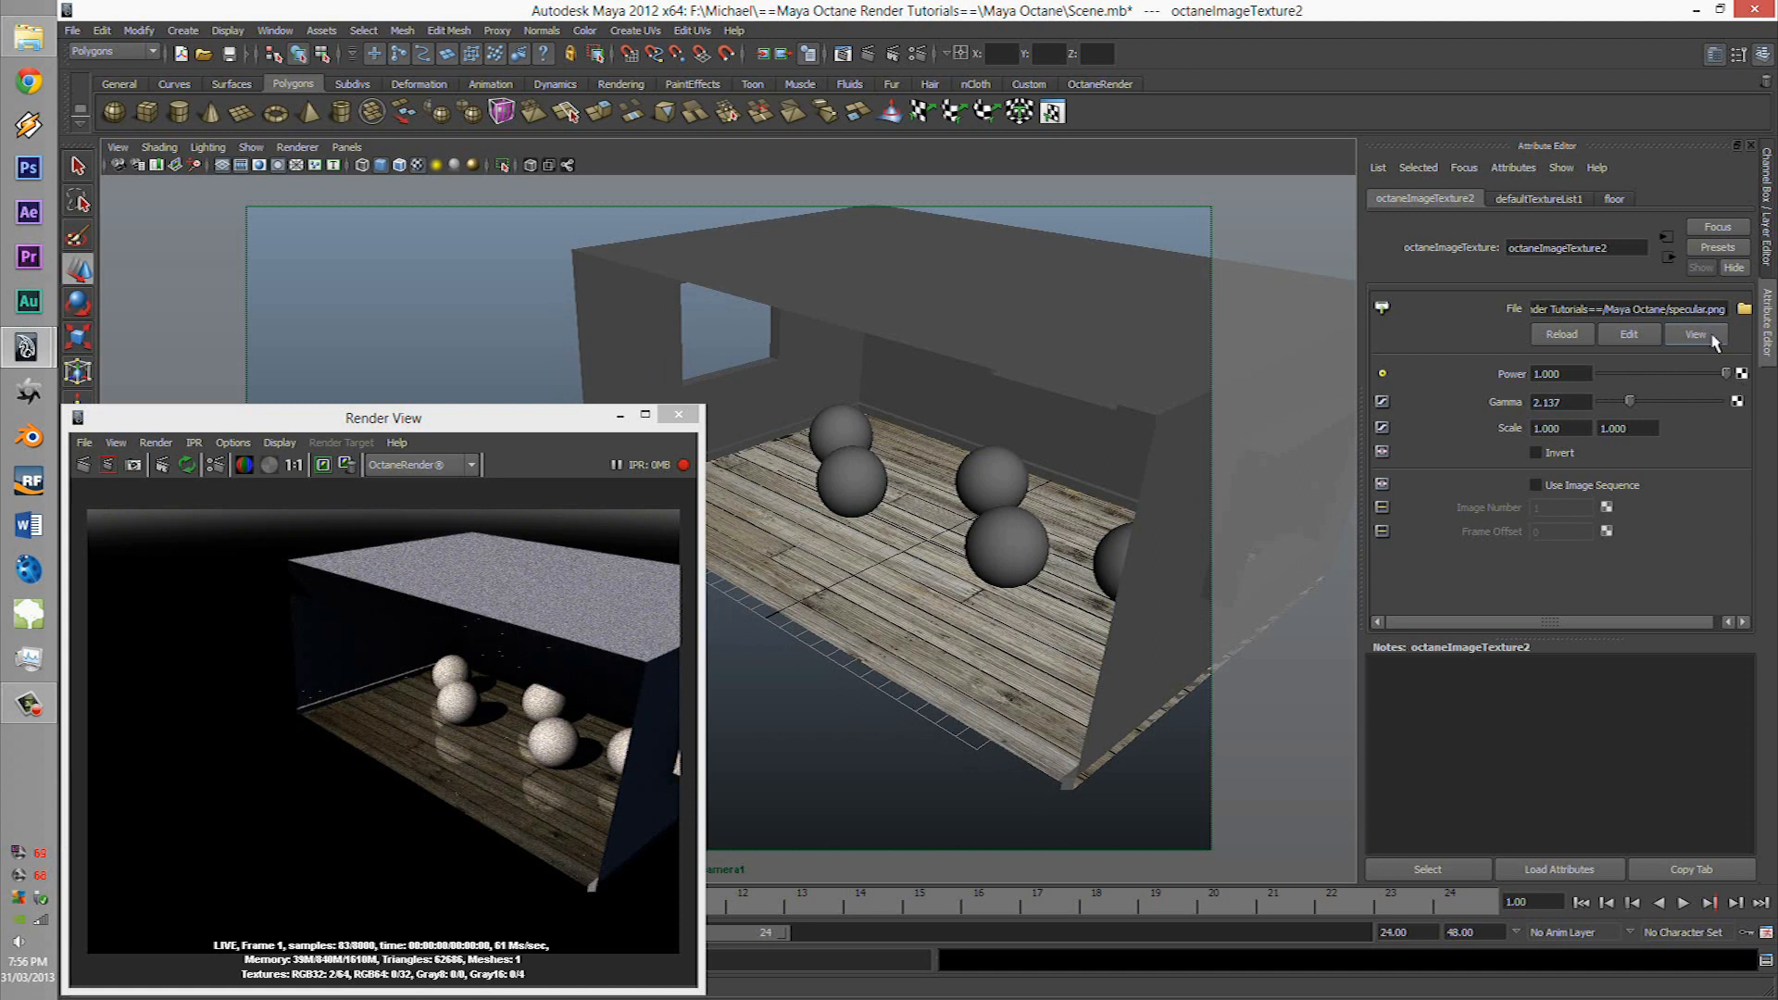
pyautogui.click(1613, 198)
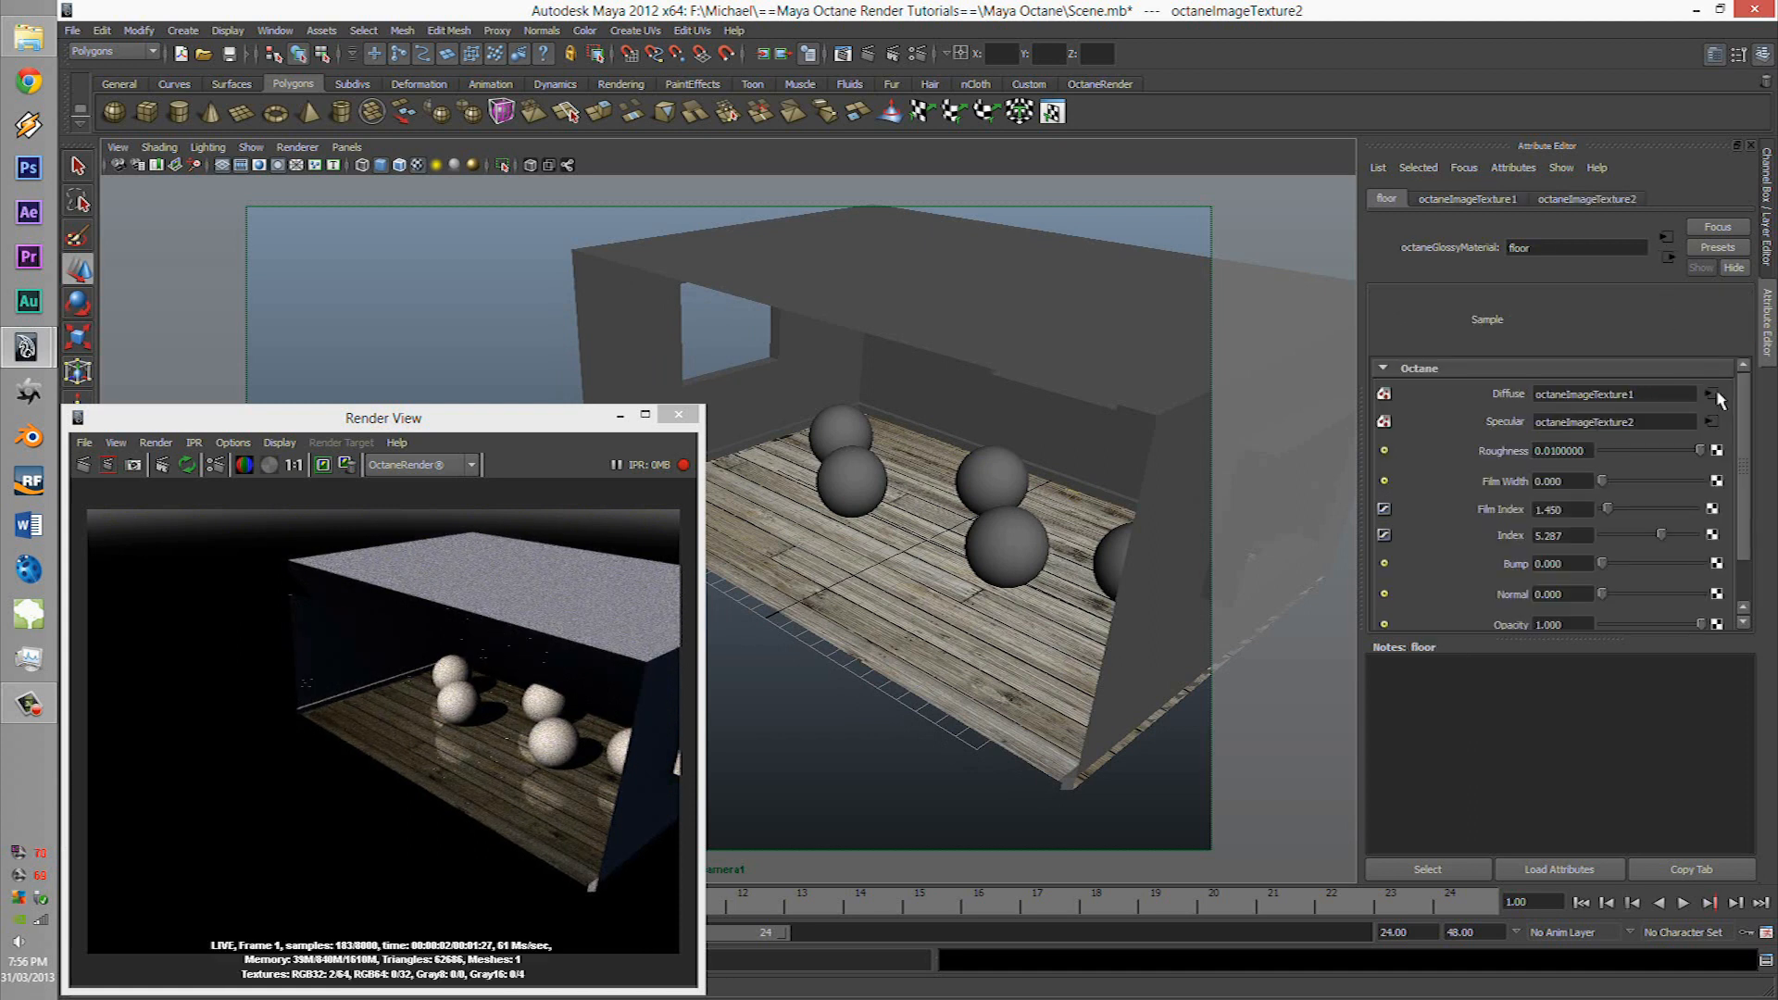
pyautogui.click(1712, 393)
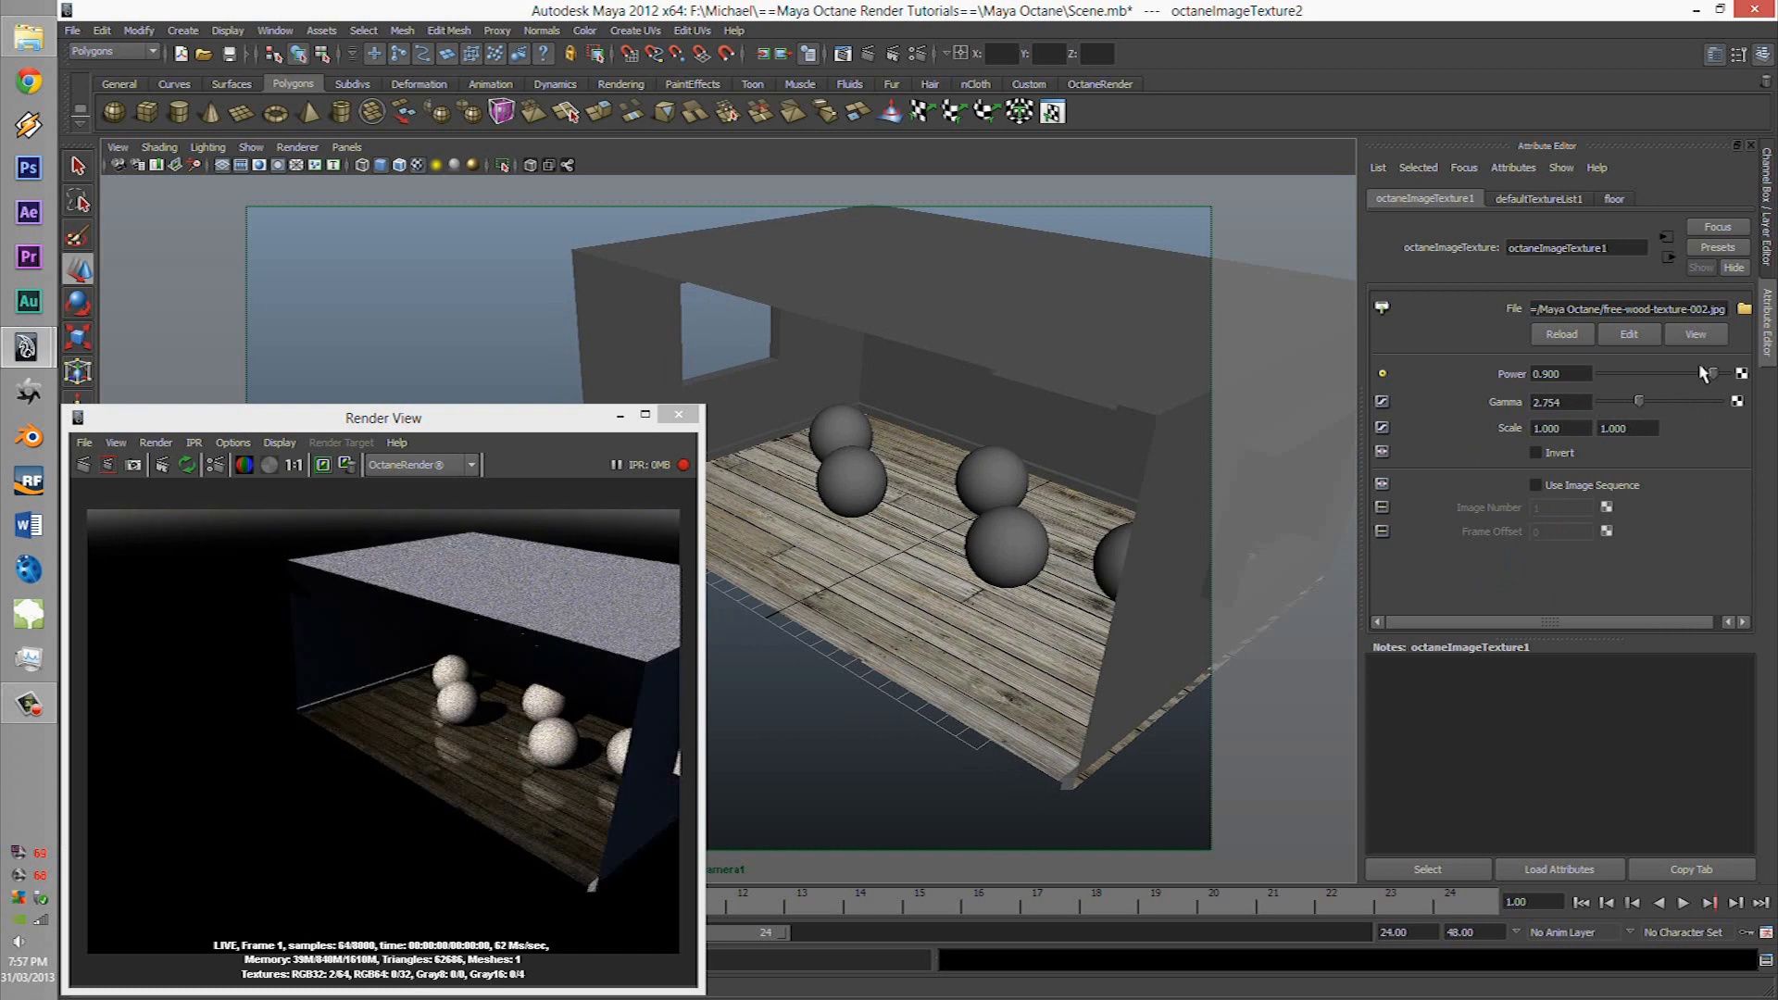
pyautogui.click(1613, 199)
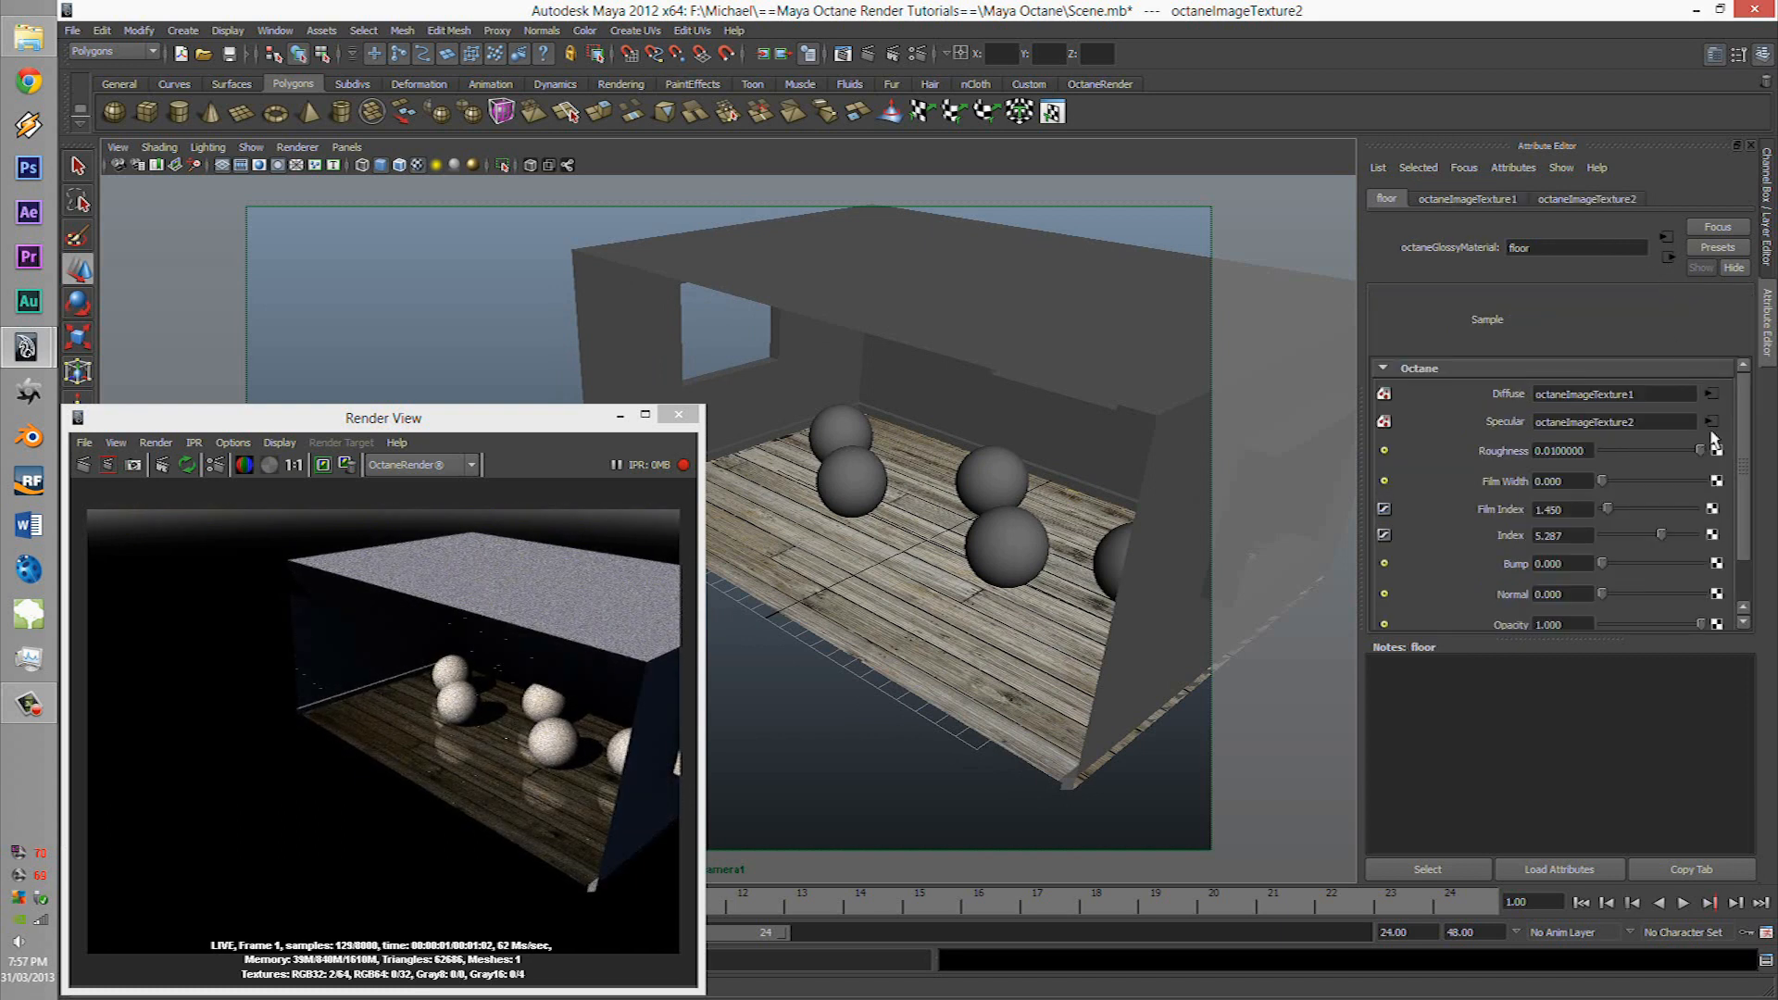
pyautogui.click(1712, 422)
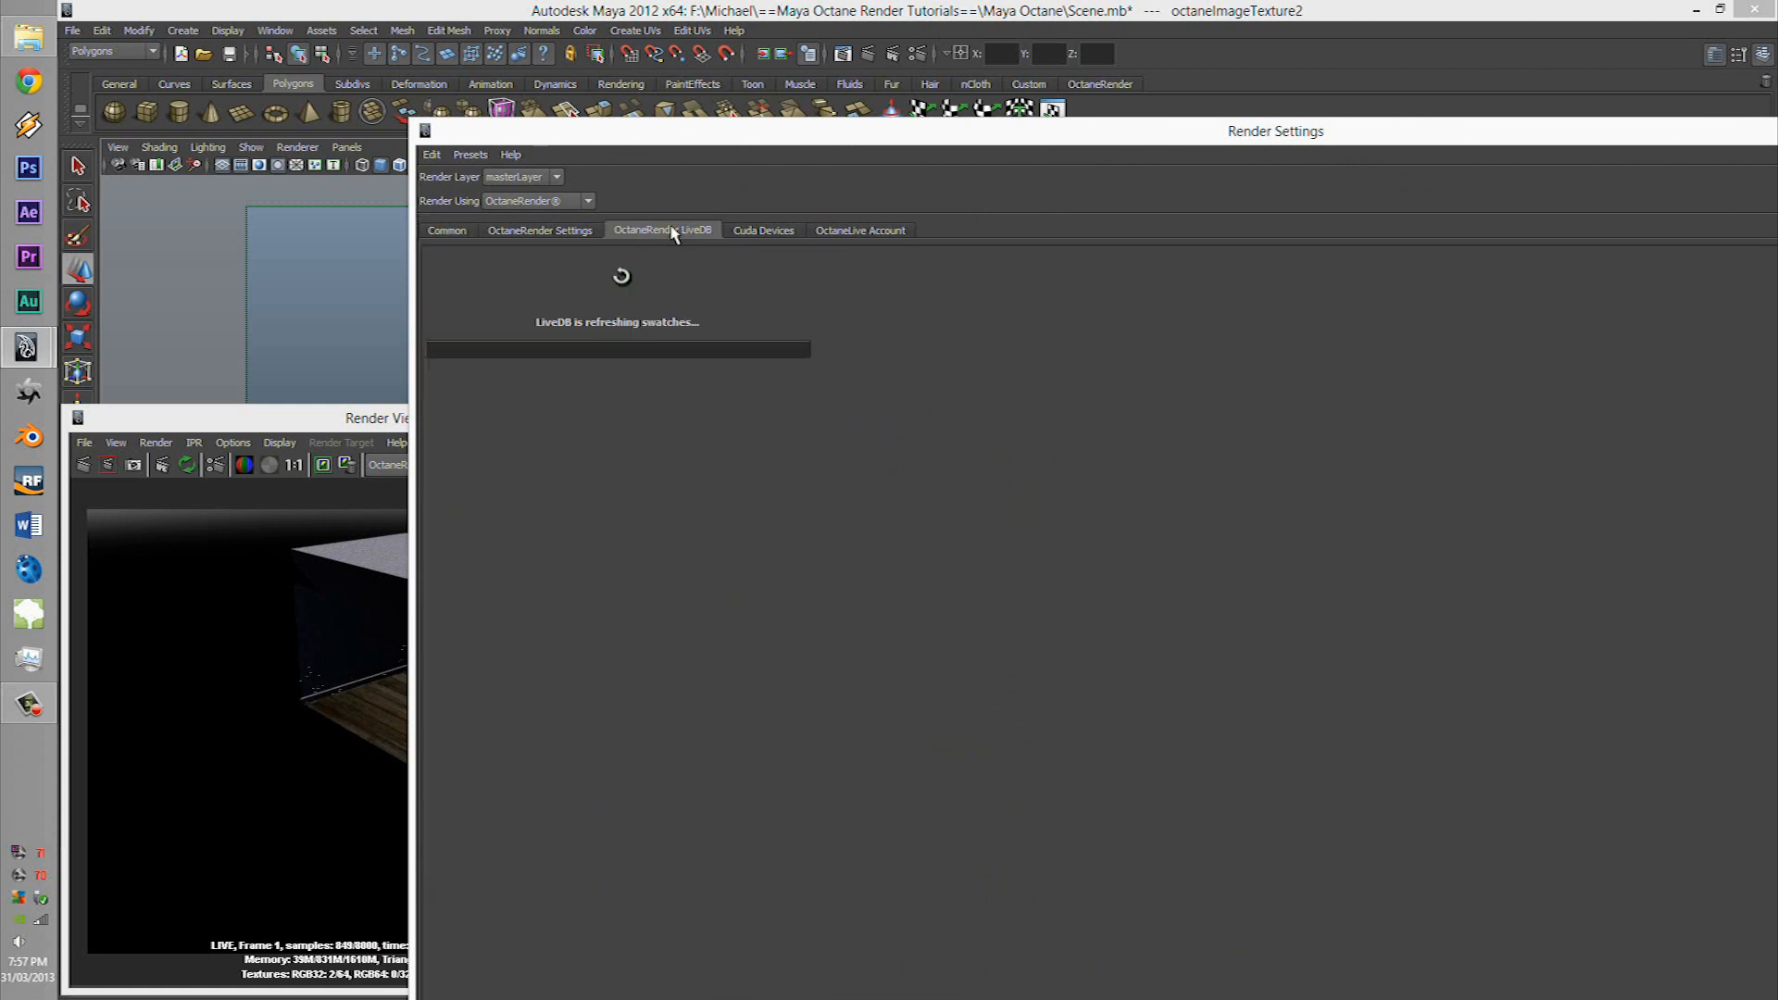
# Try the PMC kernel in OctaneRender Settings, then settle on Path Trace.
pyautogui.click(538, 230)
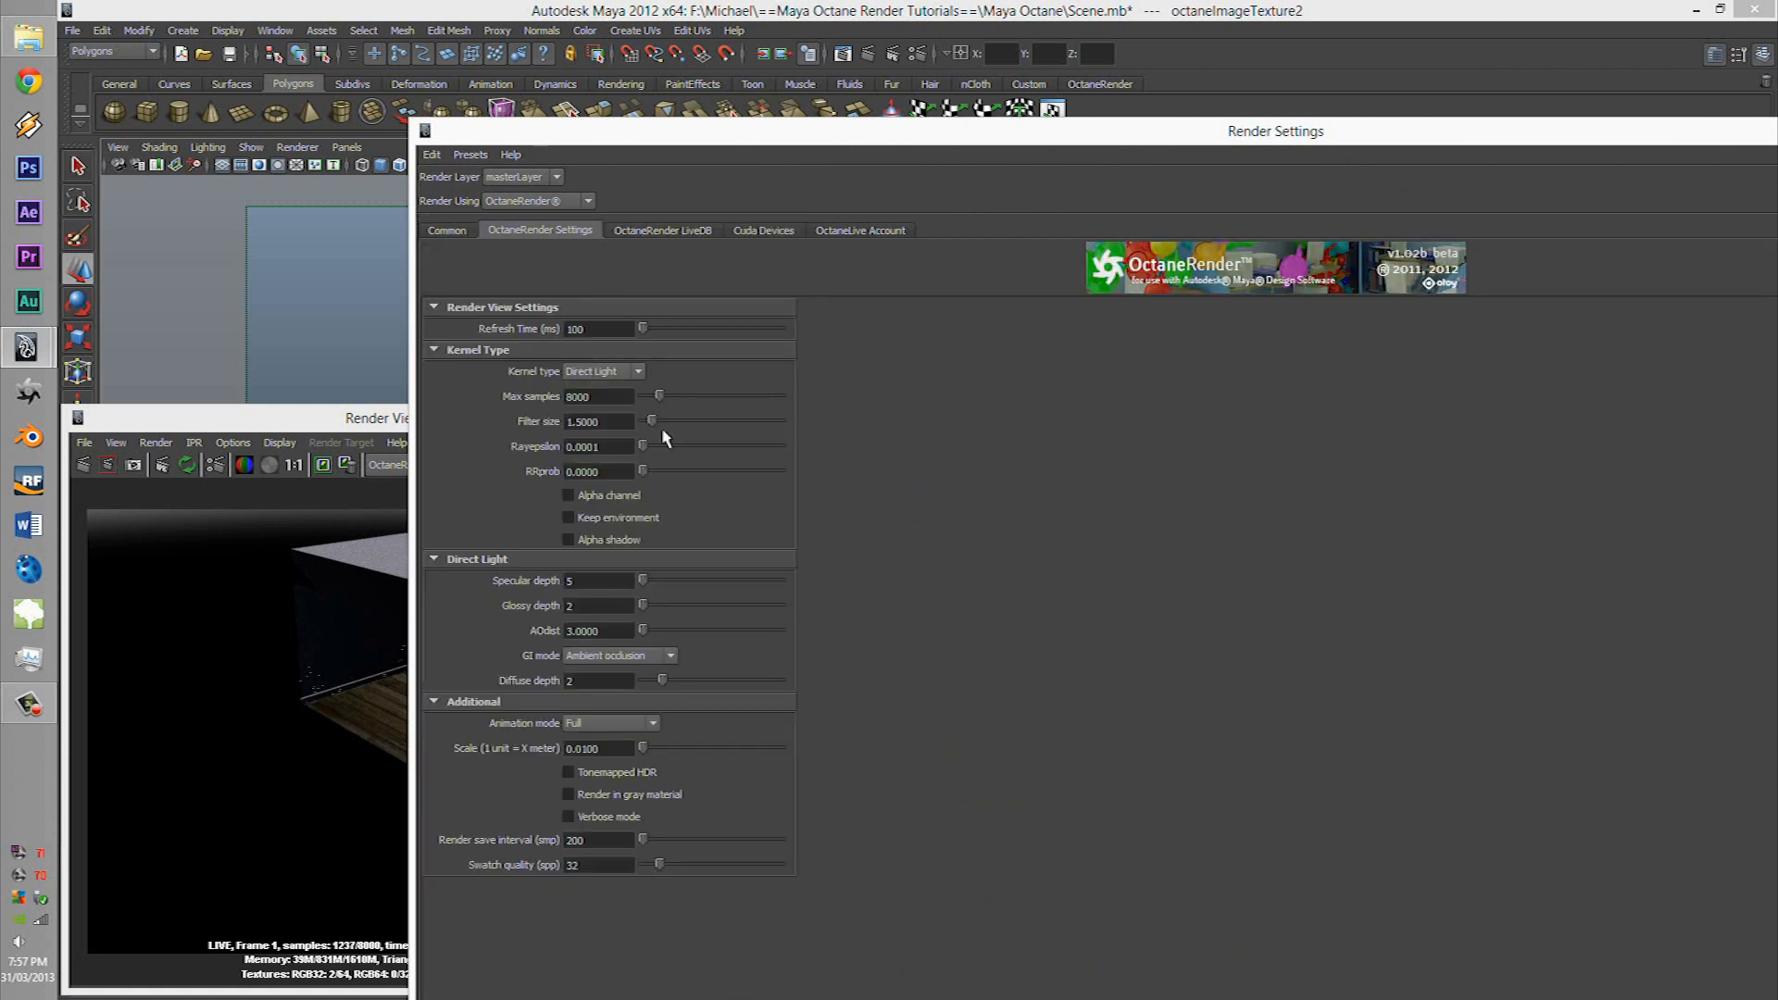
pyautogui.click(602, 370)
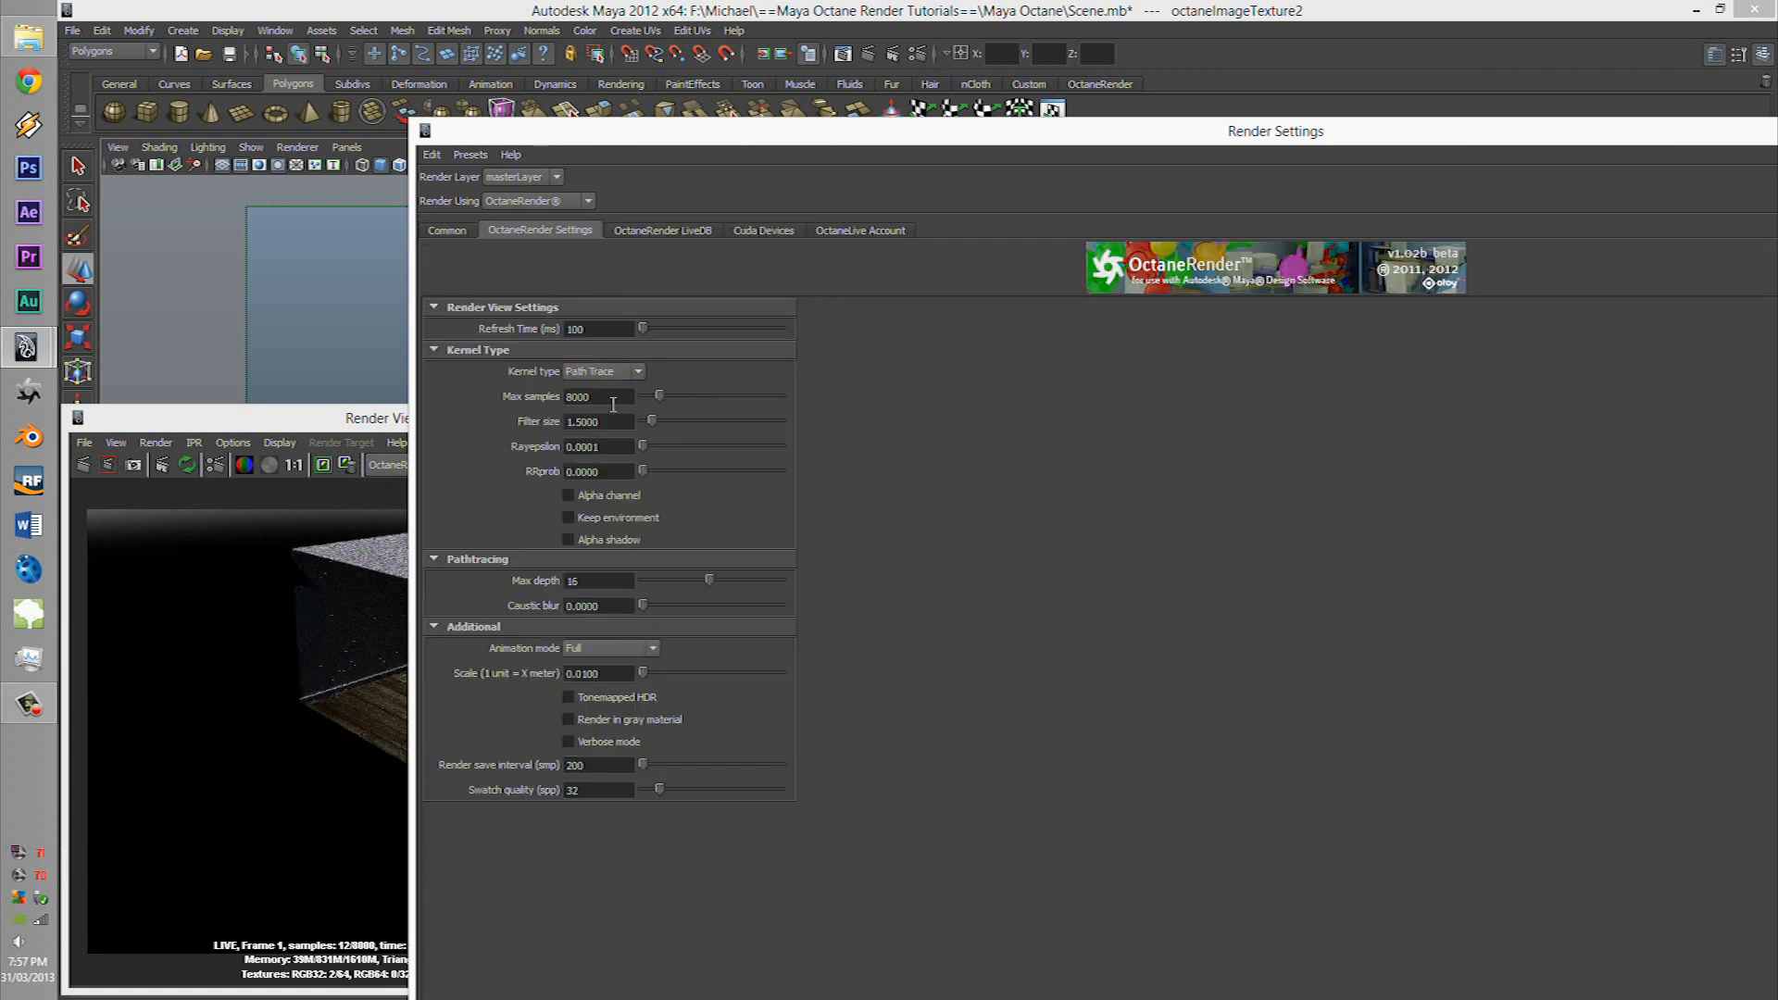
pyautogui.click(604, 370)
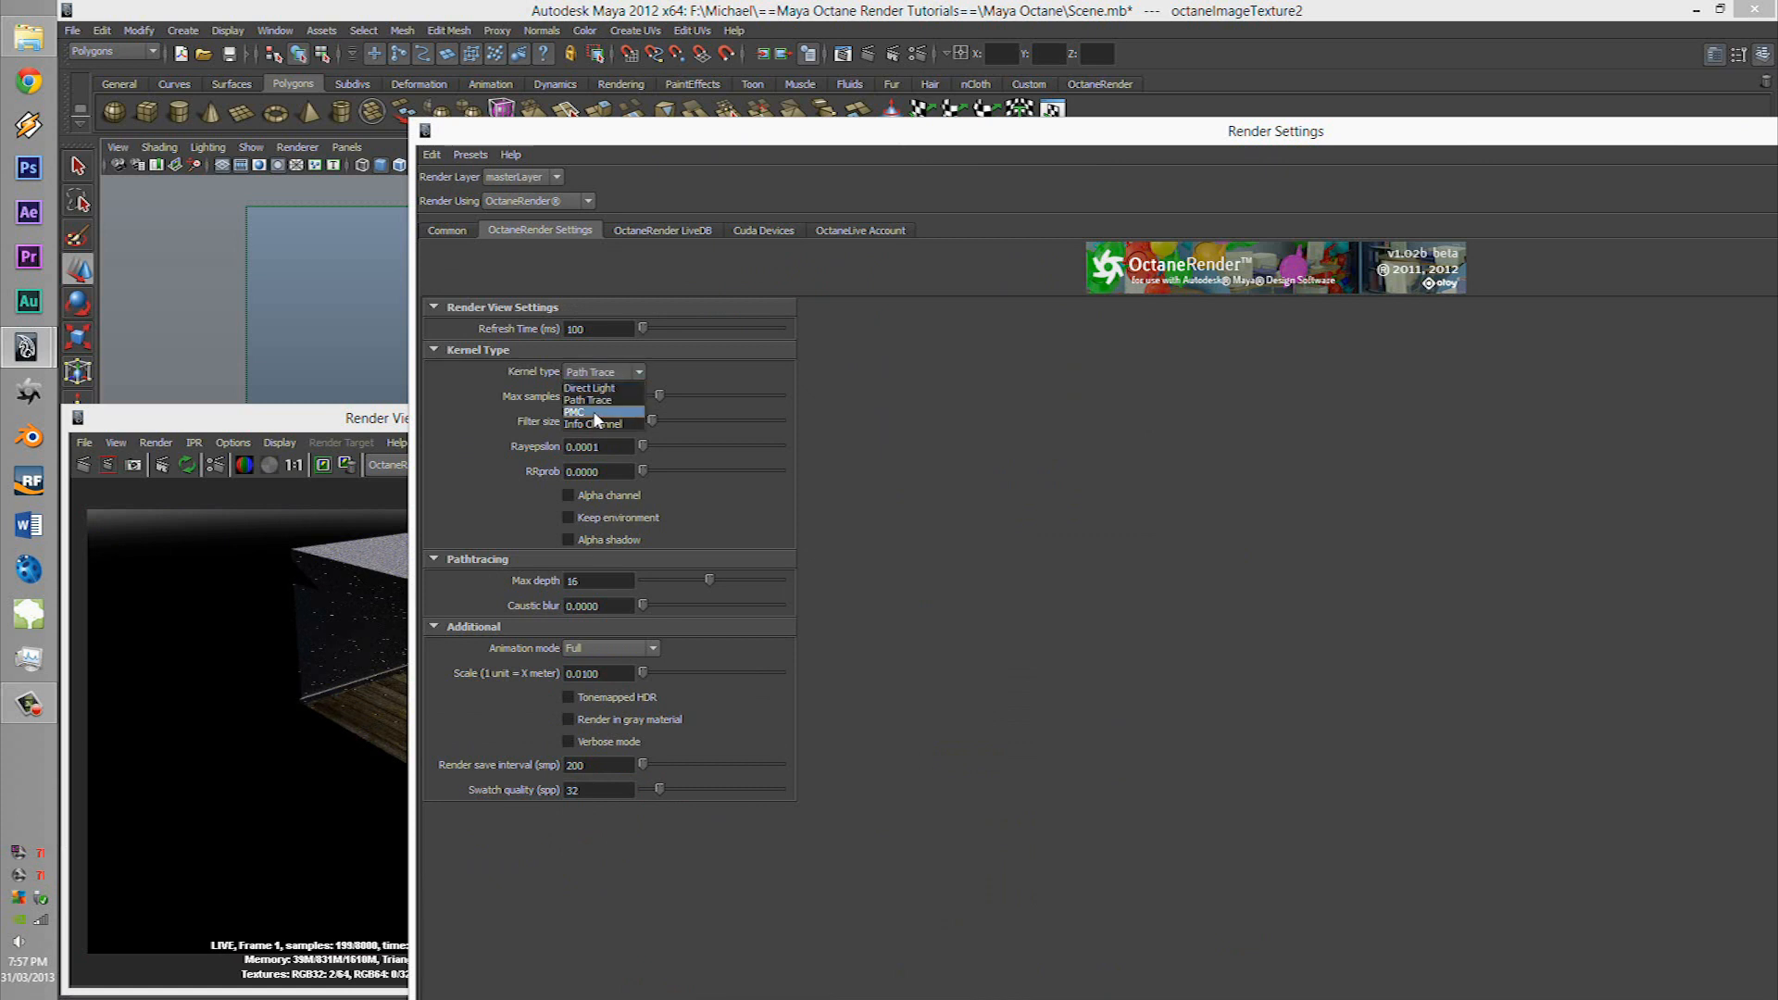
pyautogui.click(580, 412)
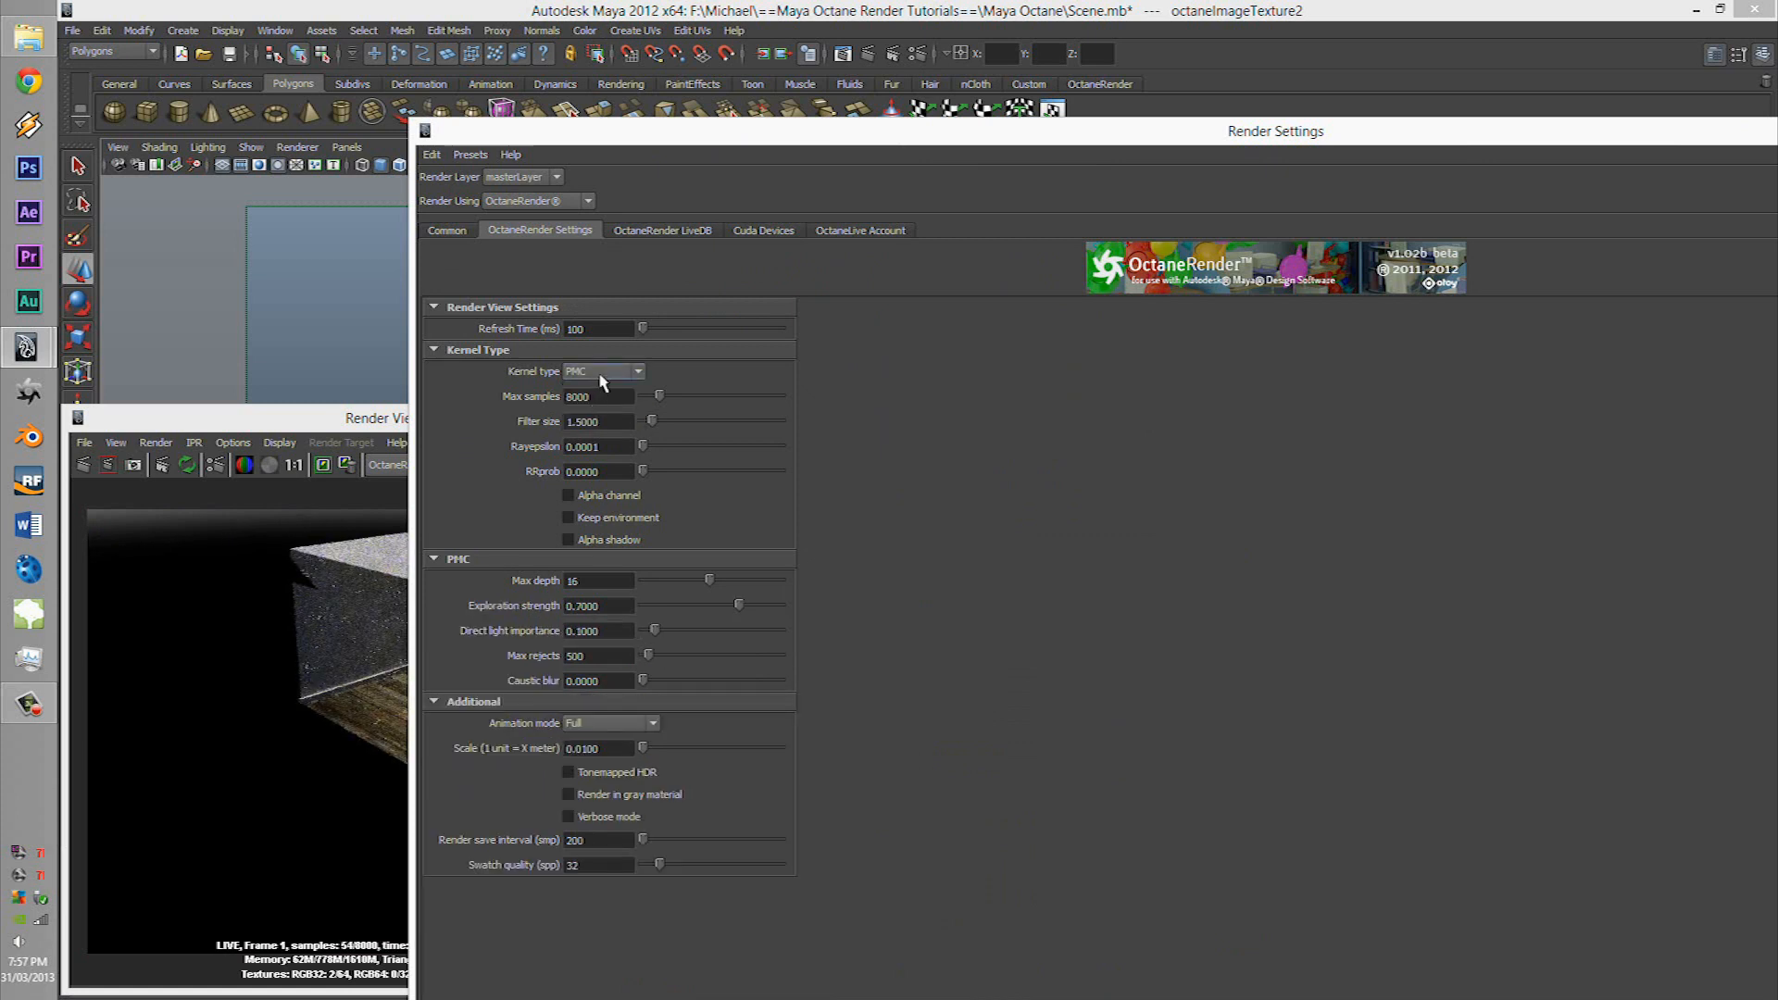
pyautogui.click(603, 371)
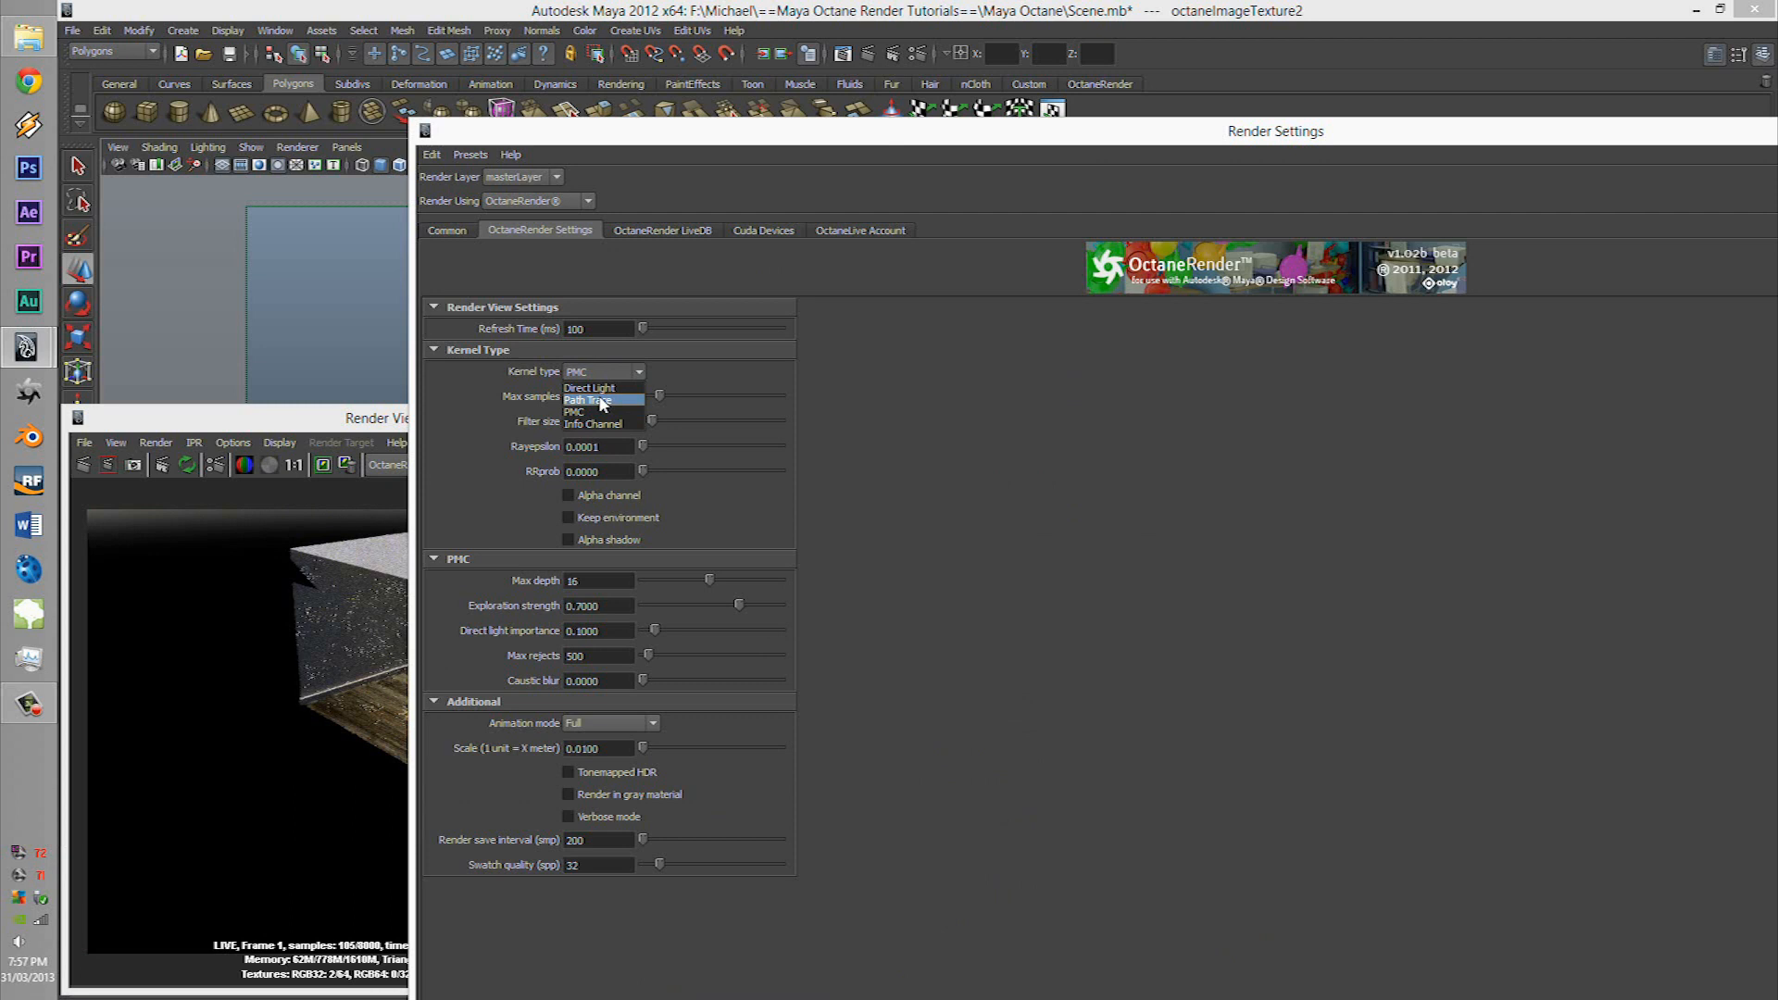
pyautogui.click(583, 400)
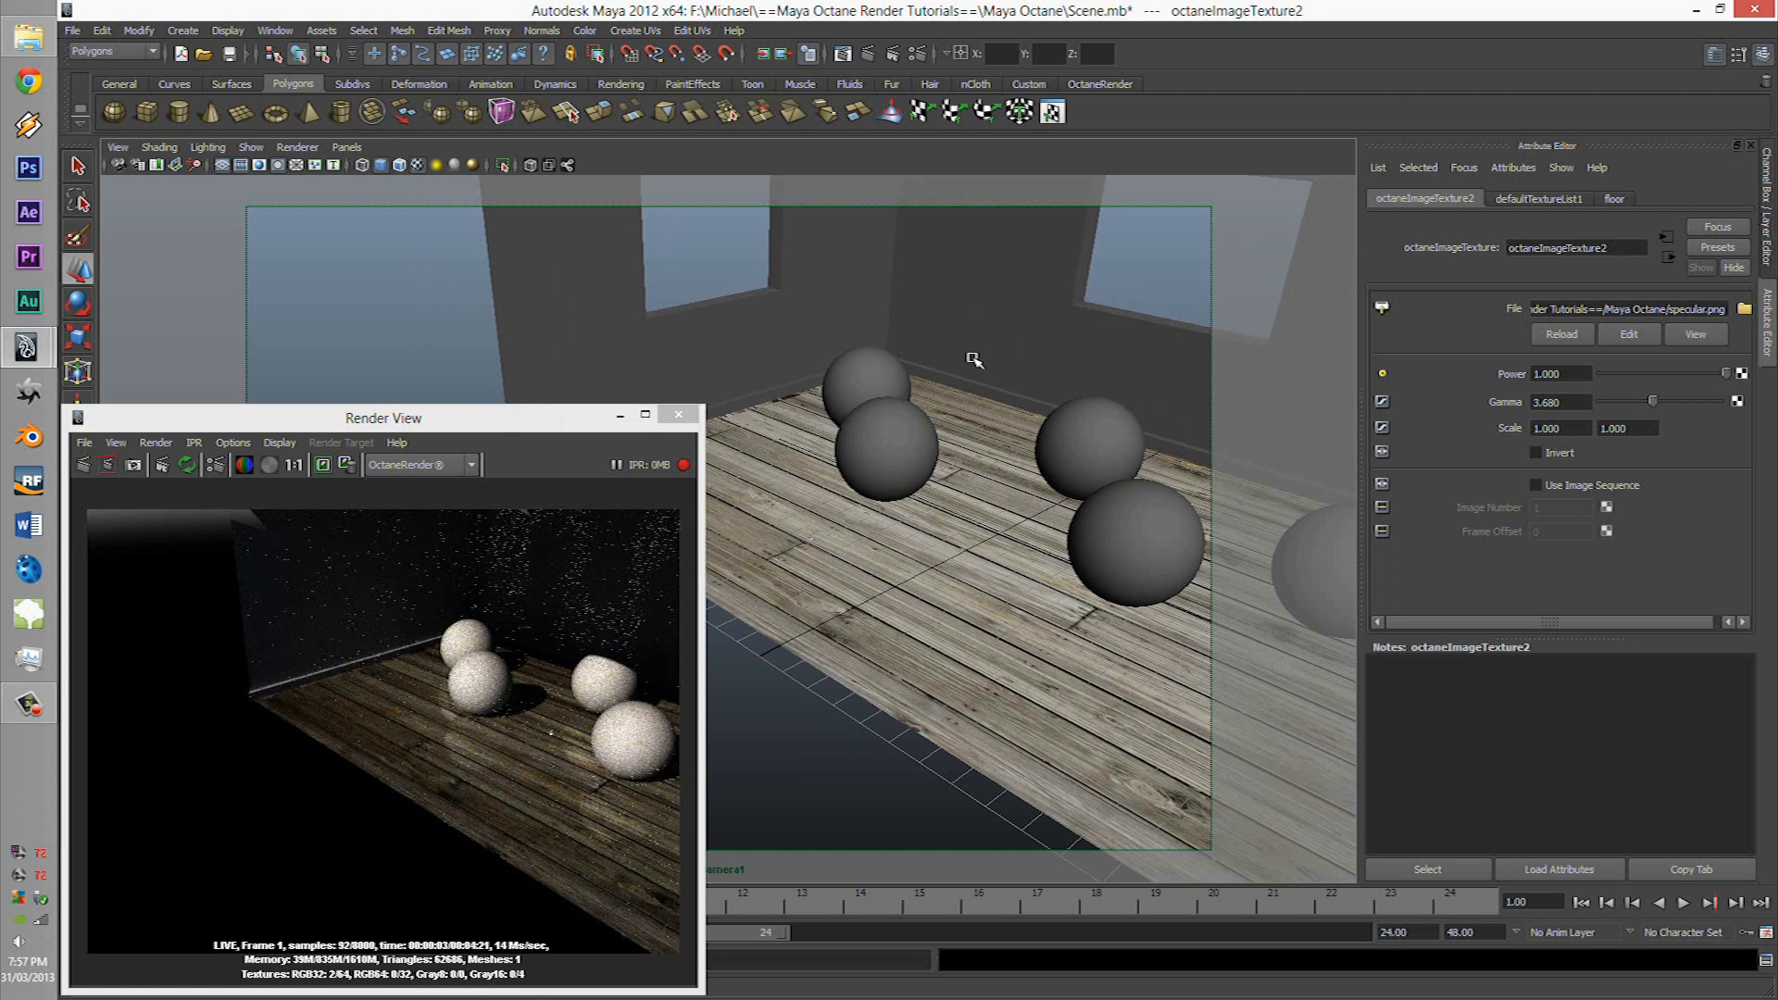
# Check the normal.png image texture and close the Render View window.
pyautogui.click(963, 545)
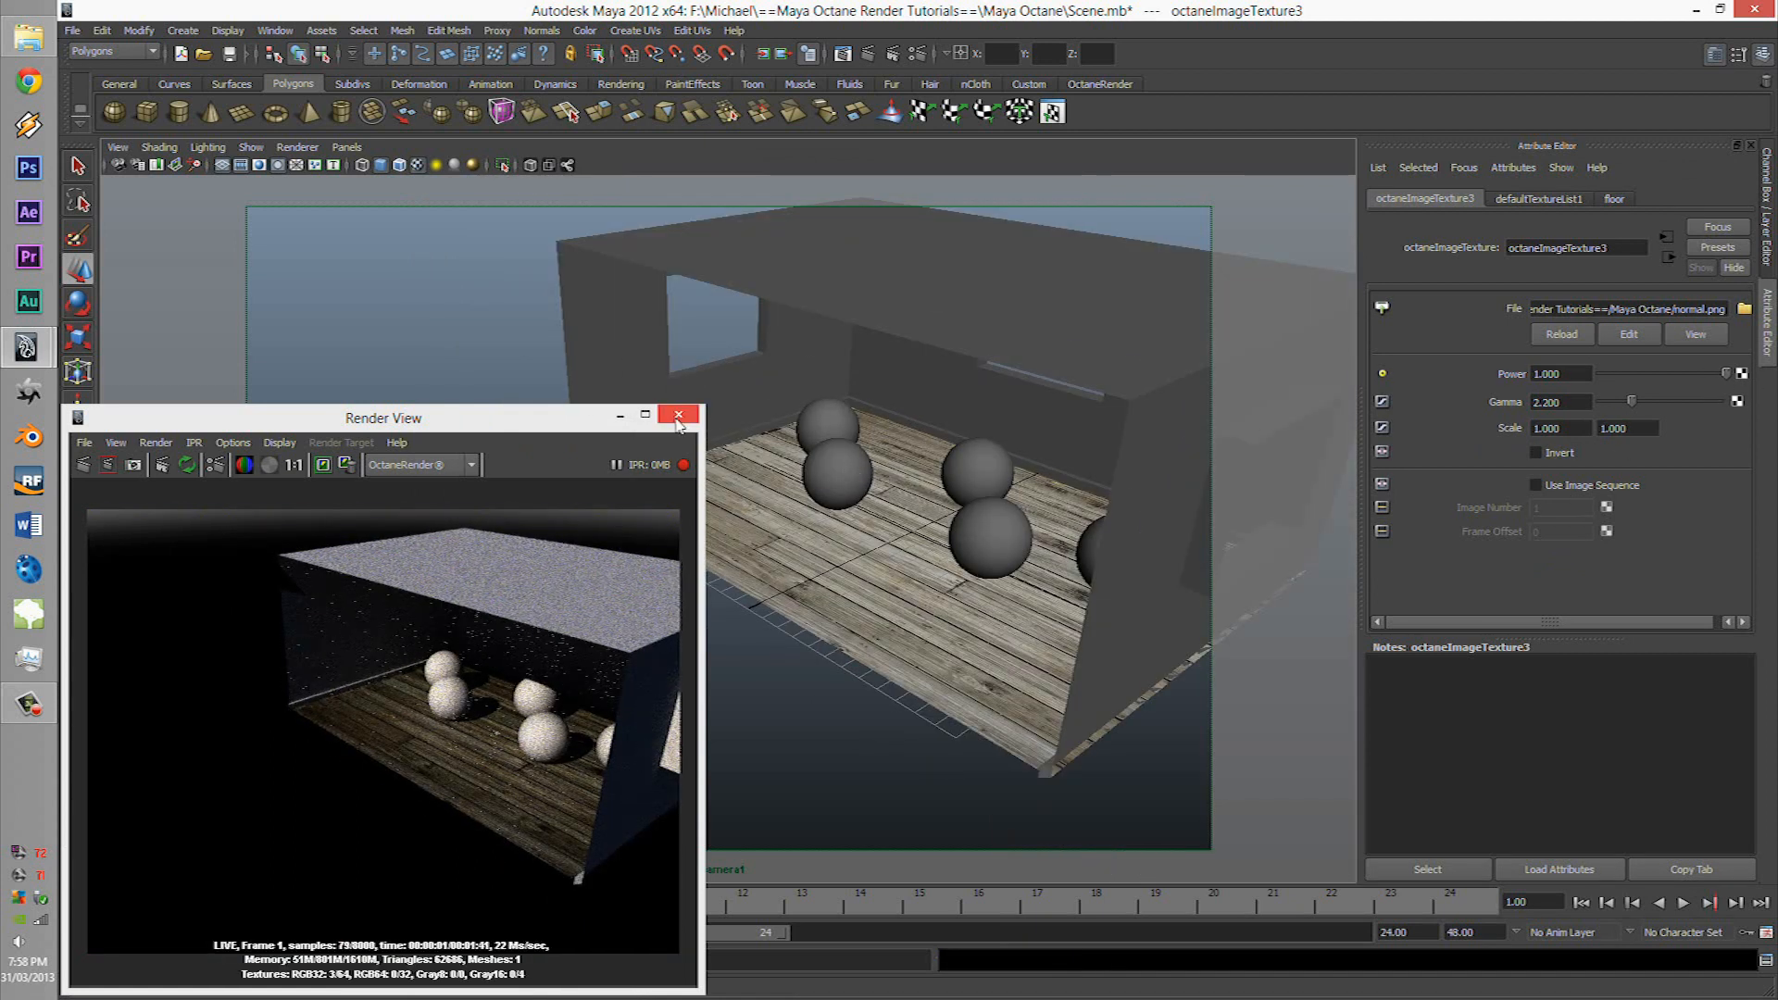
pyautogui.click(678, 416)
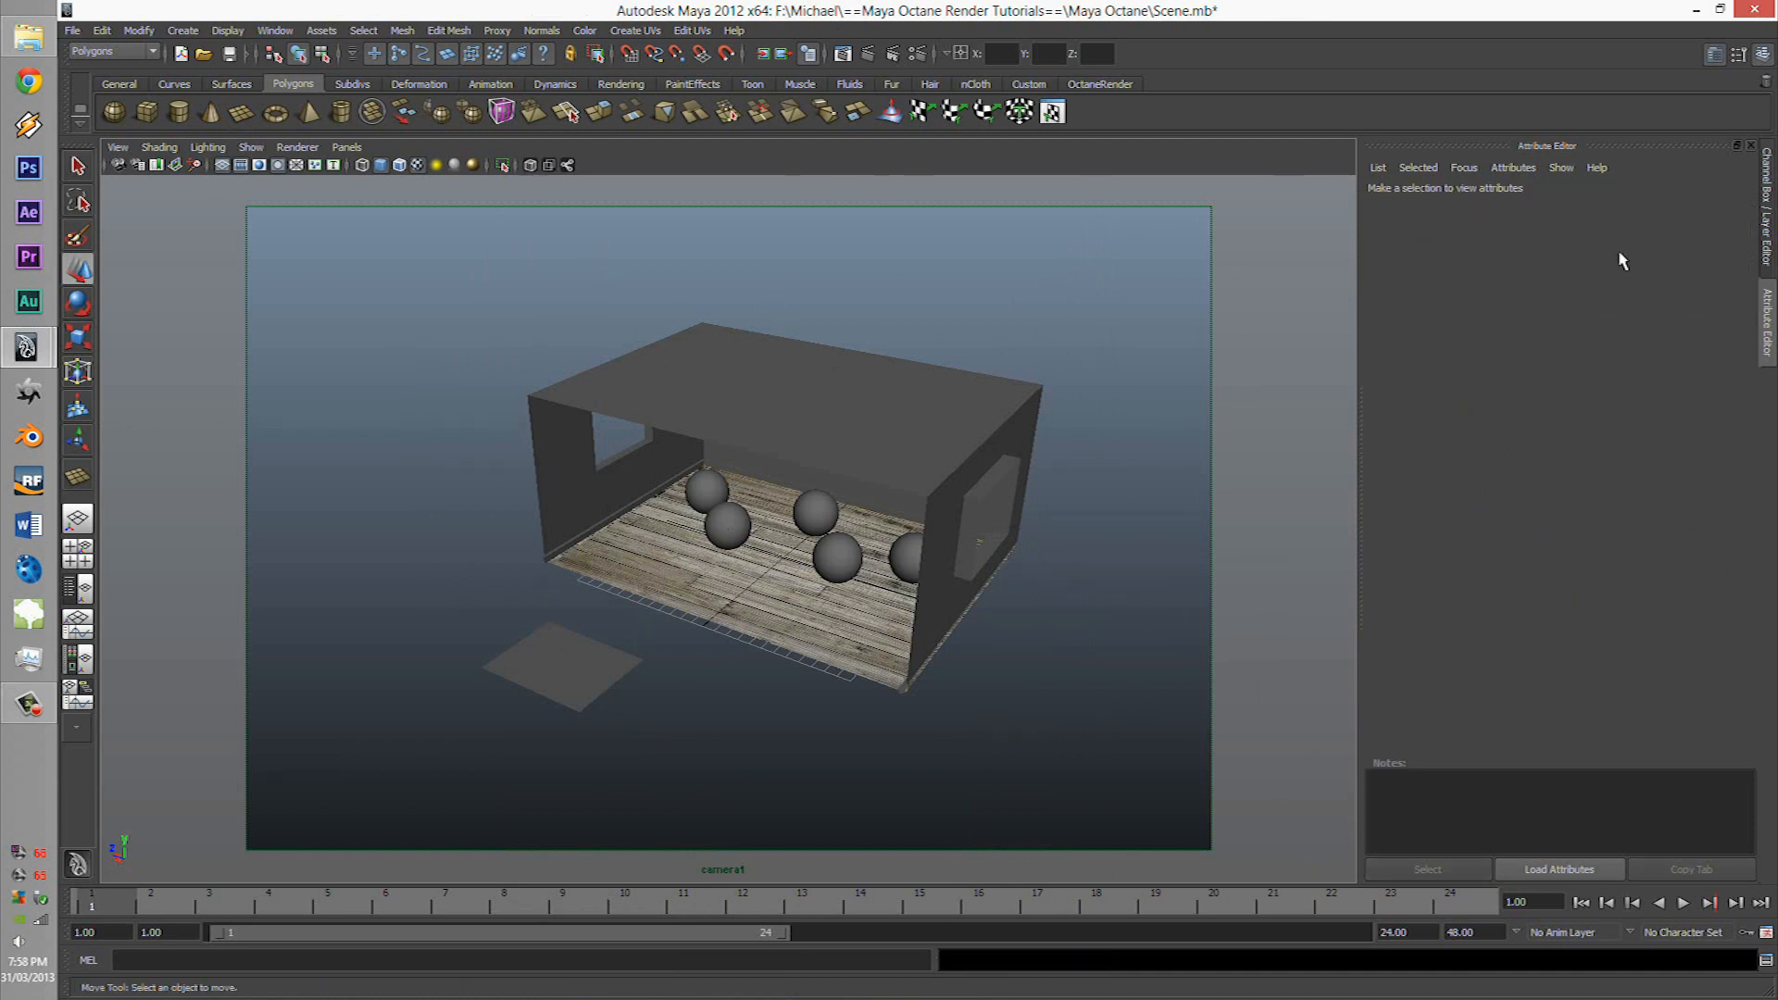
# Set octaneSunSky power 0.3 and the emission plane's efficiency 0.25, power 0.2.
pyautogui.click(771, 396)
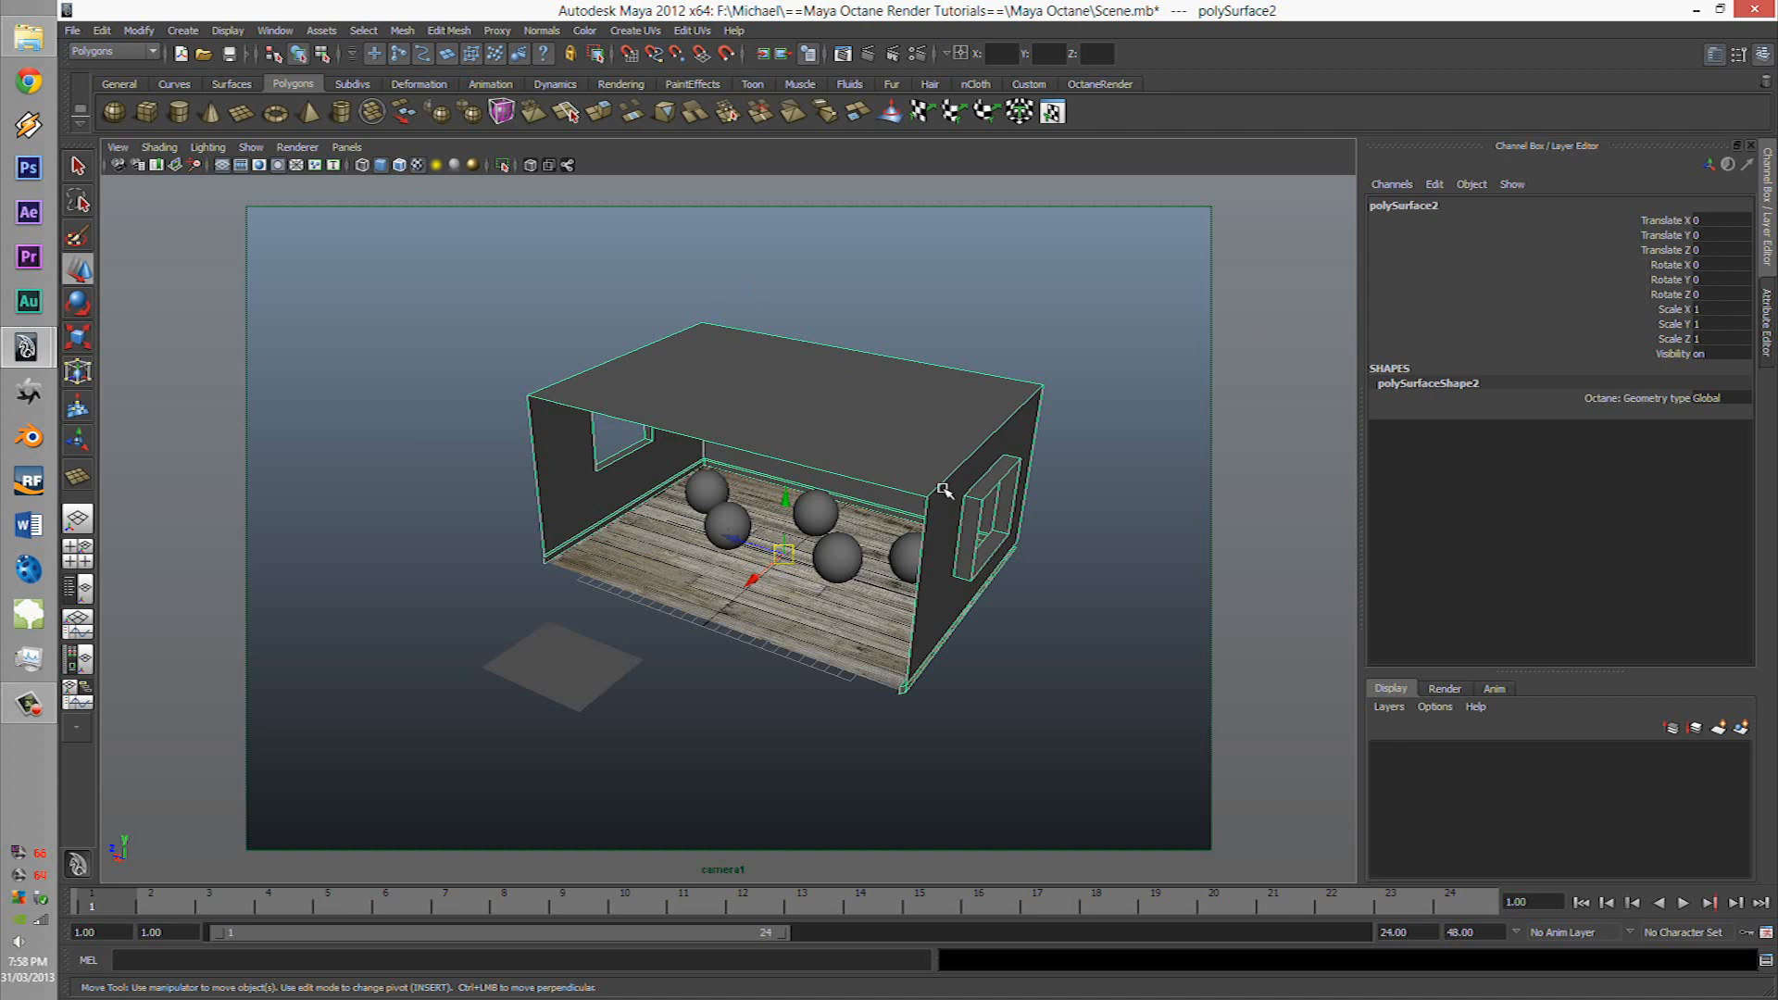
pyautogui.moveTo(619, 424)
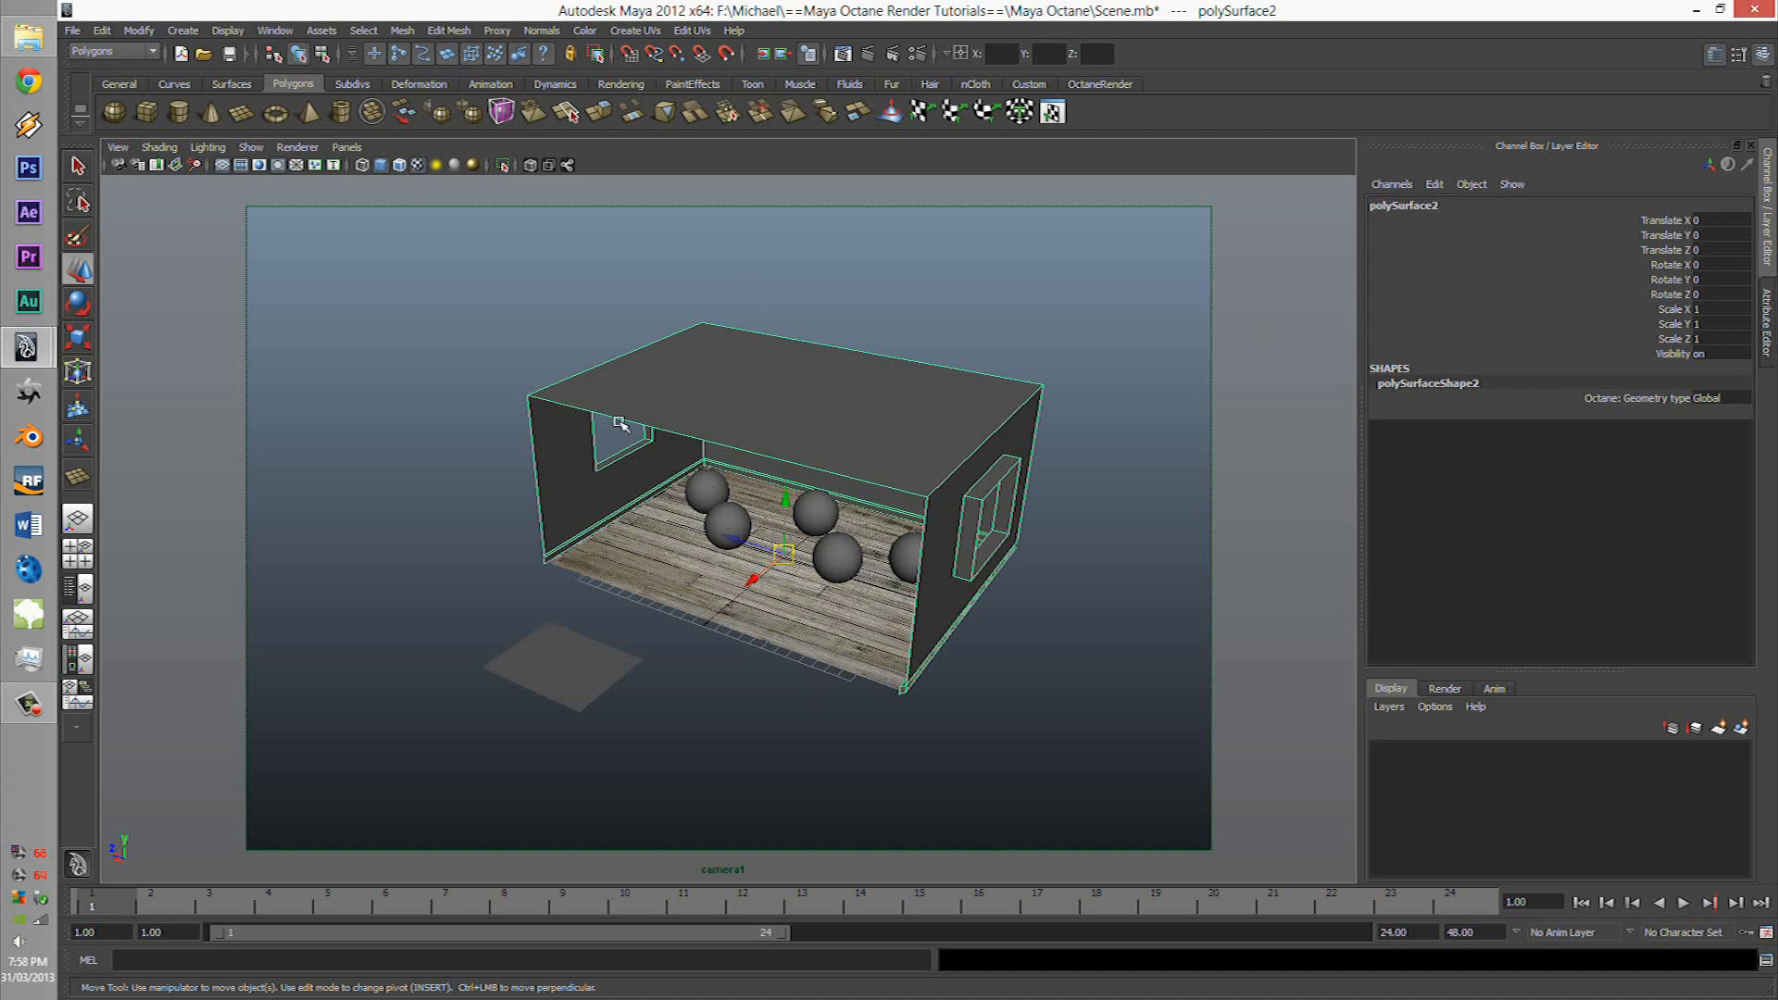
pyautogui.click(1098, 84)
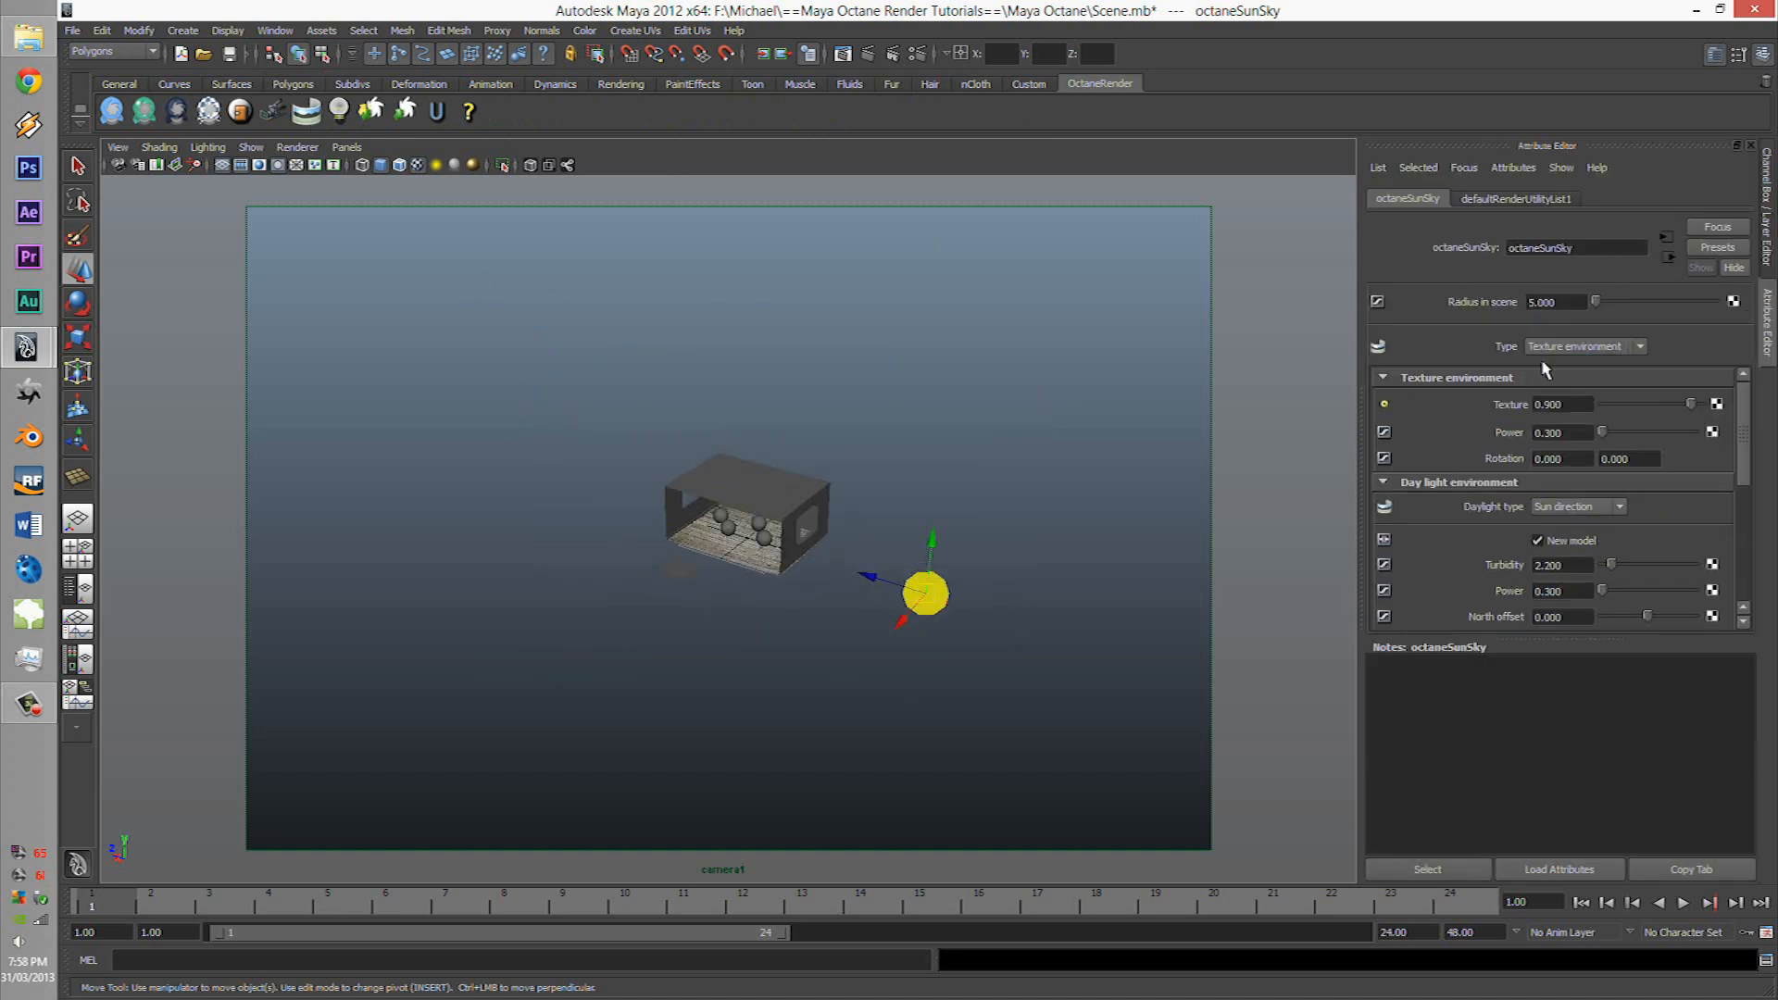
pyautogui.moveTo(1662, 409)
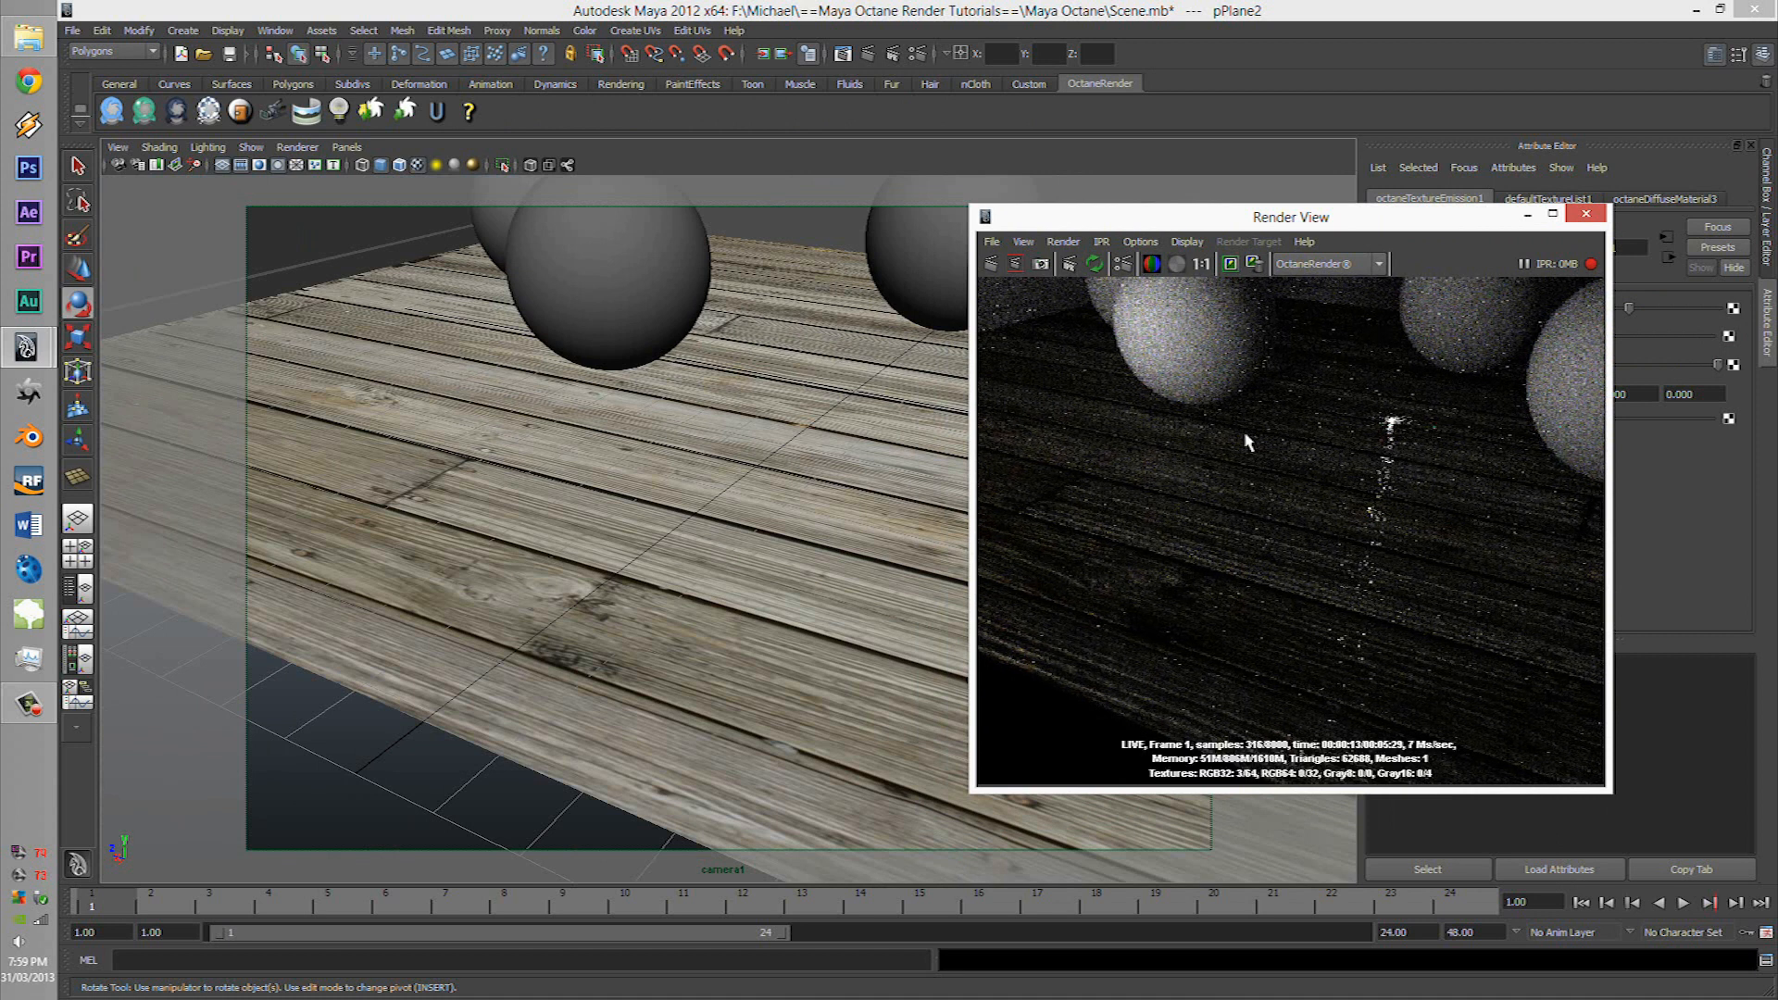
pyautogui.click(1588, 215)
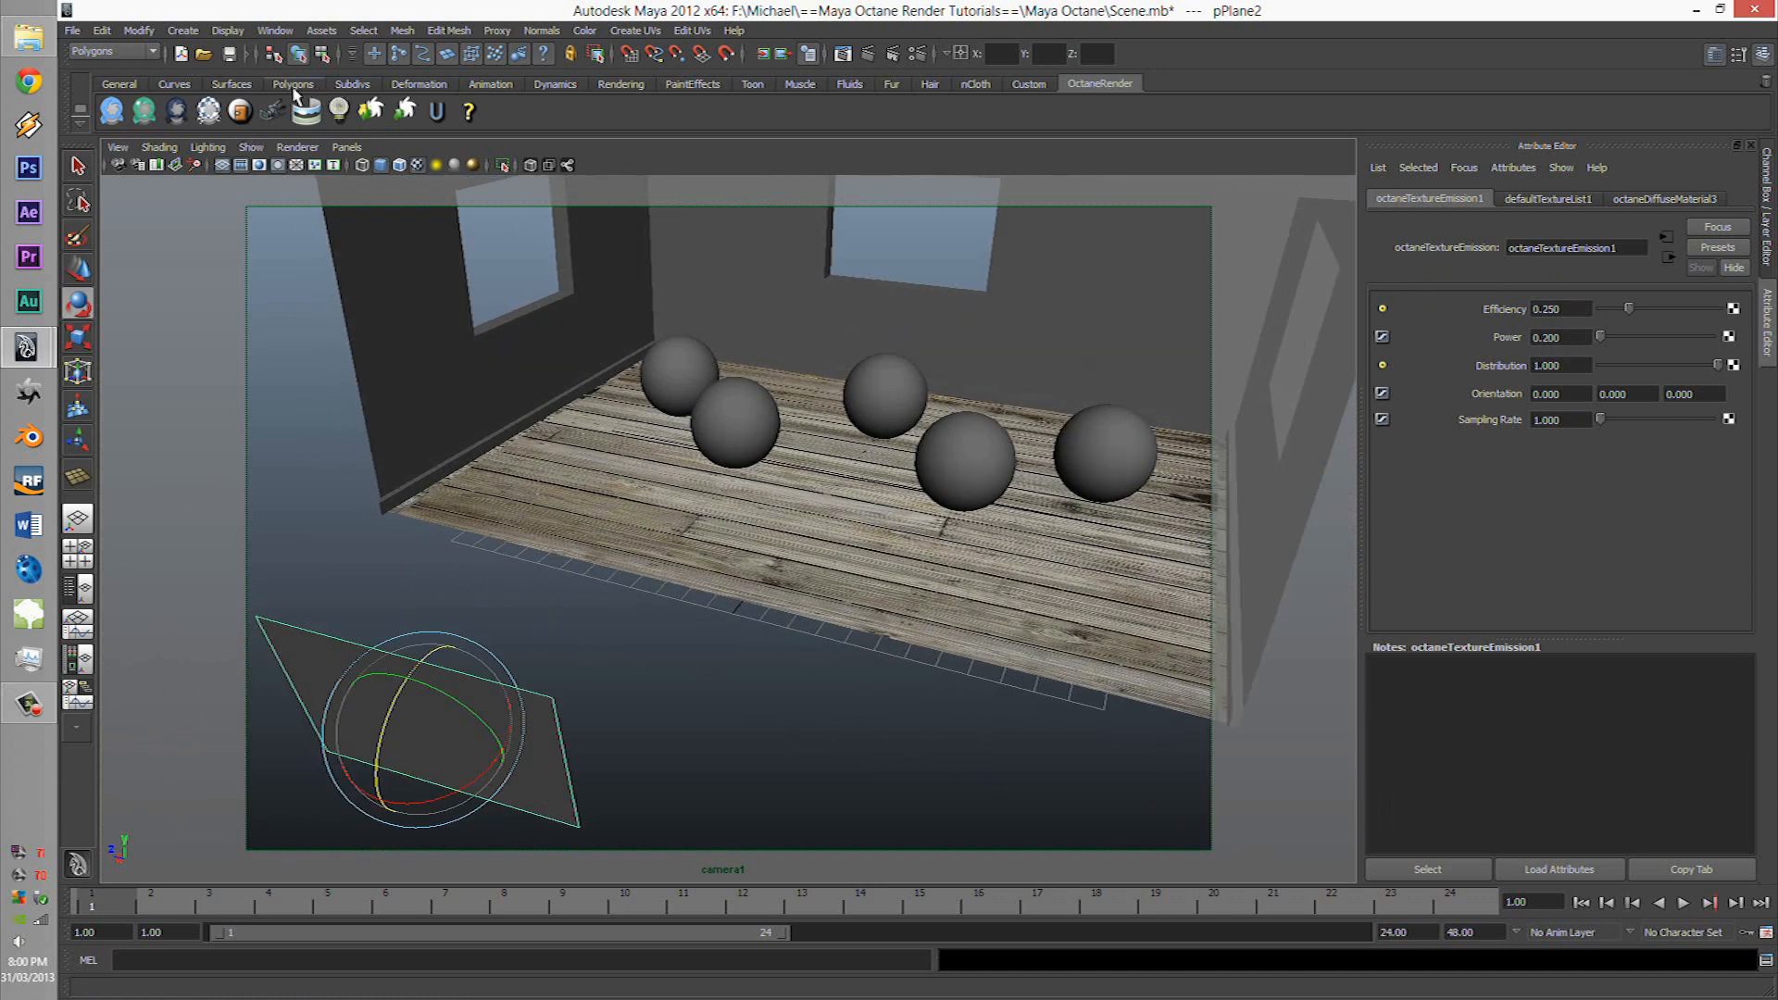
# Create a polygon plane on the floor with an Octane diffuse material showing the leaf image.
pyautogui.click(293, 83)
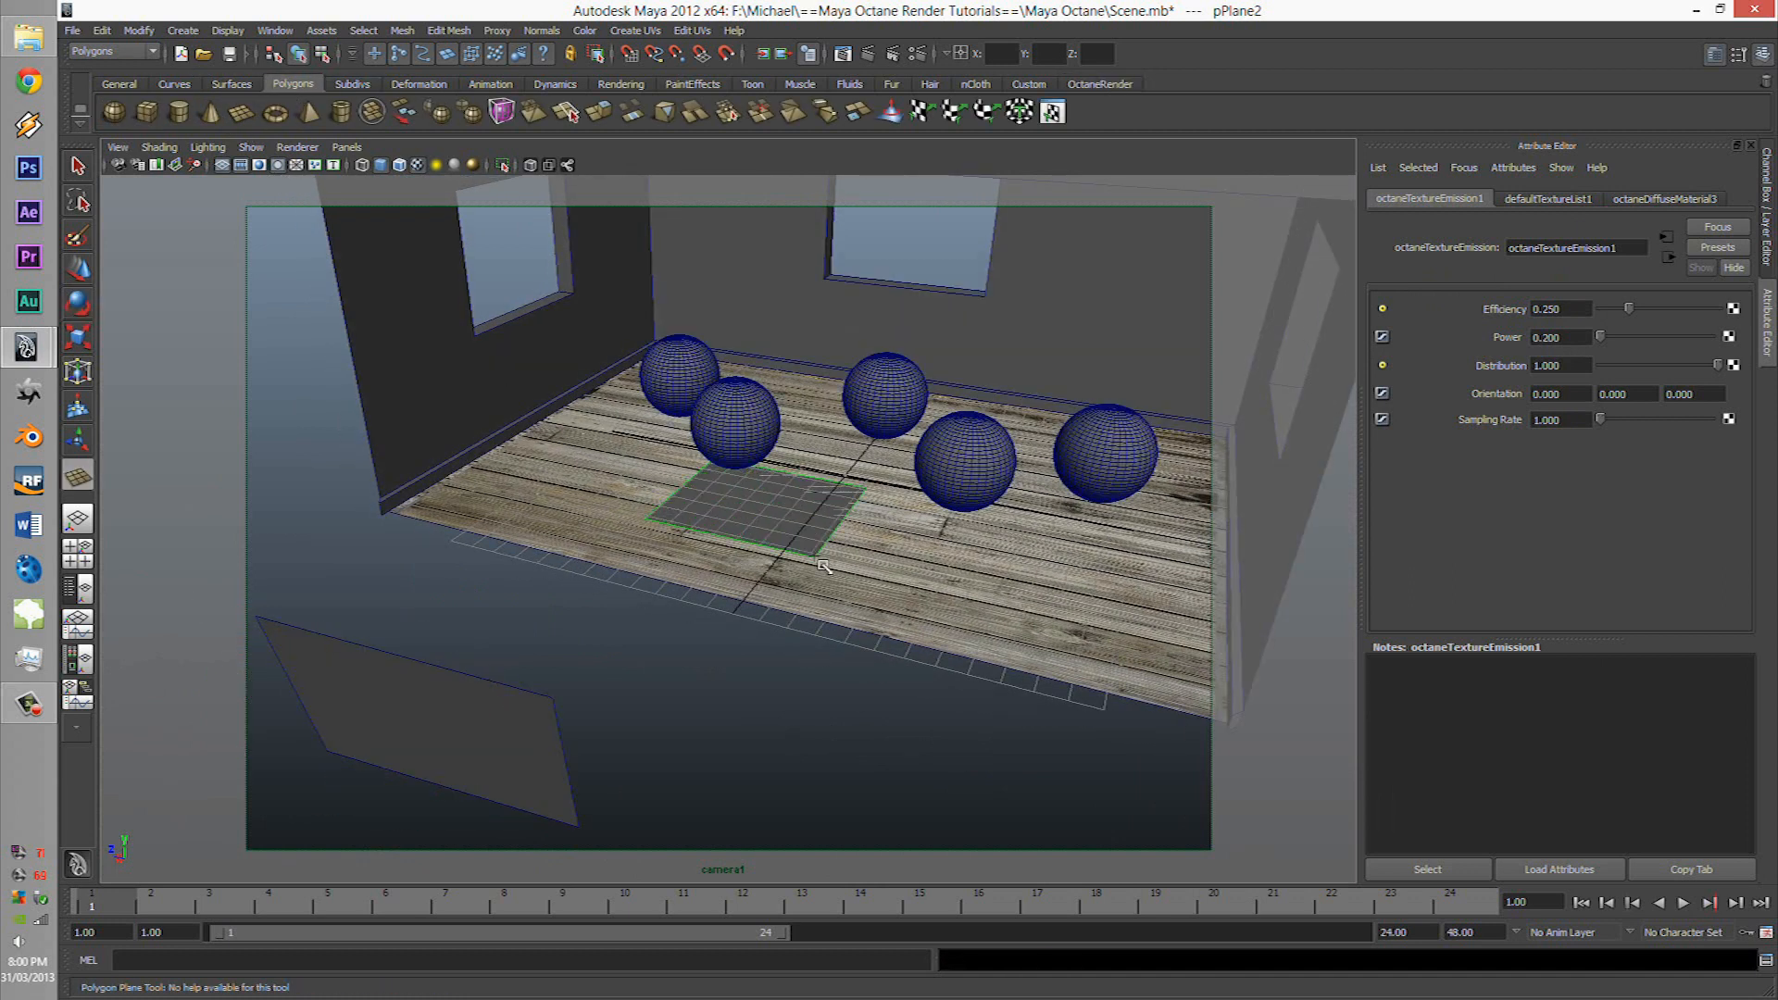
pyautogui.click(748, 487)
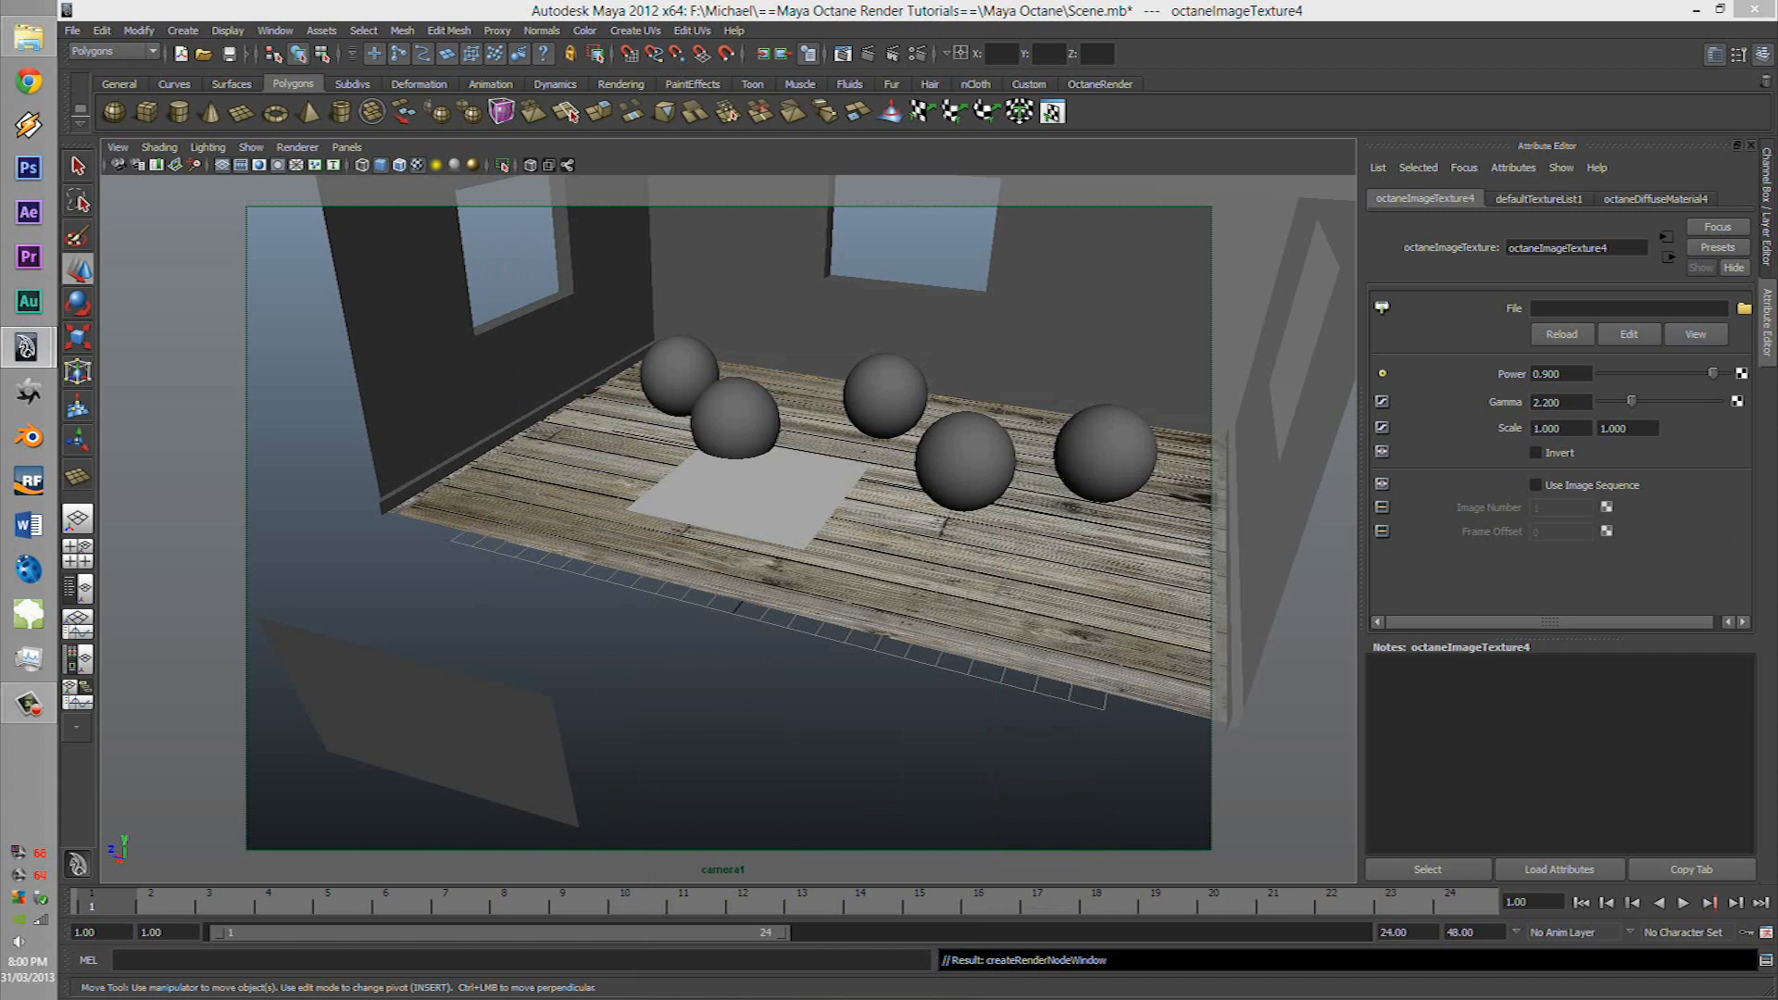
pyautogui.click(781, 511)
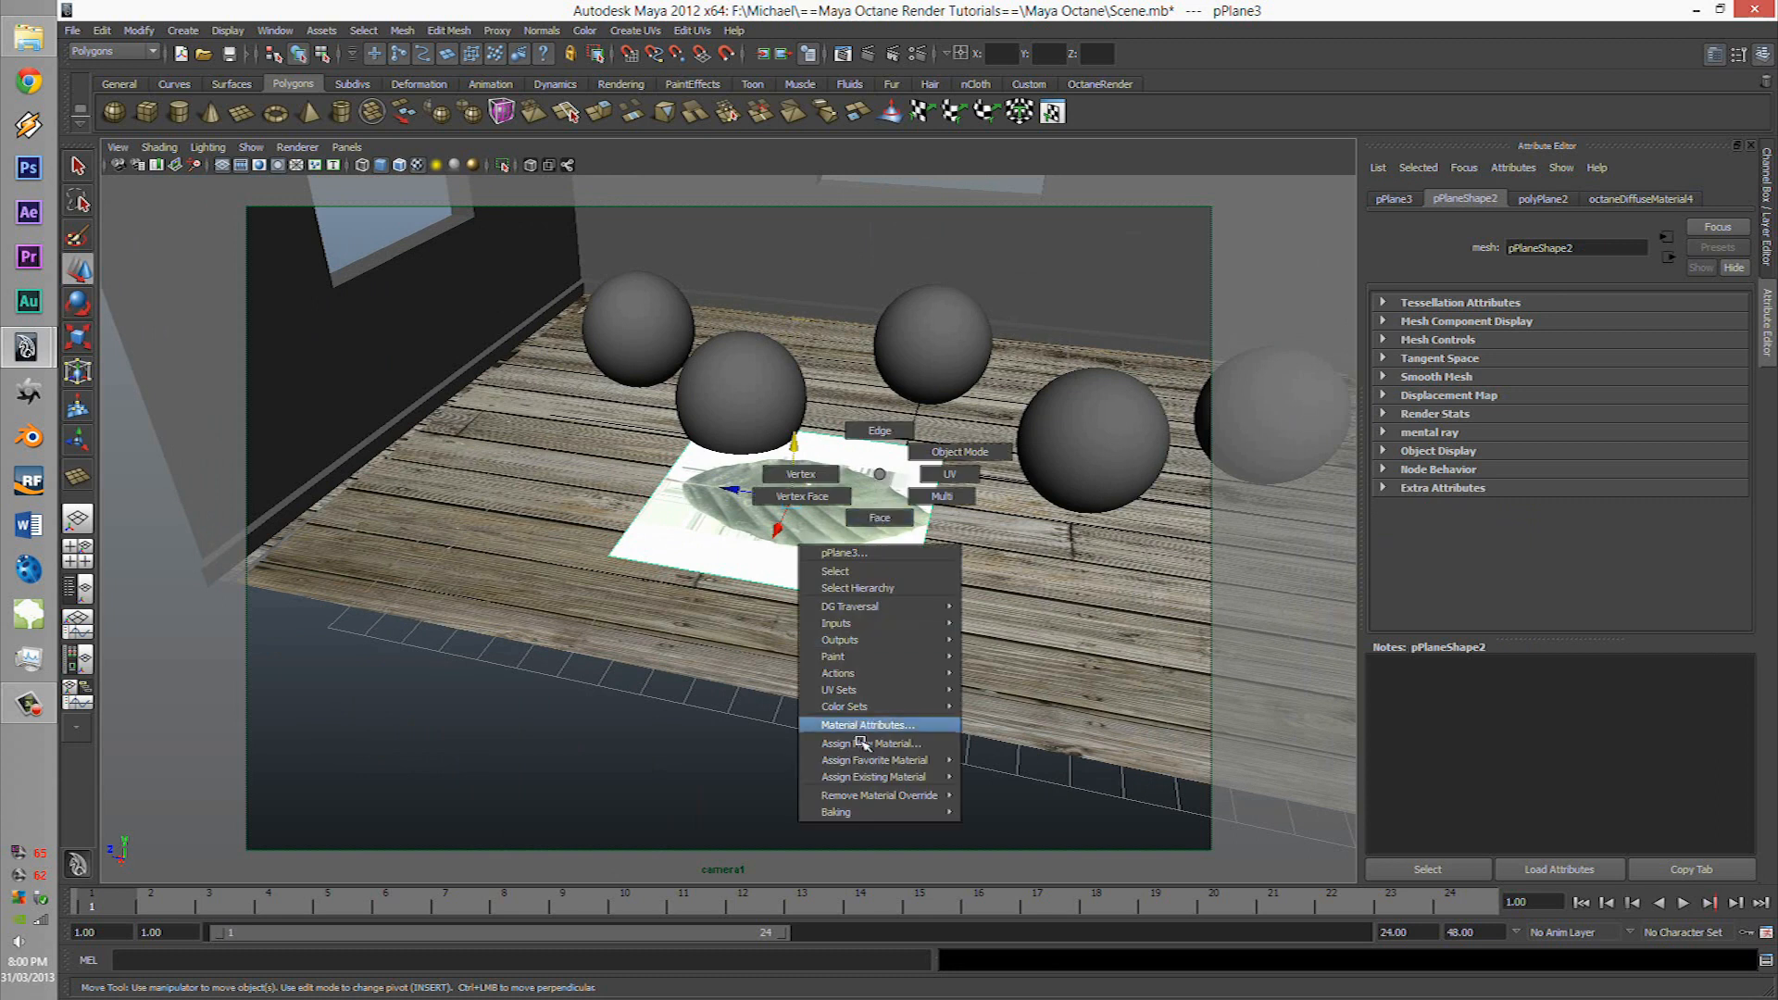
# Connect an Octane texture node to the leaf plane material's Opacity via Material Attributes.
pyautogui.click(867, 724)
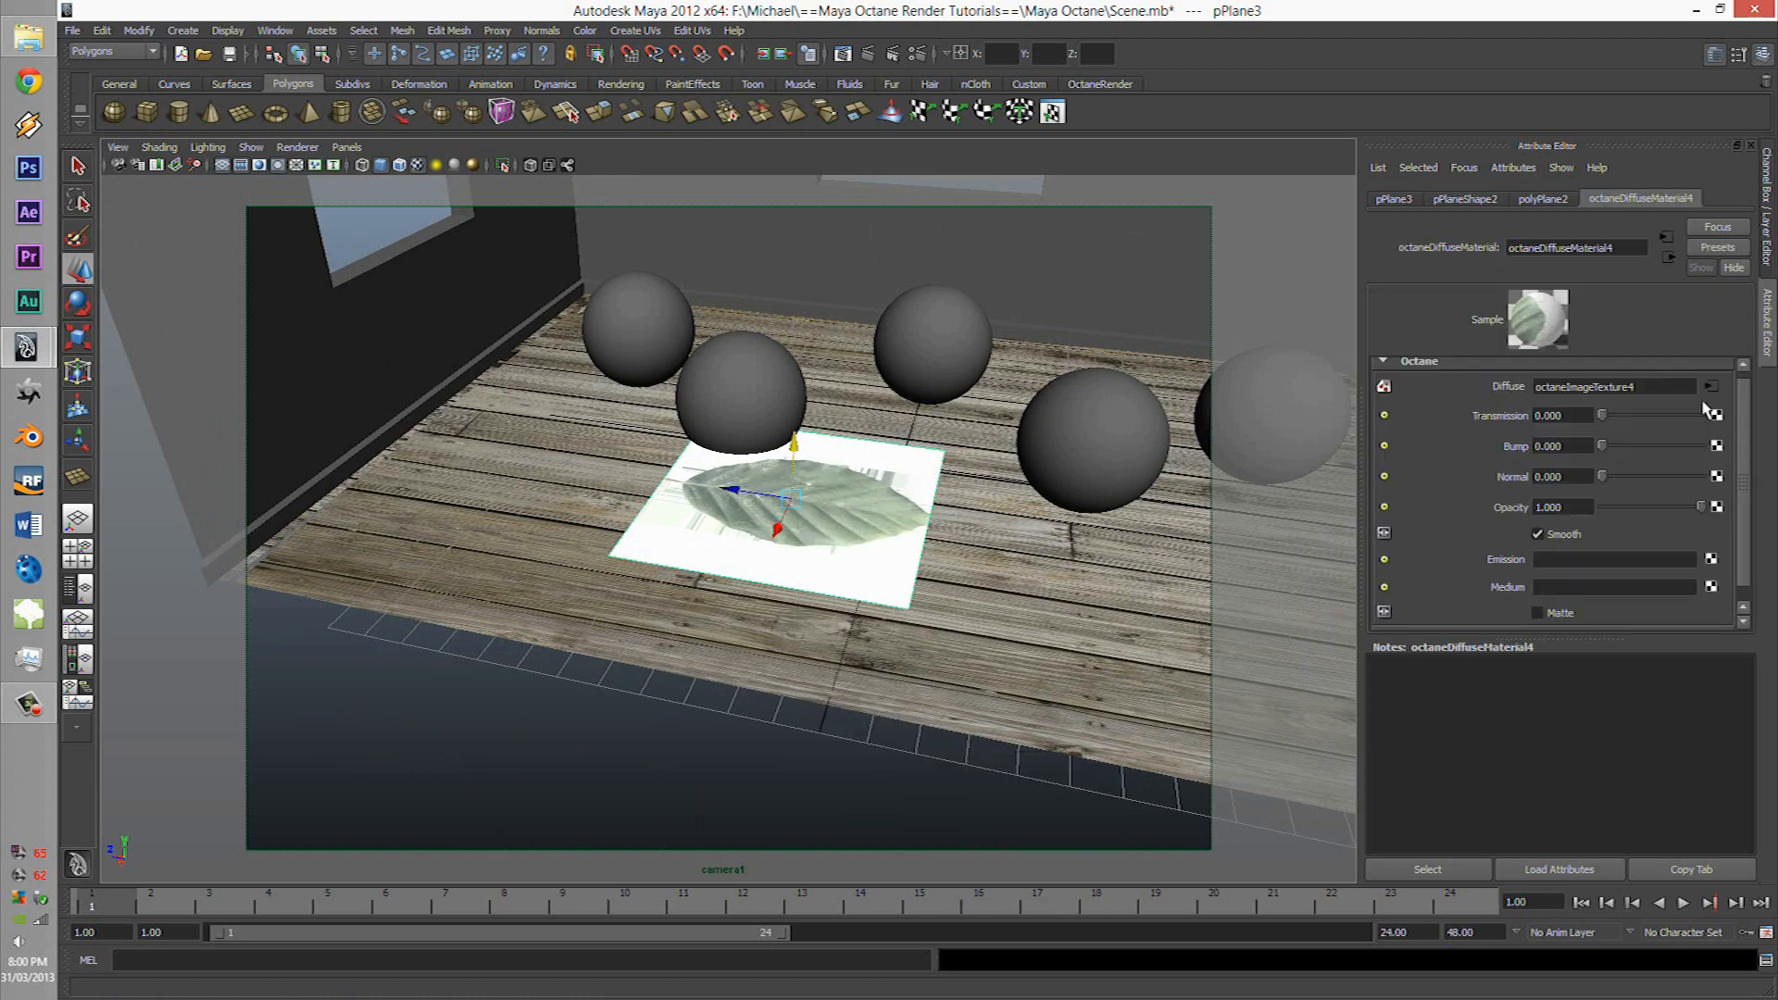
pyautogui.click(1712, 385)
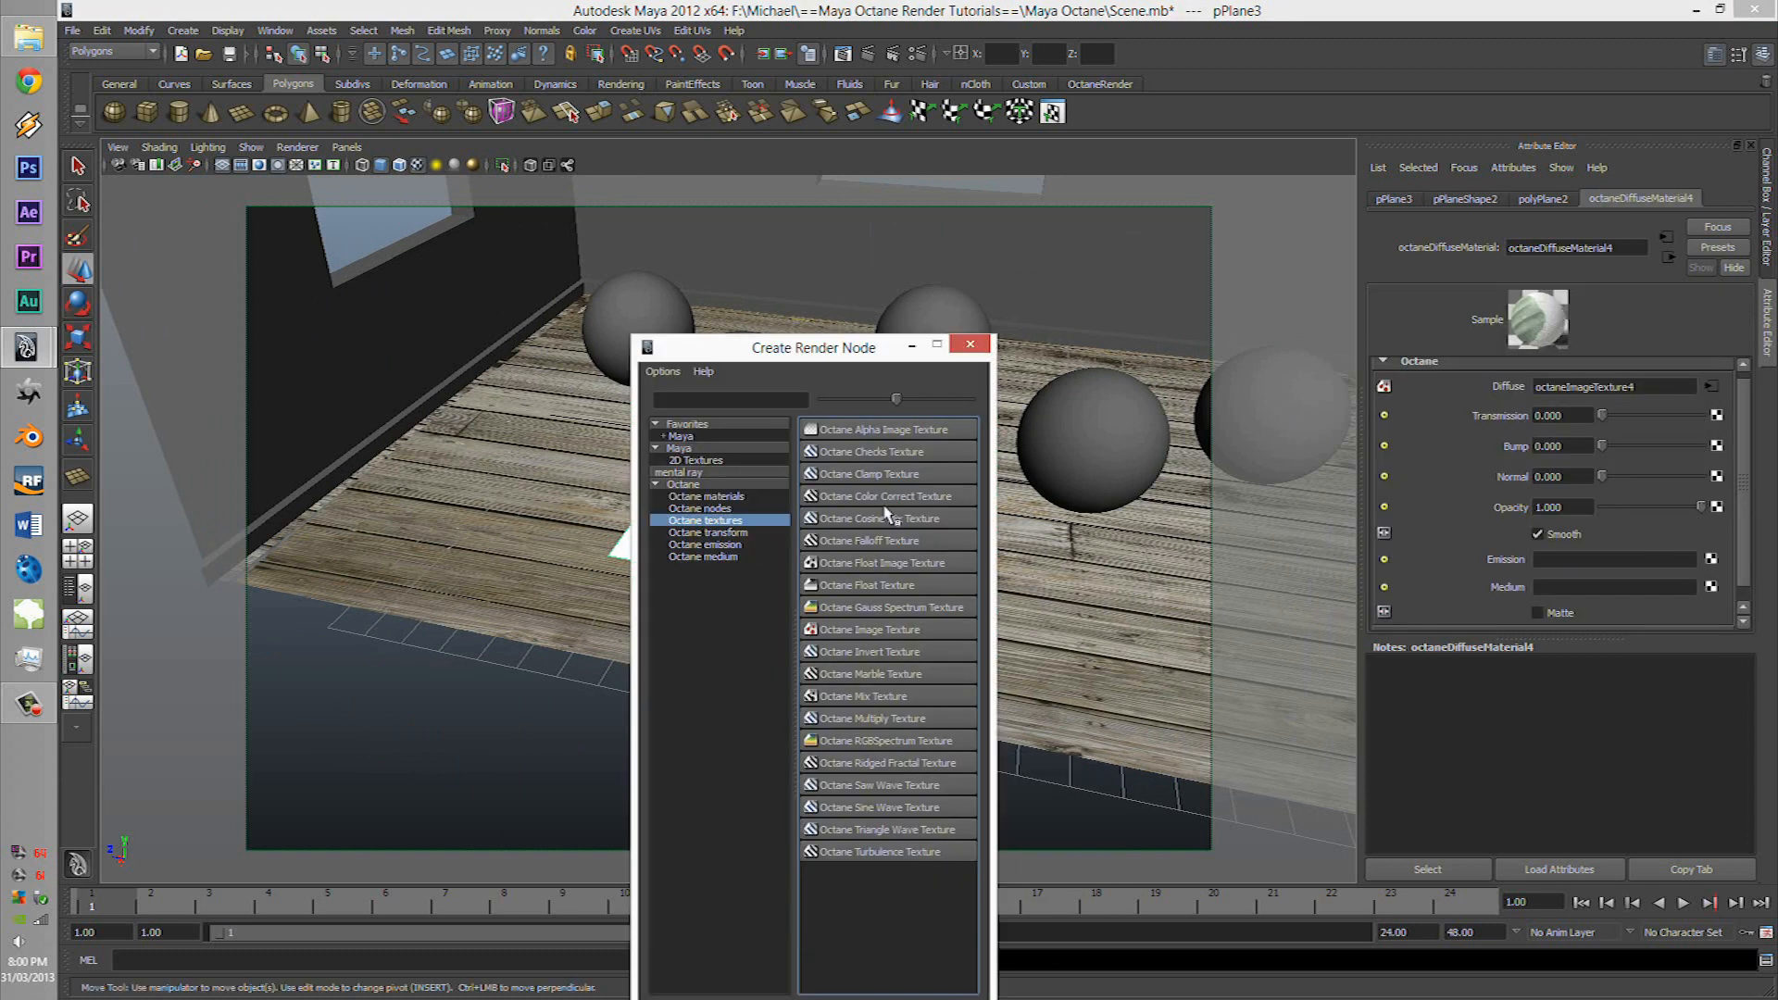
pyautogui.doubleClick(880, 428)
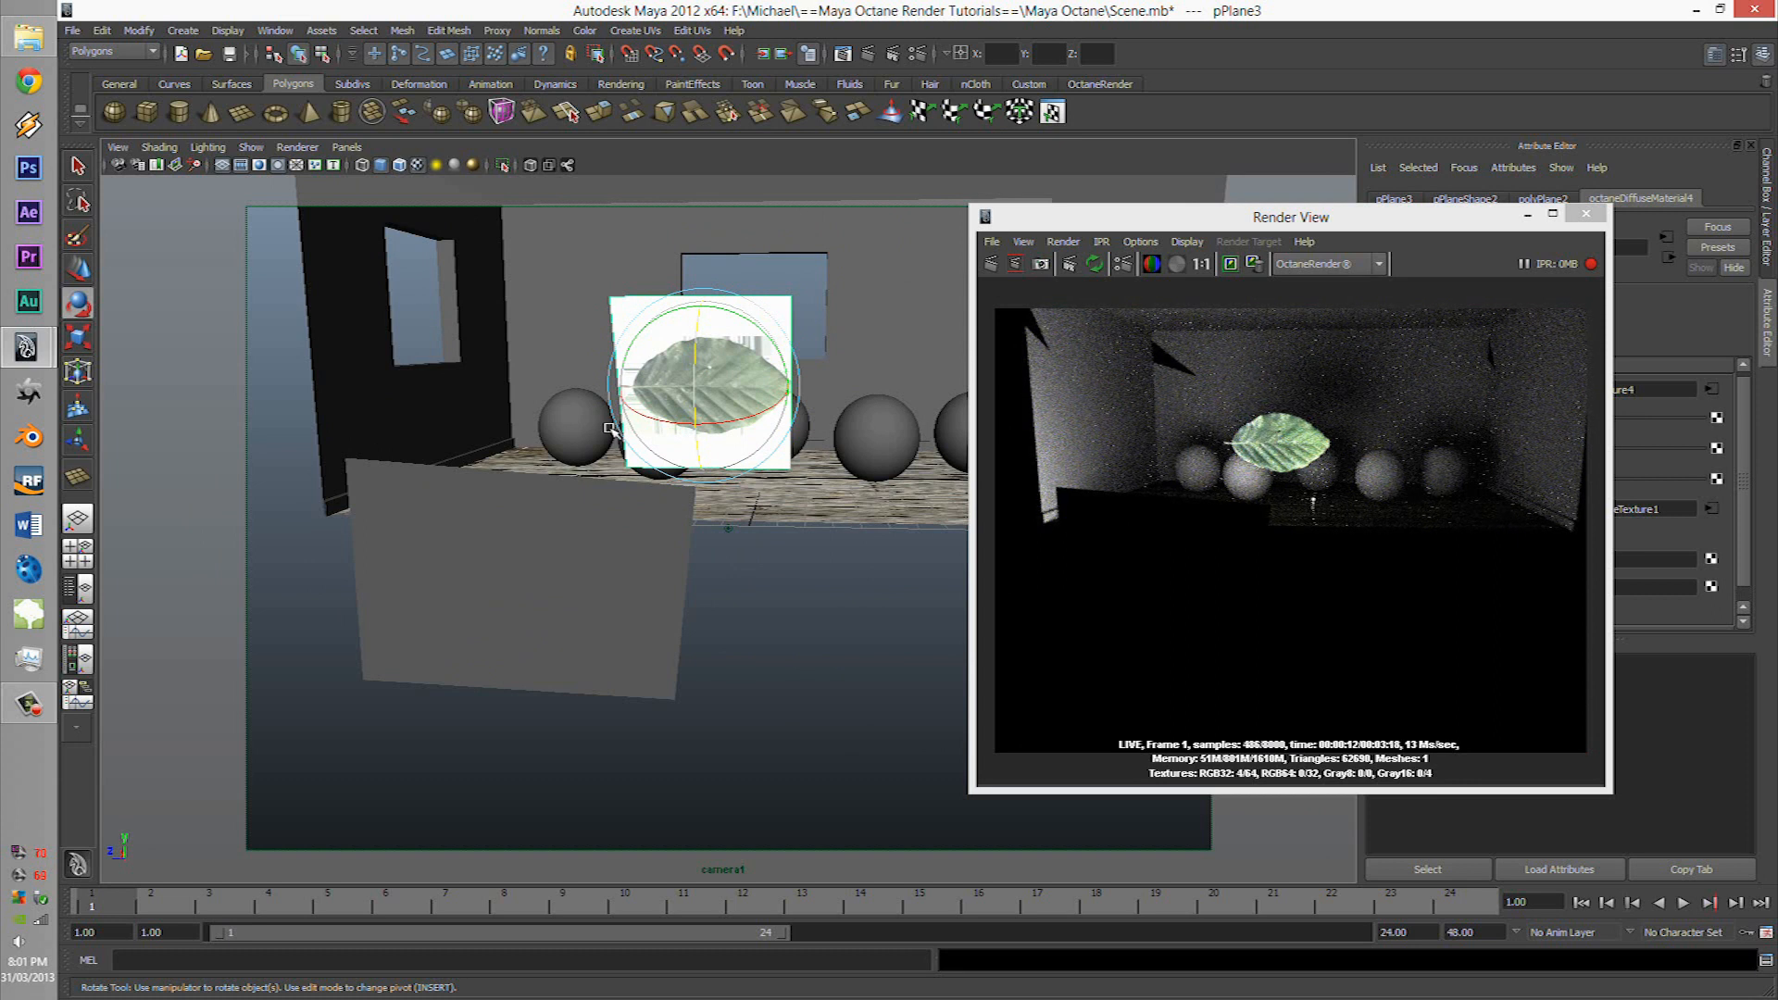
pyautogui.moveTo(709, 413)
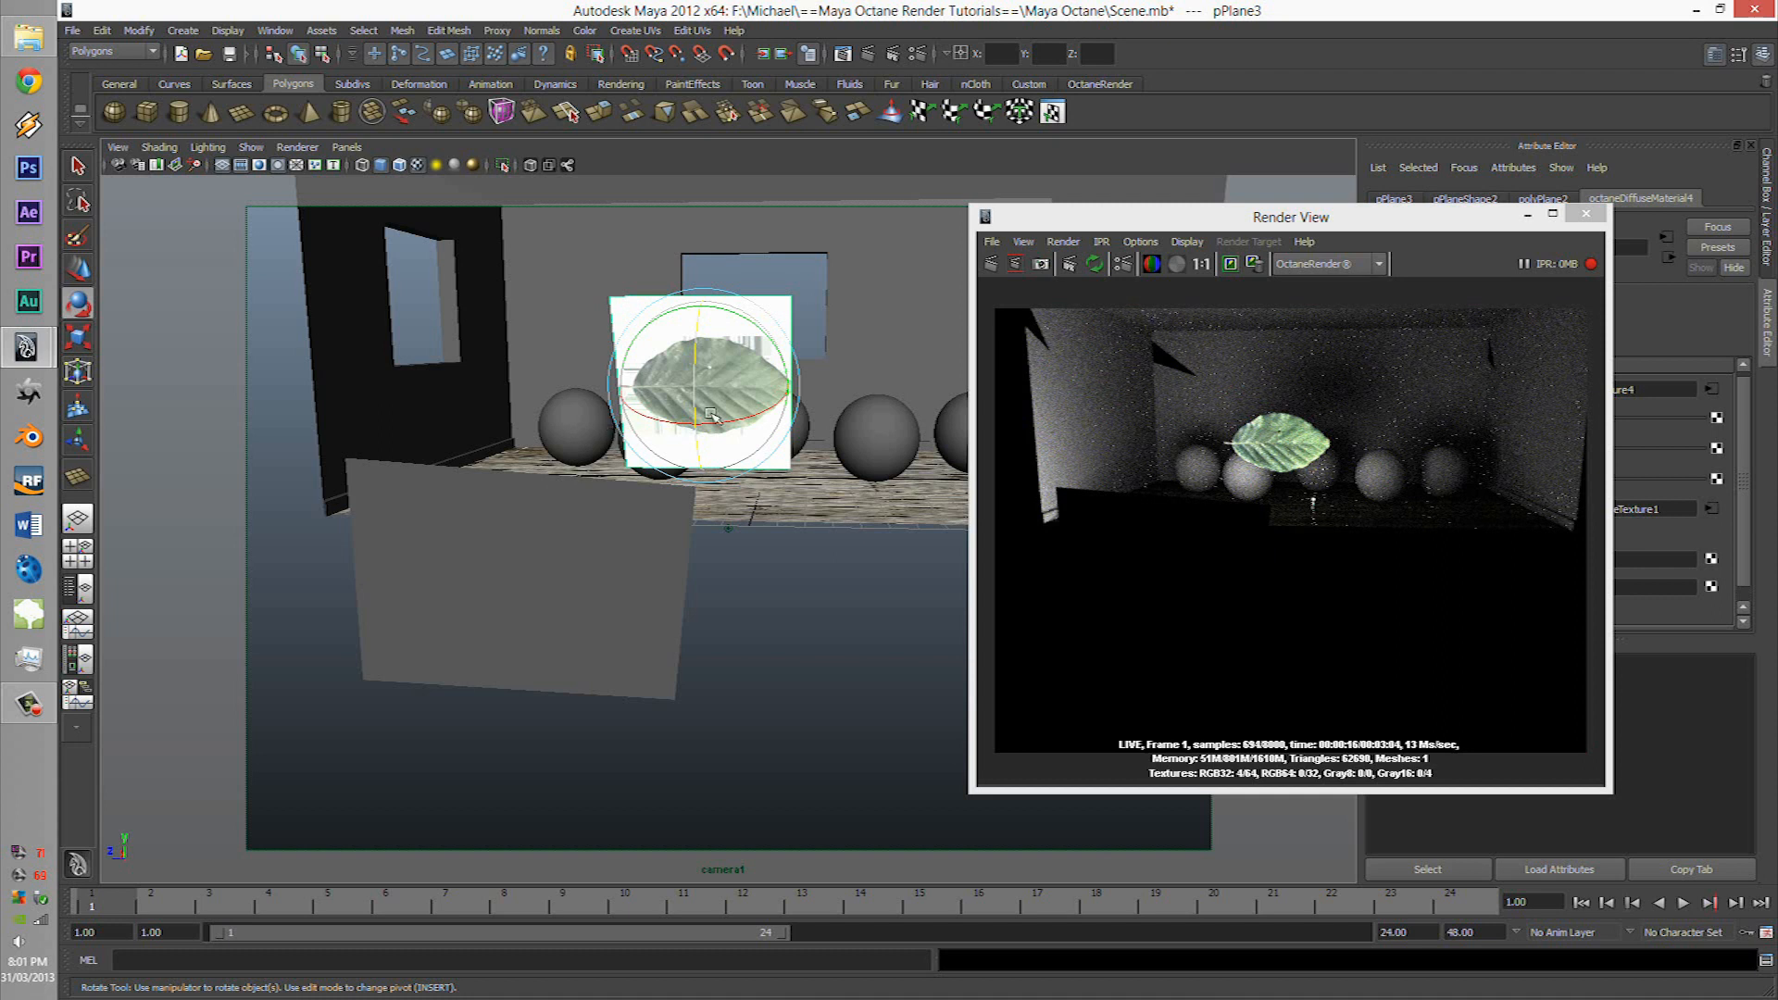